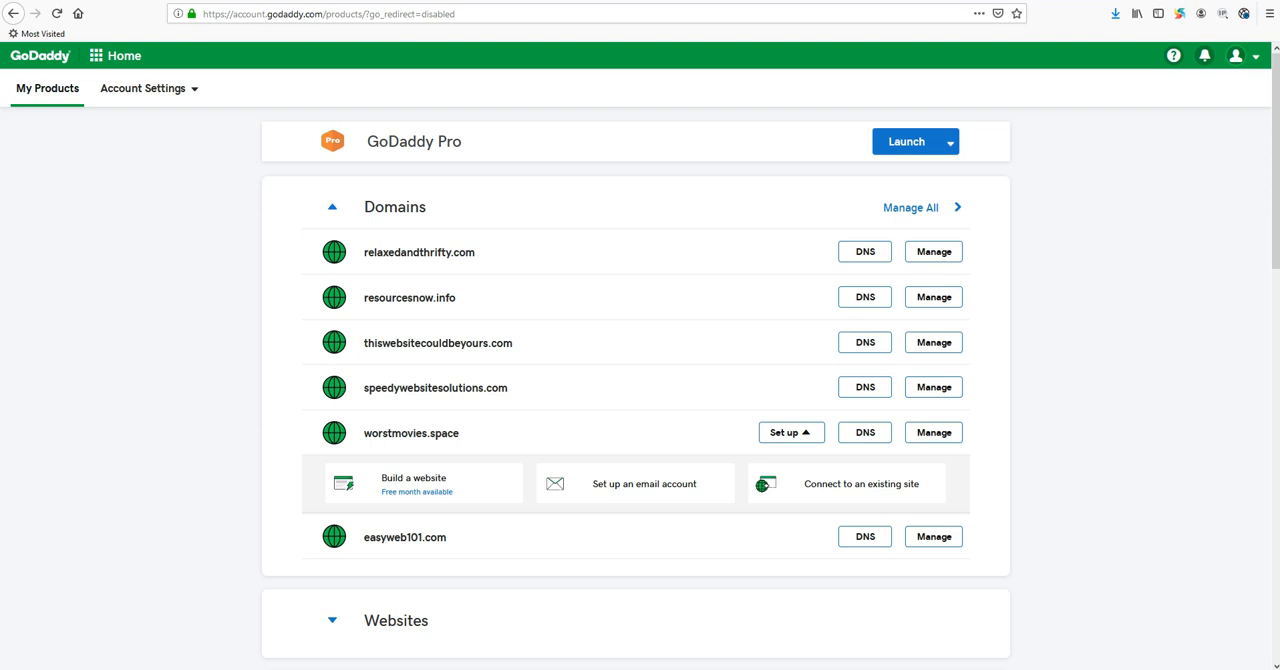
pyautogui.moveTo(1104, 280)
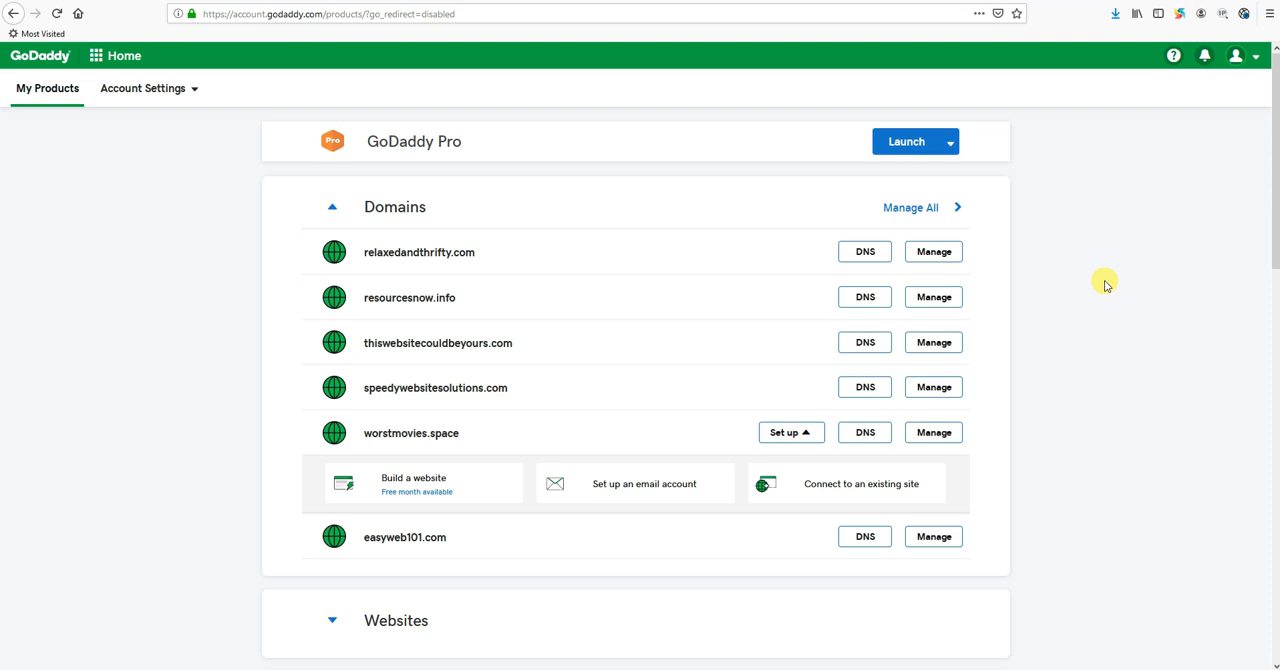
pyautogui.moveTo(1108, 246)
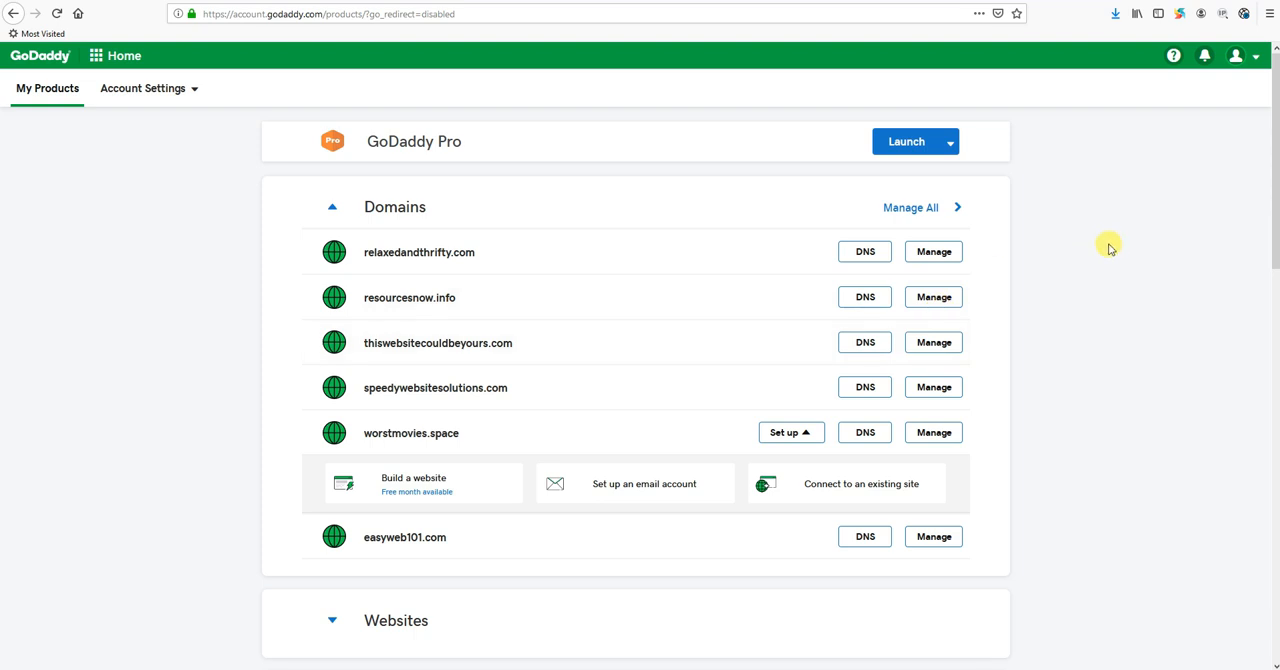
pyautogui.moveTo(1084, 256)
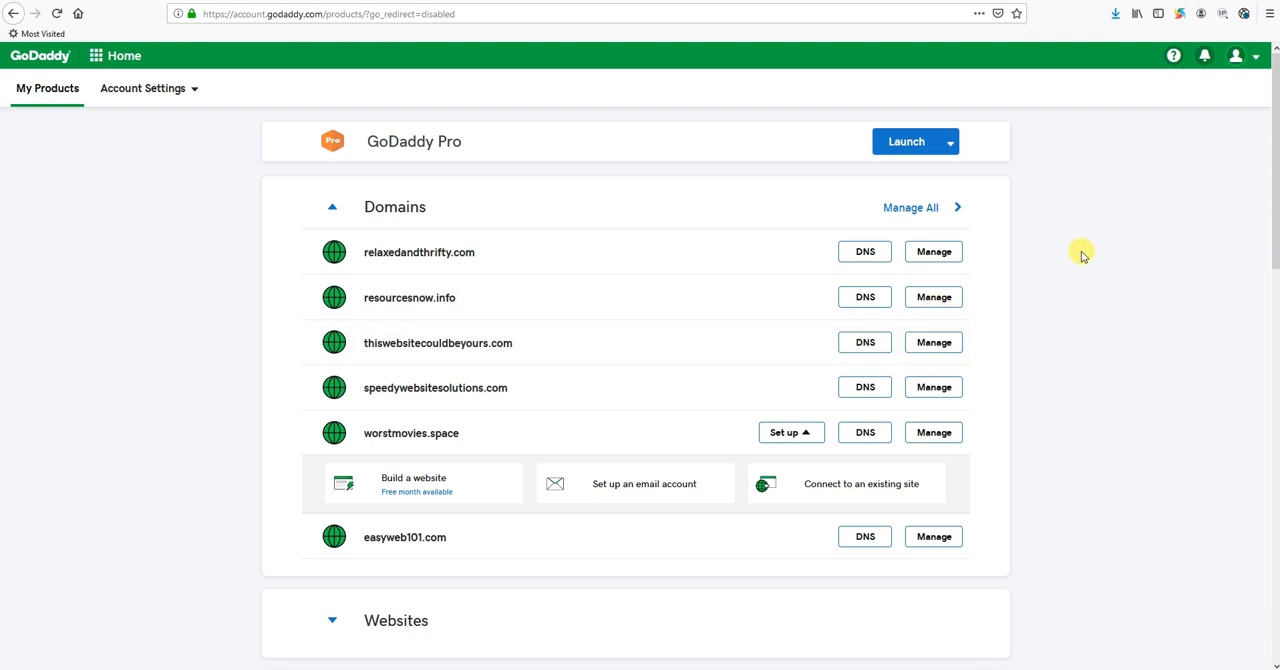
pyautogui.moveTo(1088, 276)
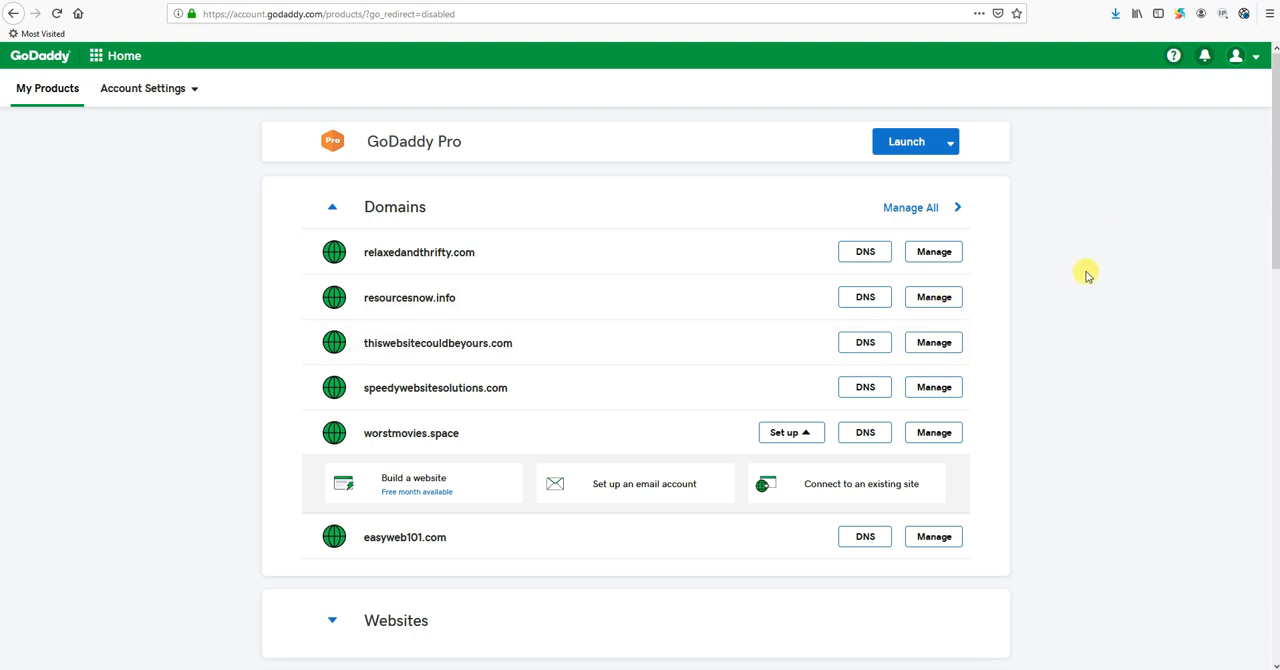
pyautogui.moveTo(1128, 302)
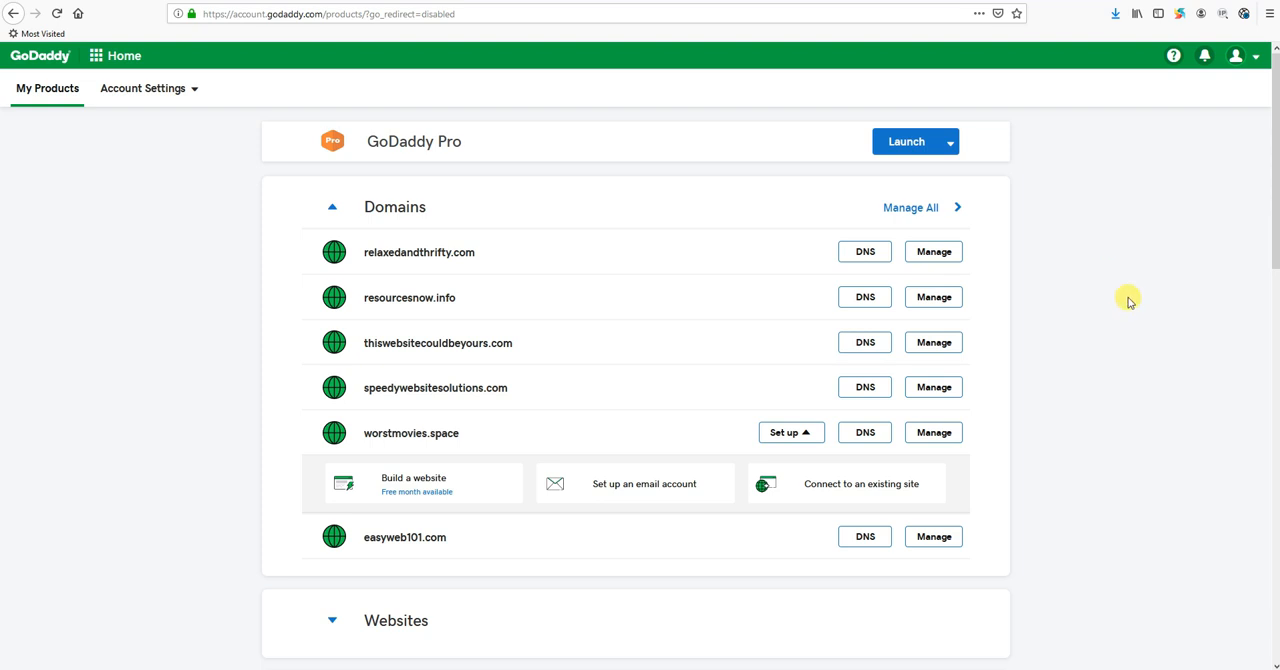
pyautogui.moveTo(1158, 268)
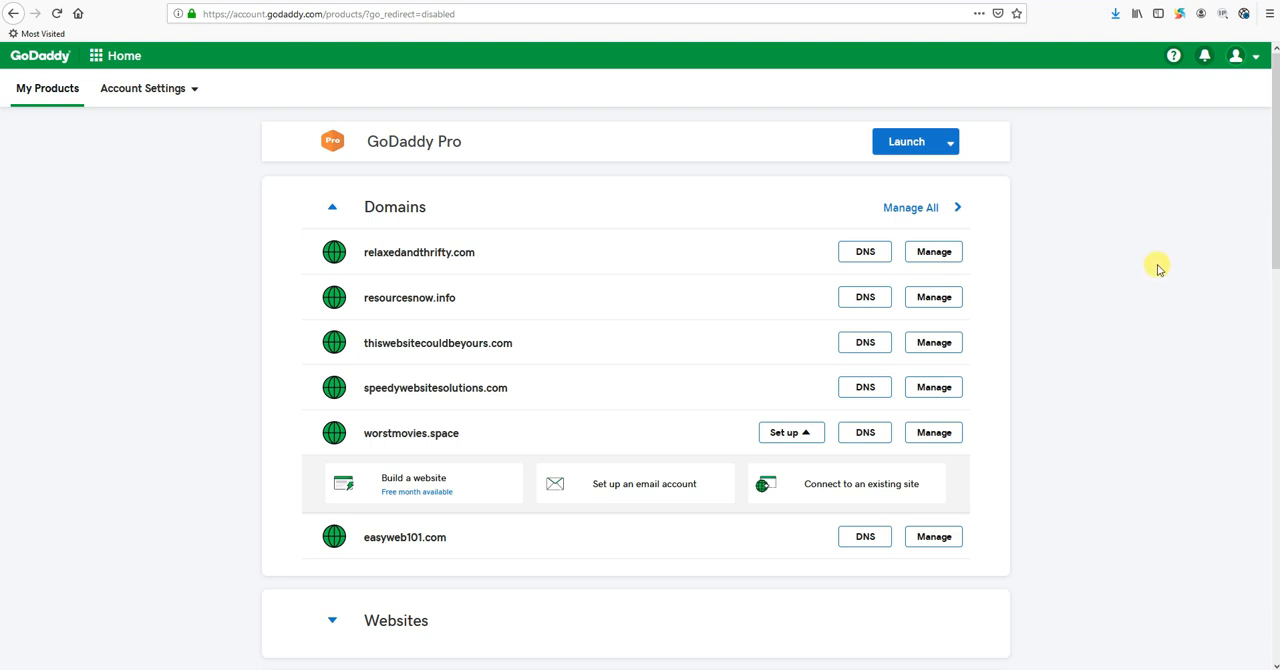
pyautogui.moveTo(1180, 164)
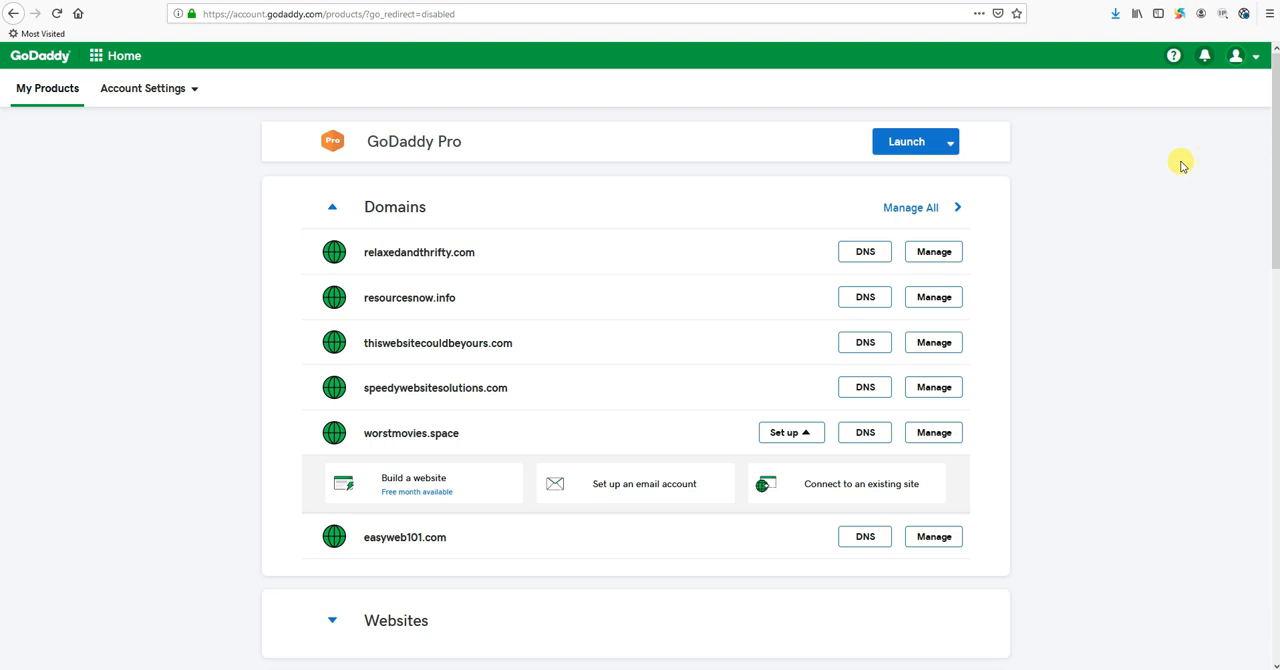
pyautogui.moveTo(1180, 172)
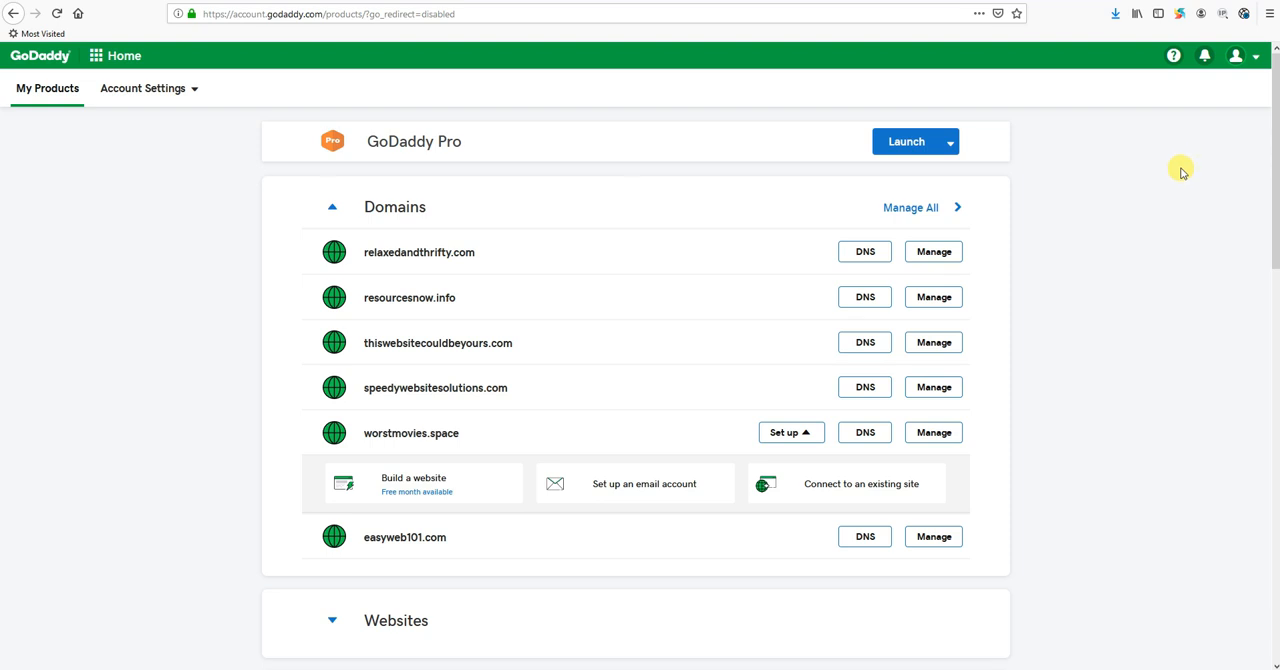
pyautogui.moveTo(1172, 188)
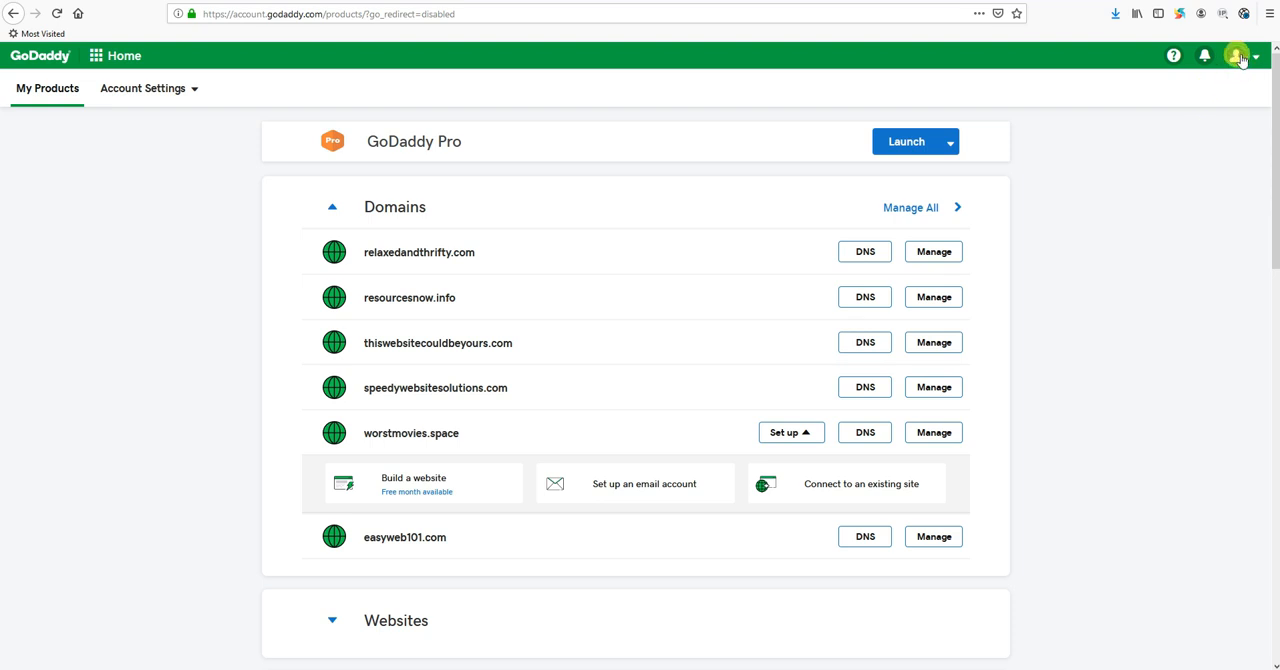
# - From My Products, expand Web Hosting and open the test.easyweb101.com Ultimate Linux Hosting dashboard
pyautogui.click(1240, 56)
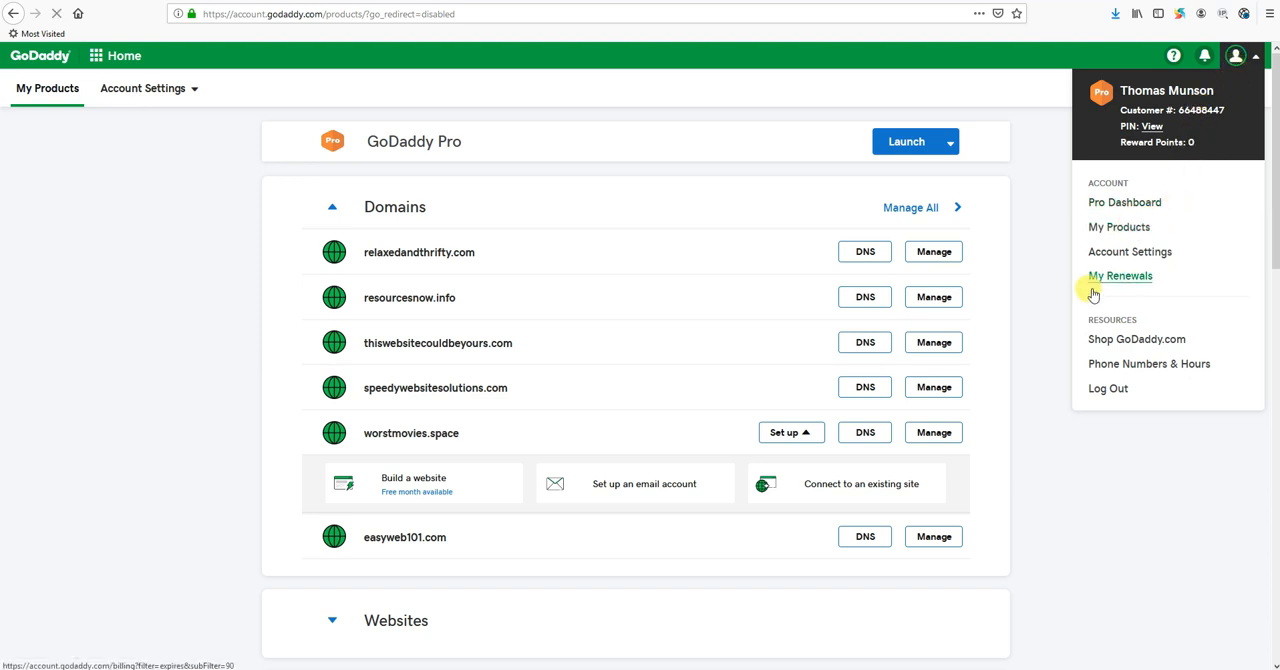
pyautogui.click(628, 118)
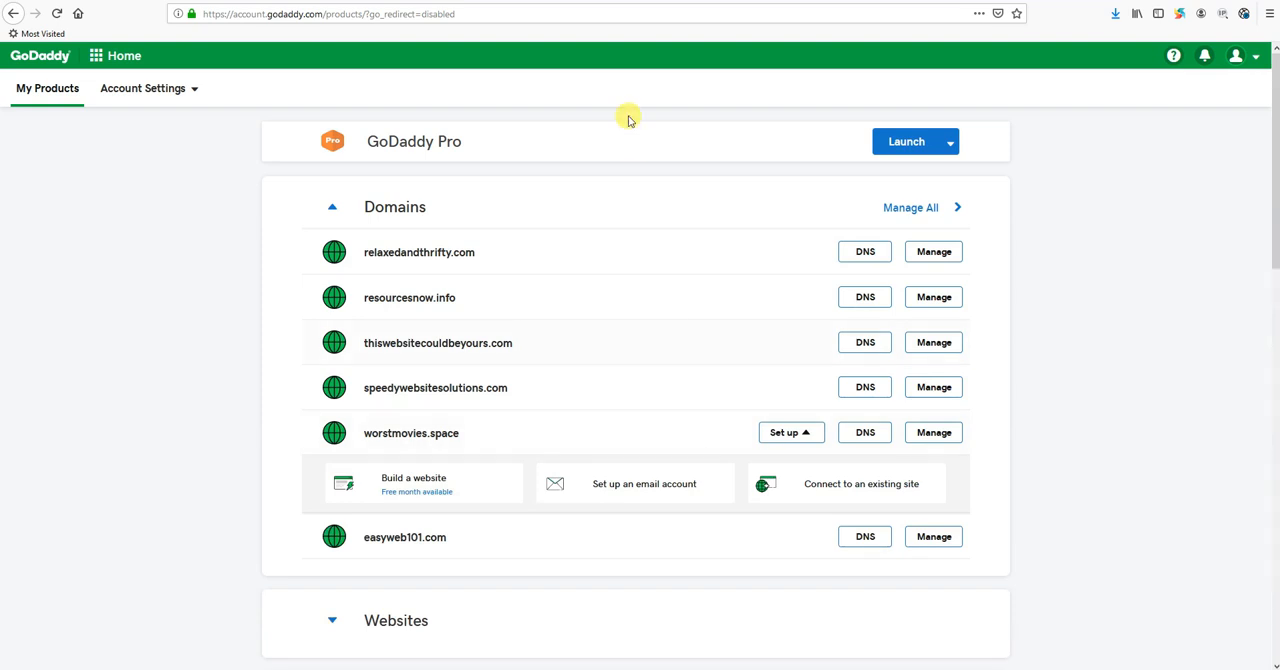
pyautogui.scroll(-3)
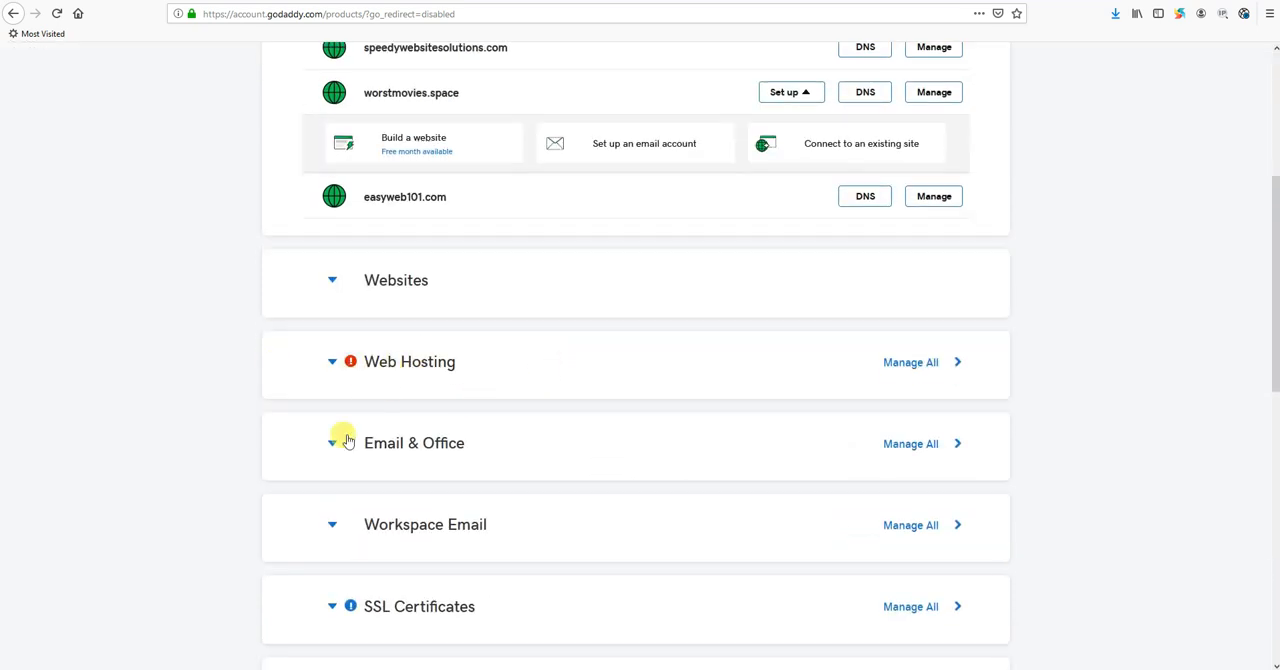
pyautogui.click(332, 360)
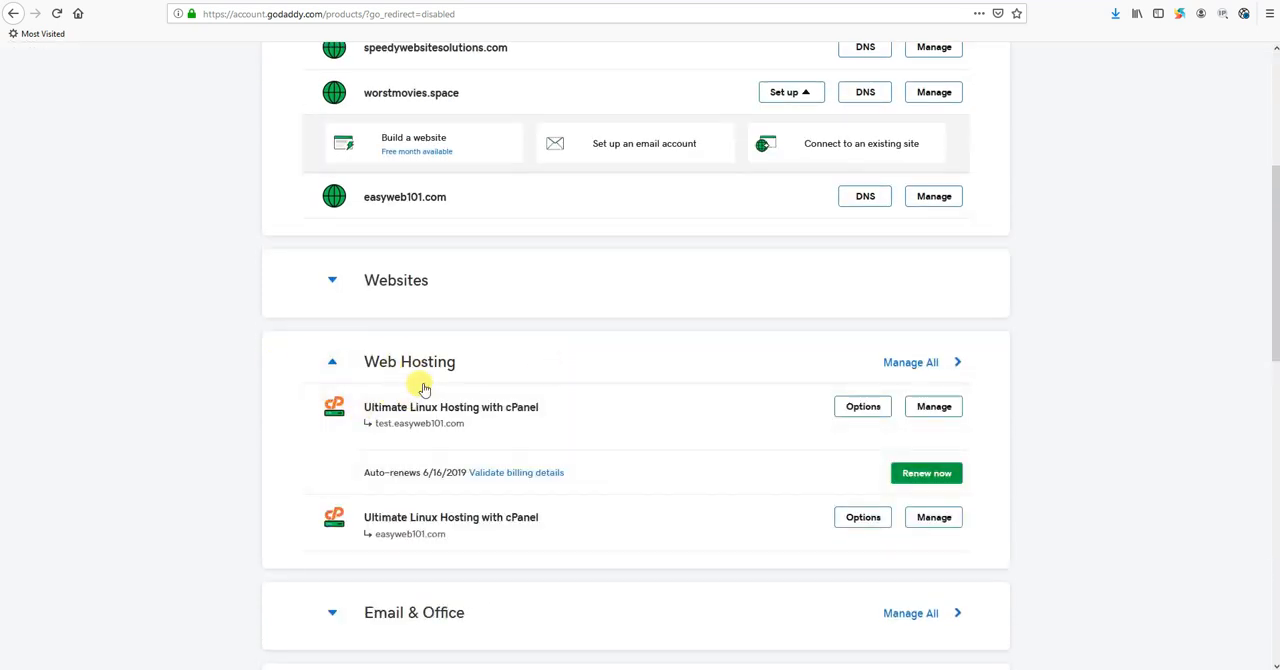
pyautogui.moveTo(374, 384)
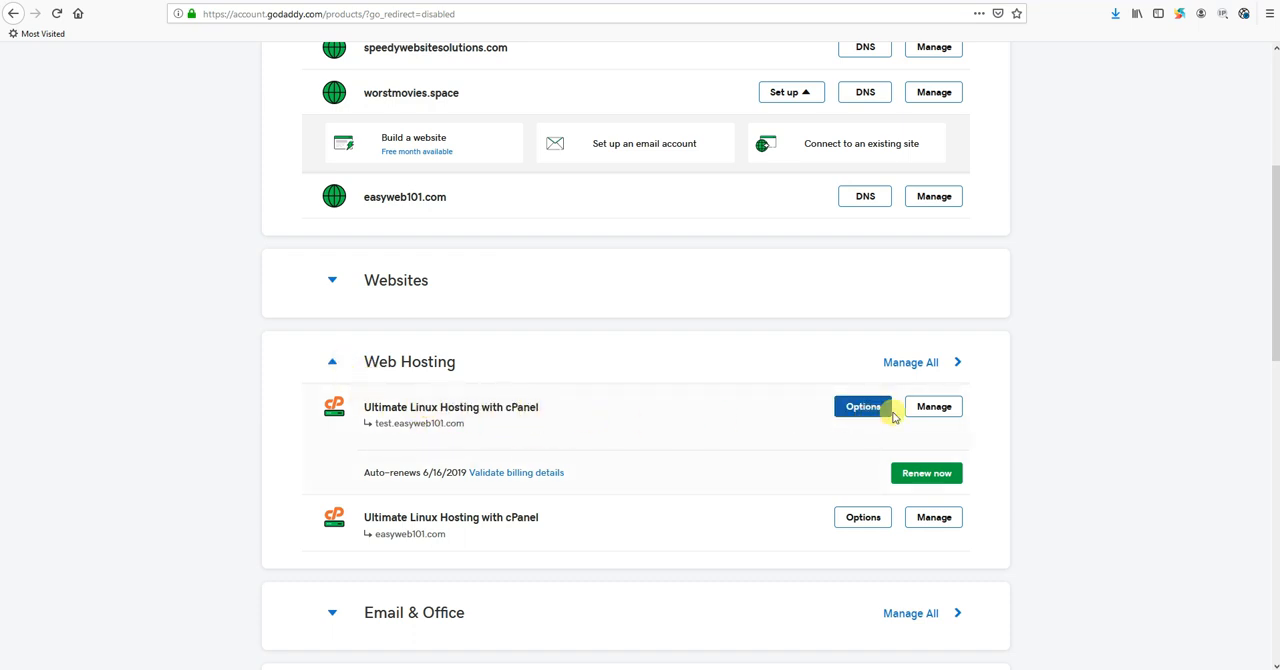
pyautogui.click(932, 406)
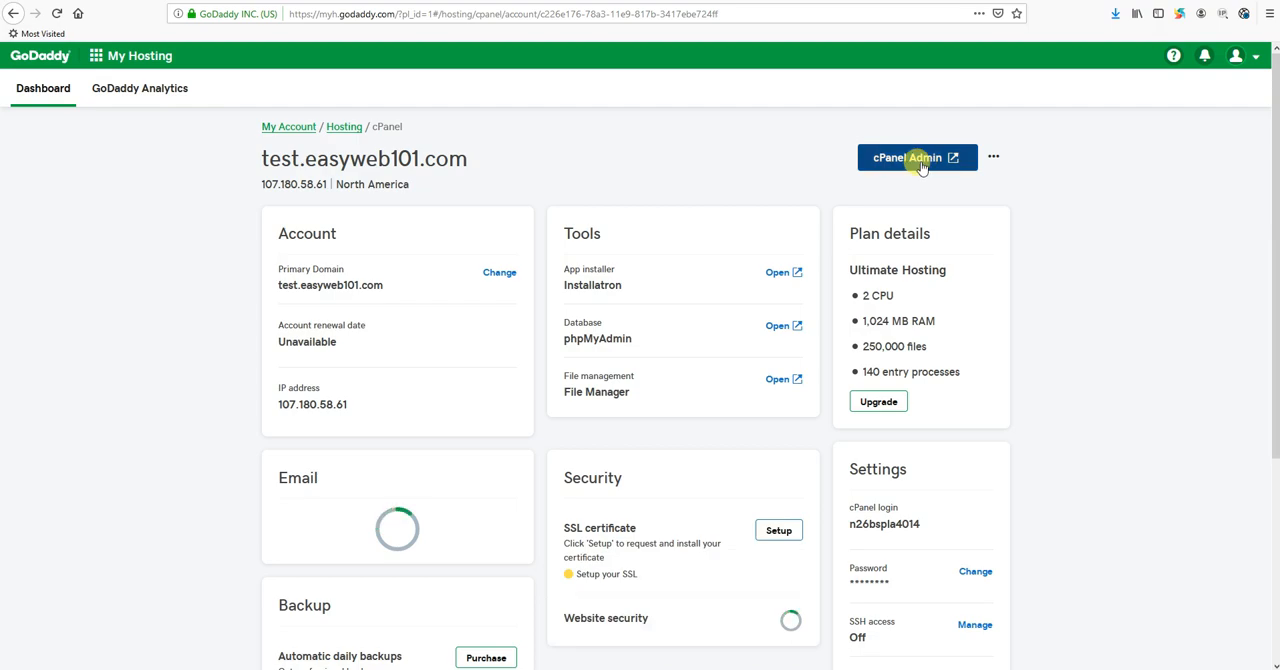
# - Launch cPanel Admin, find SSL/TLS via search and go to managing the server's certificates
pyautogui.click(916, 156)
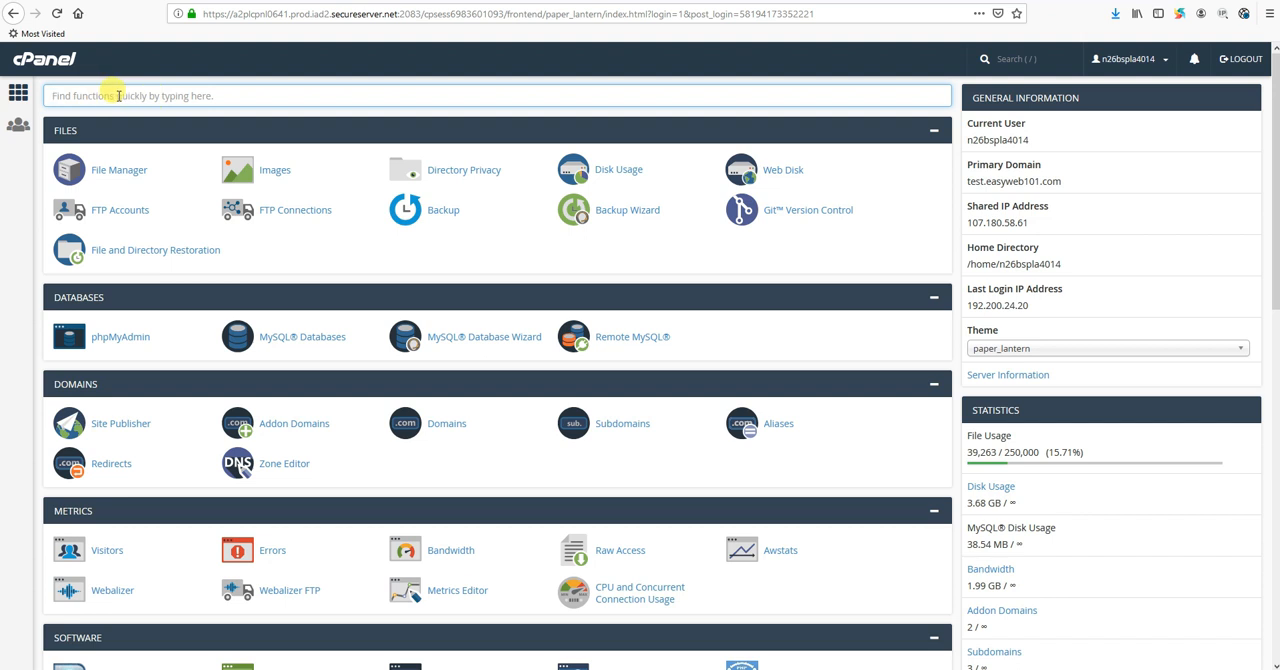
pyautogui.write('ssl')
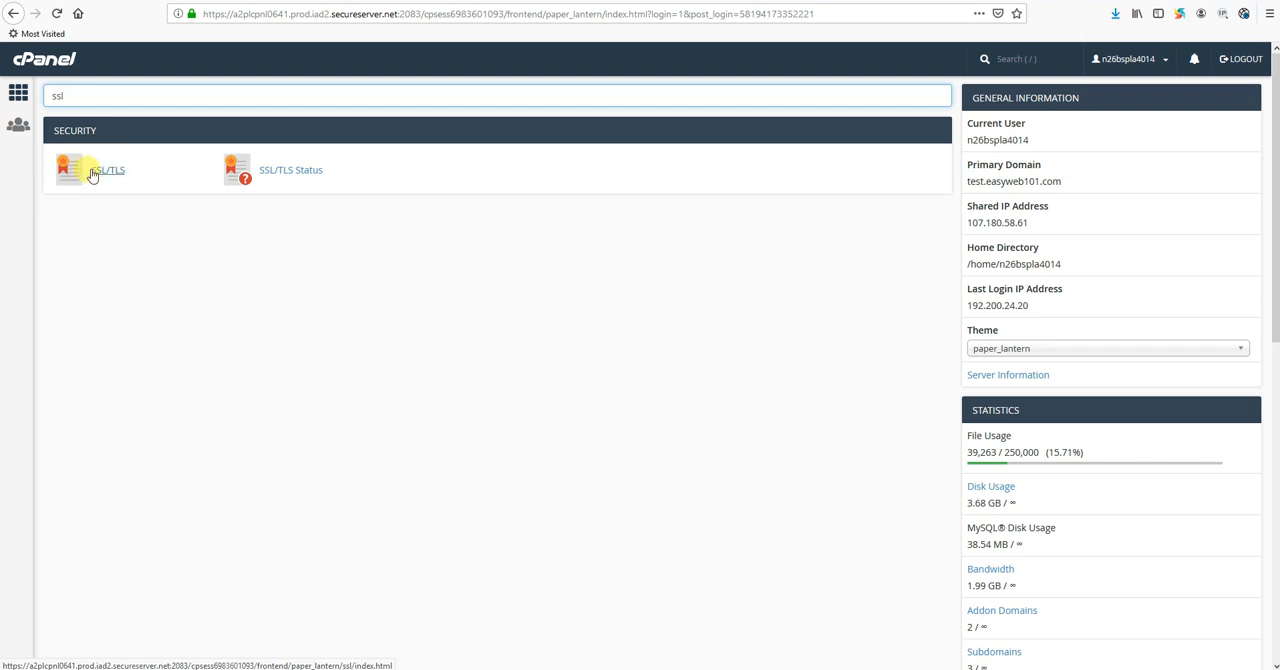
pyautogui.click(110, 168)
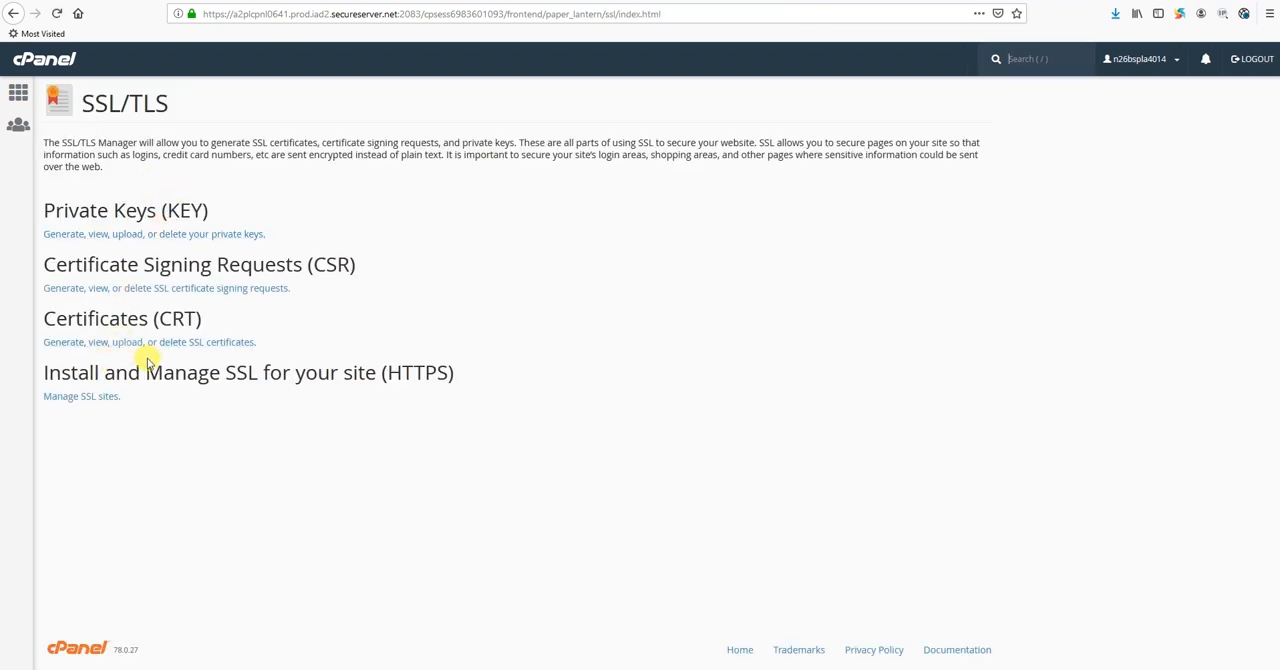
pyautogui.doubleClick(112, 318)
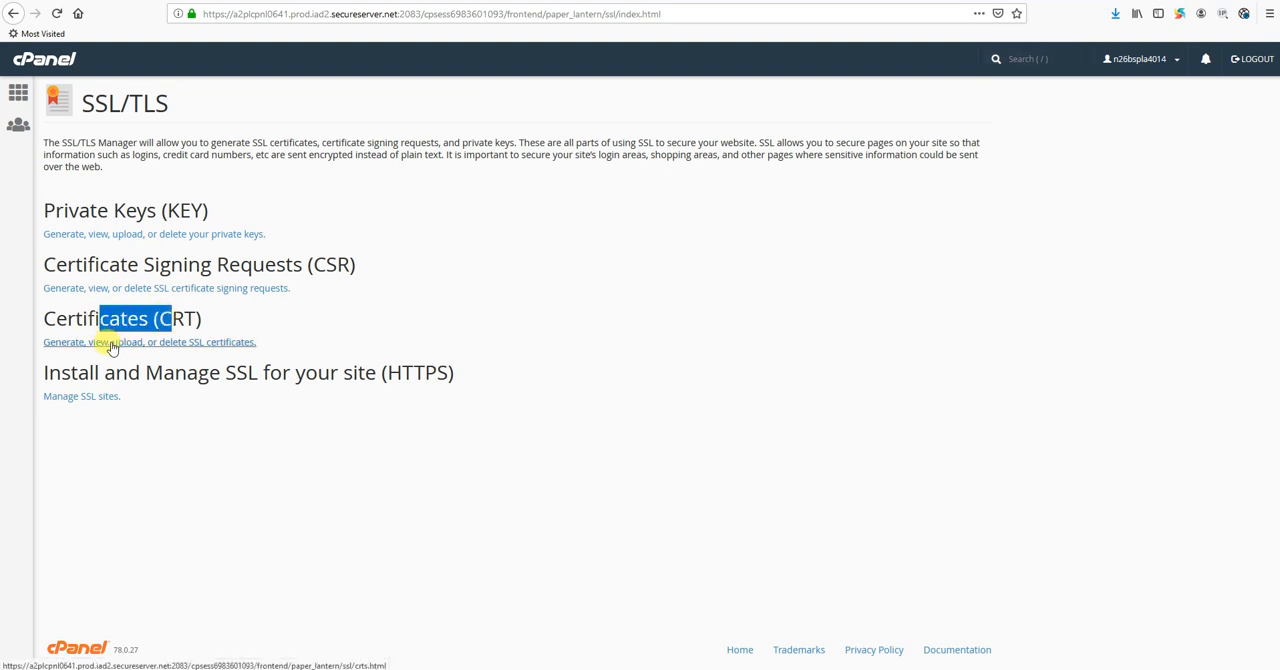
pyautogui.click(148, 342)
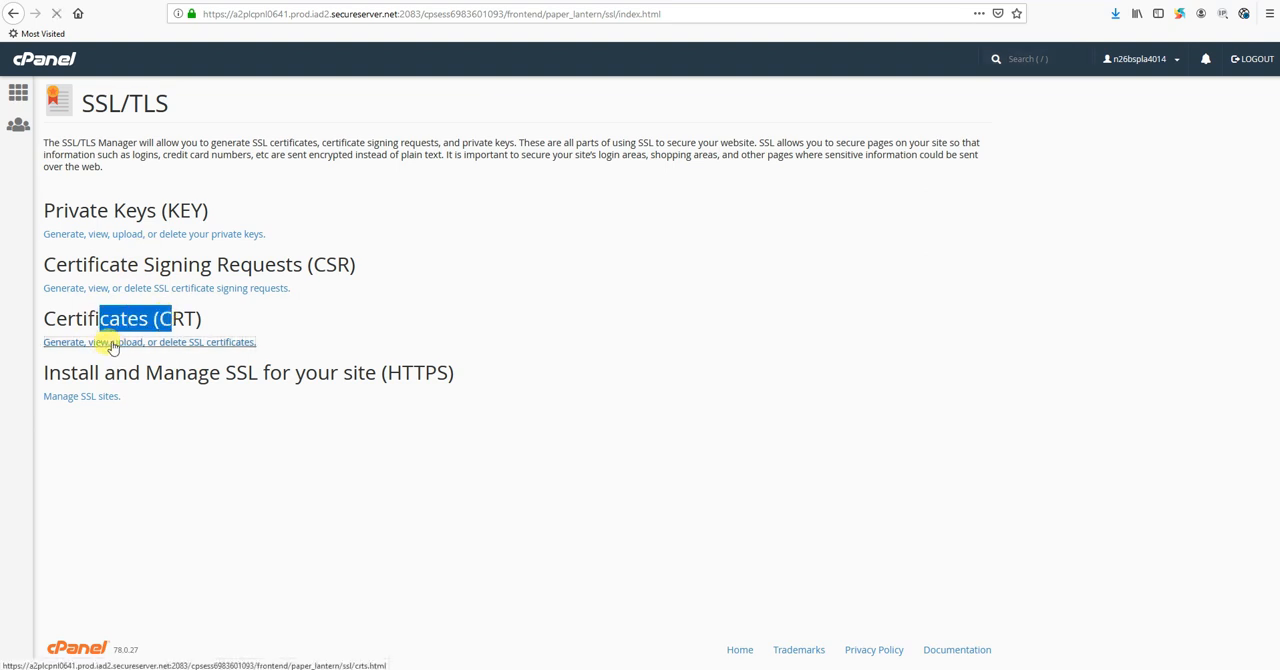
# - Delete the self-signed test.easyweb101.com certificate, confirm, and go back to cPanel home
pyautogui.click(148, 342)
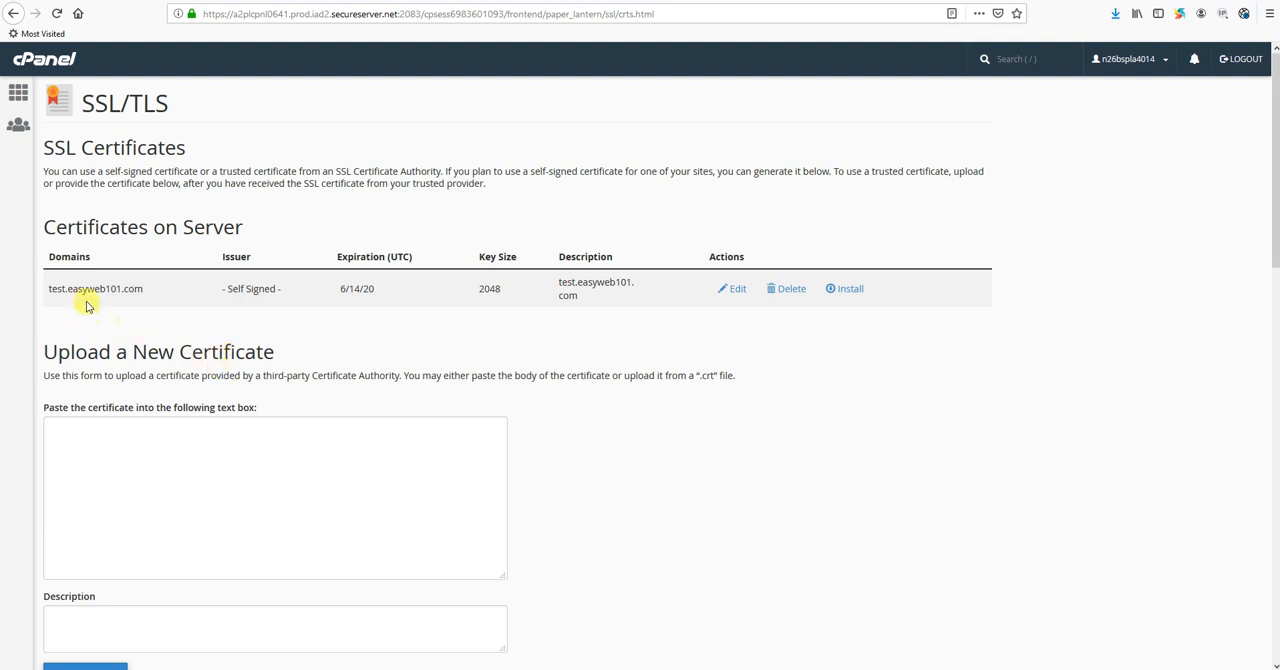
pyautogui.moveTo(212, 254)
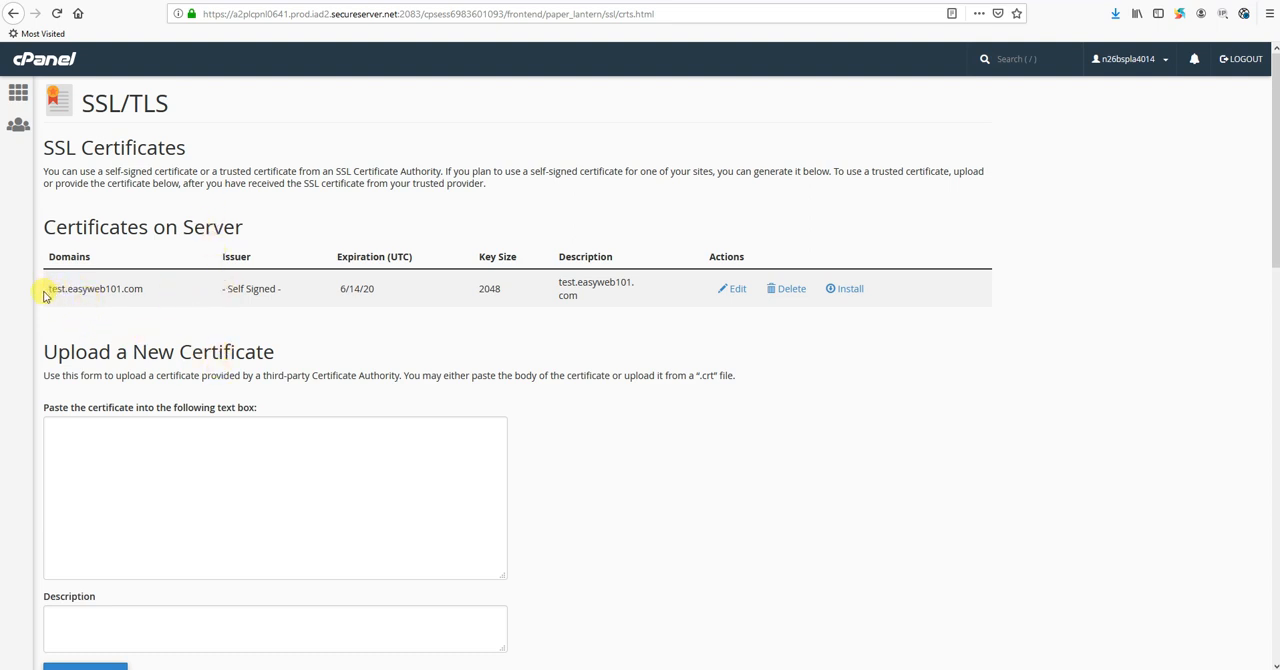
pyautogui.moveTo(48, 288); pyautogui.dragTo(284, 288)
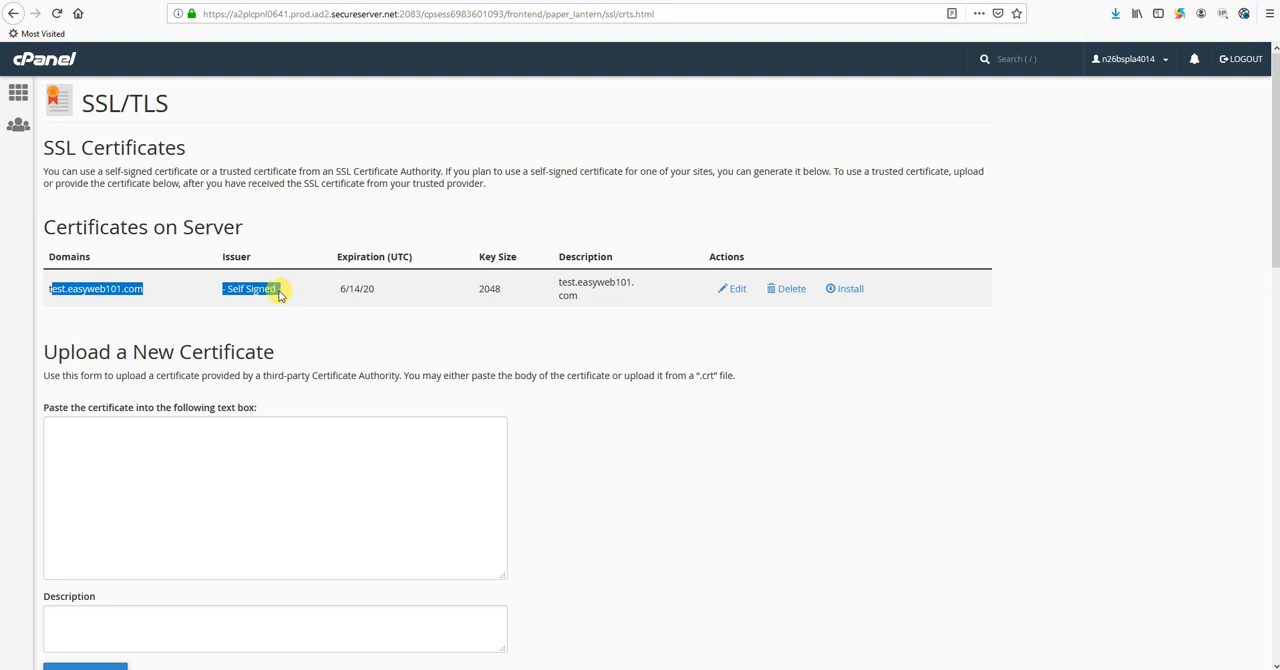
pyautogui.moveTo(250, 288)
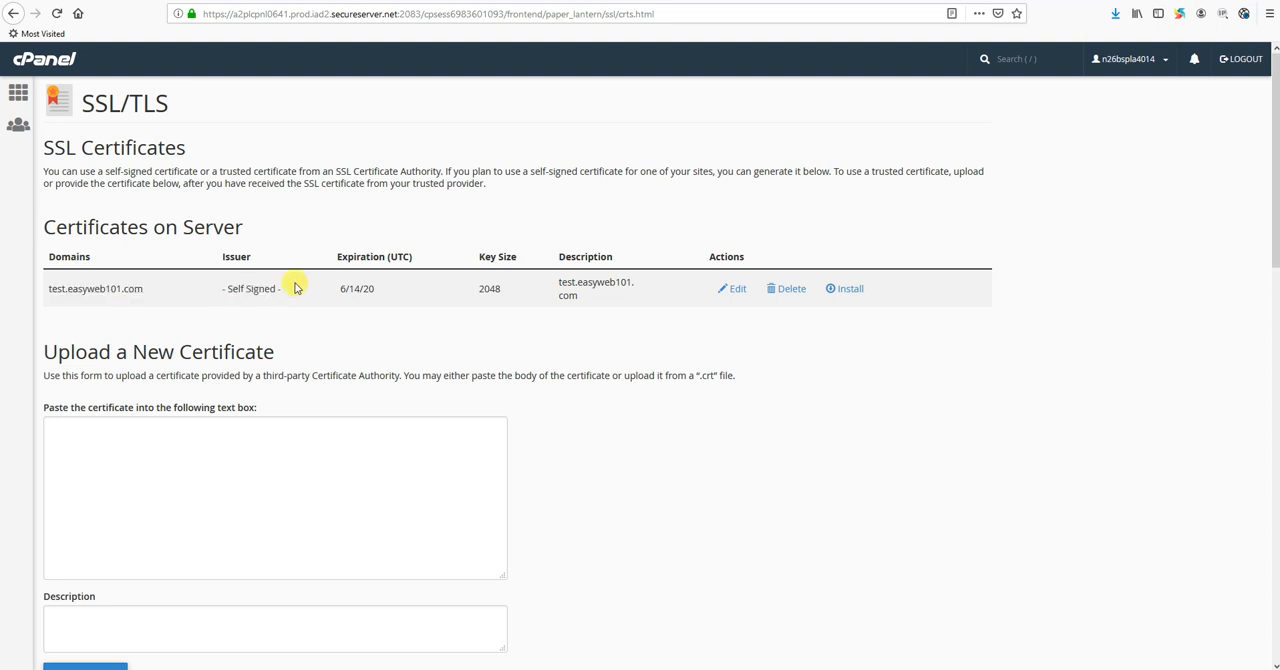
pyautogui.moveTo(284, 272)
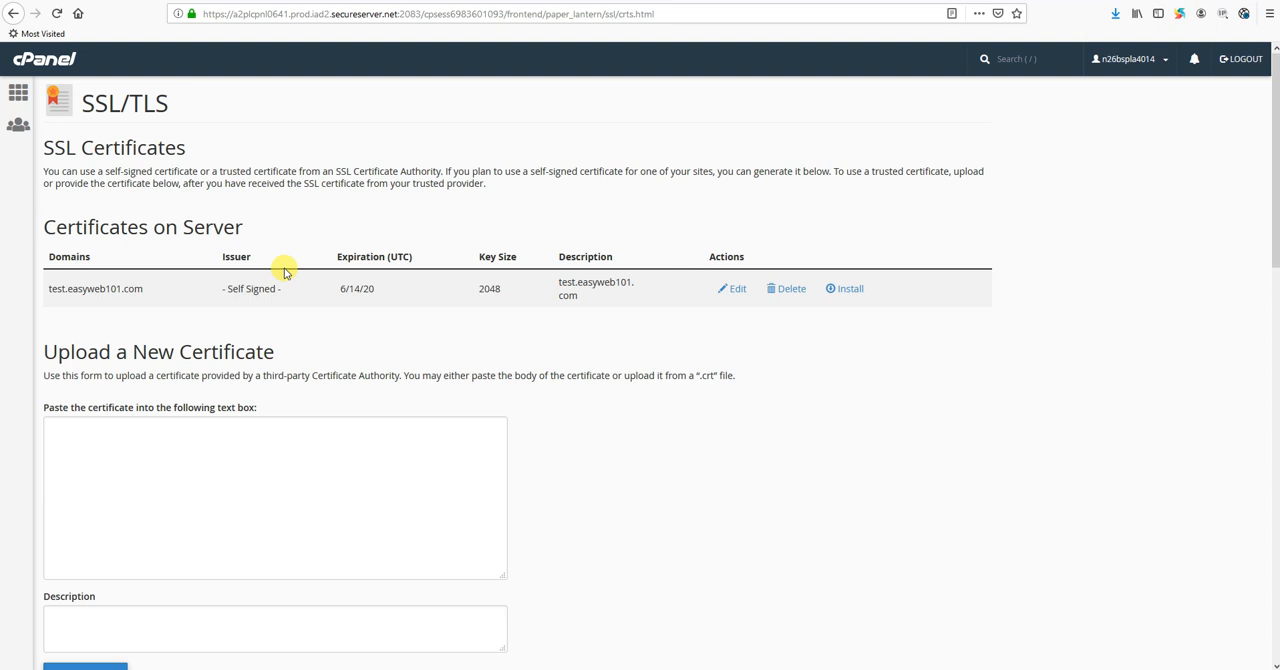
pyautogui.moveTo(320, 282)
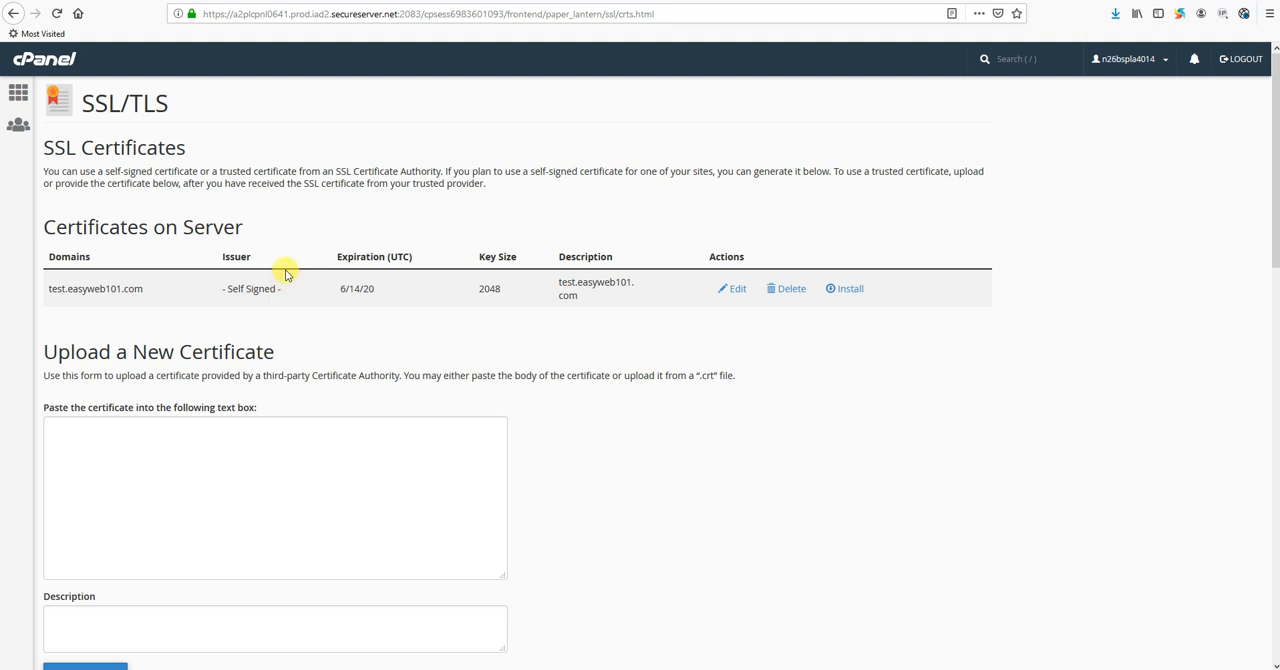
pyautogui.moveTo(692, 368)
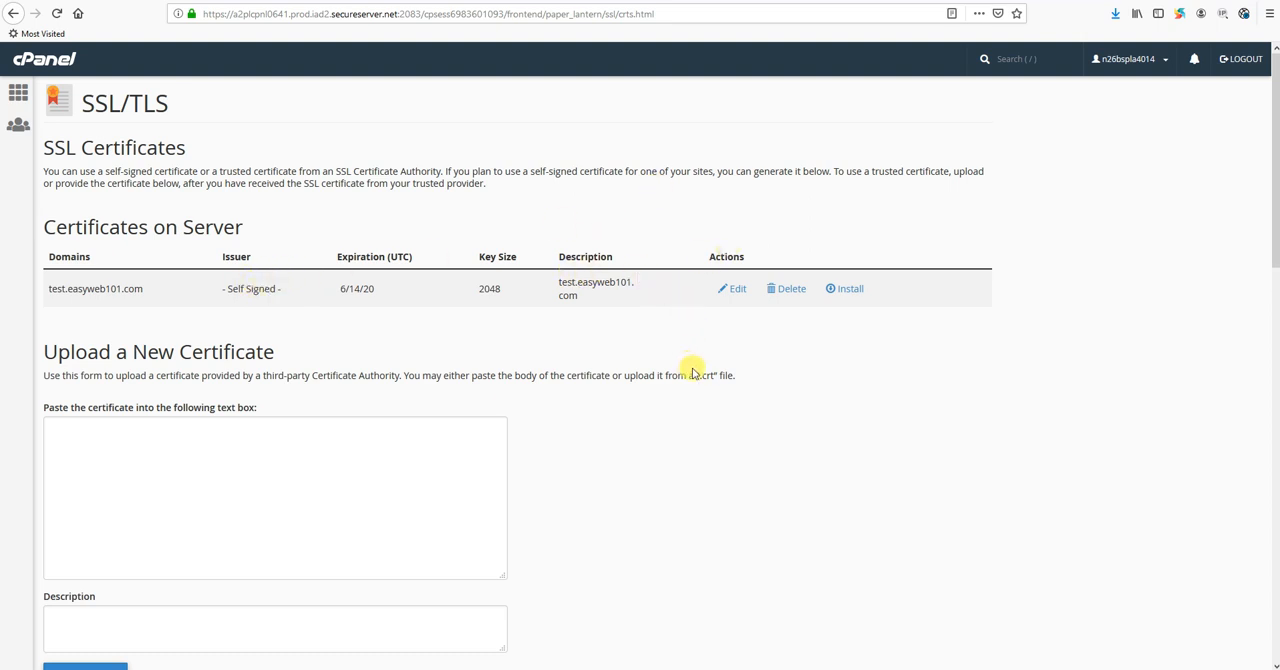
pyautogui.moveTo(792, 288)
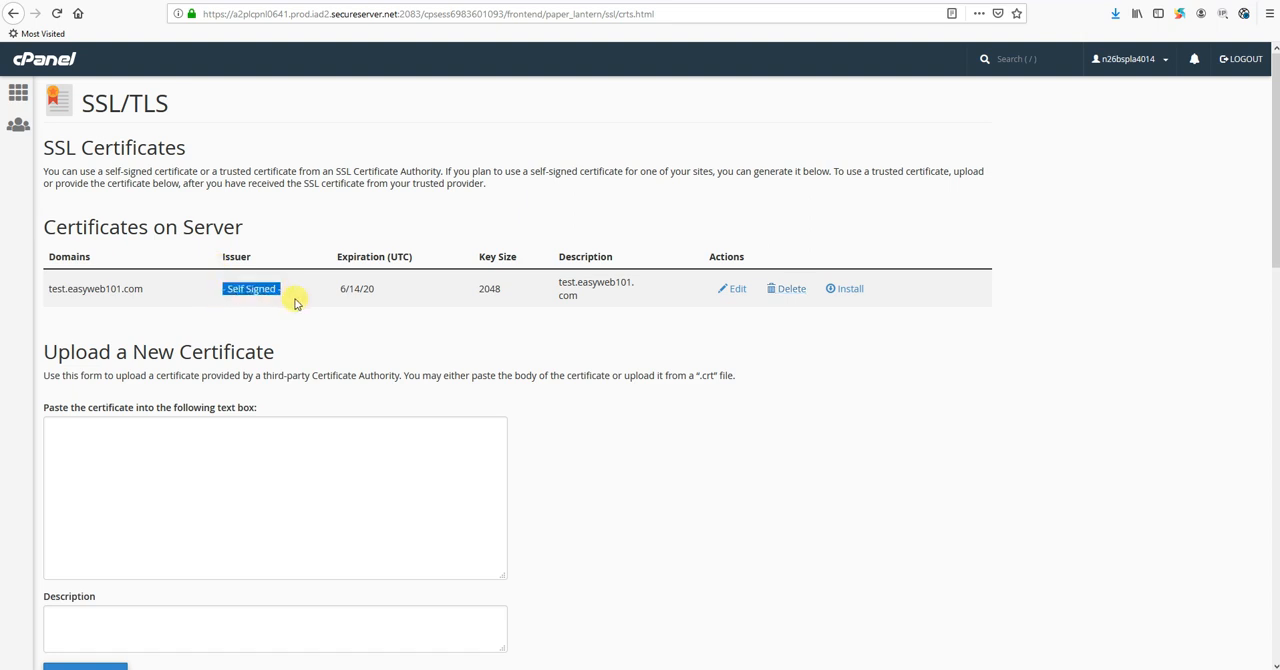
pyautogui.click(792, 288)
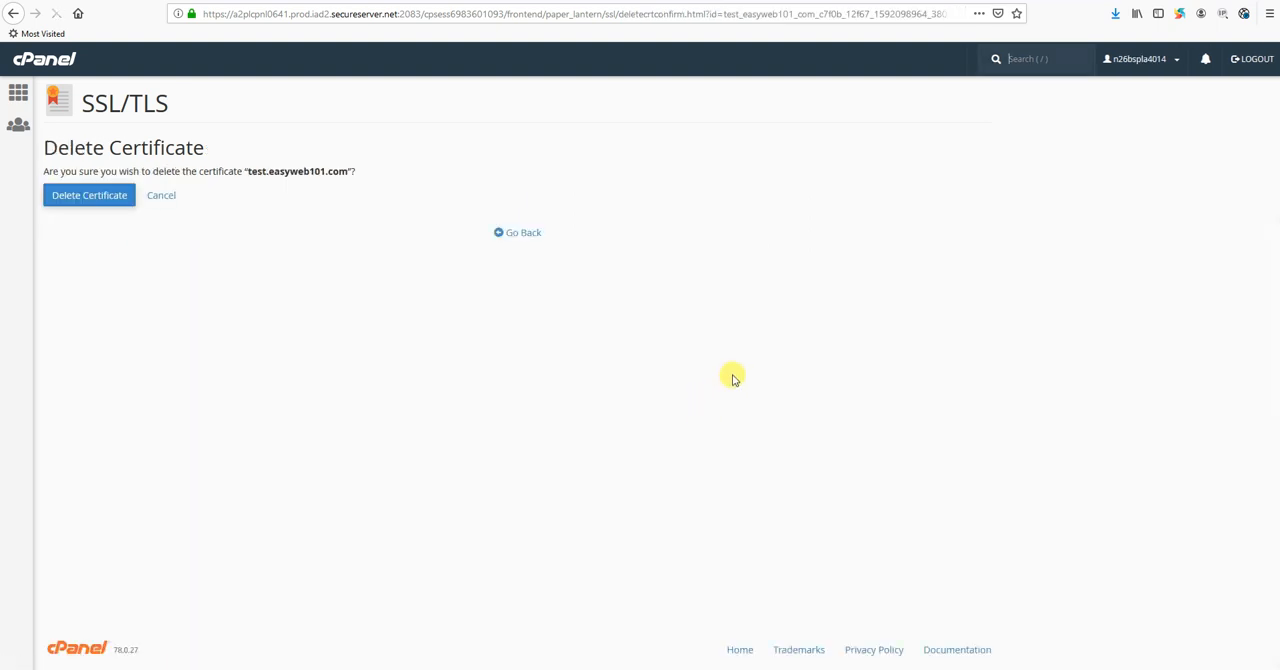
pyautogui.click(88, 196)
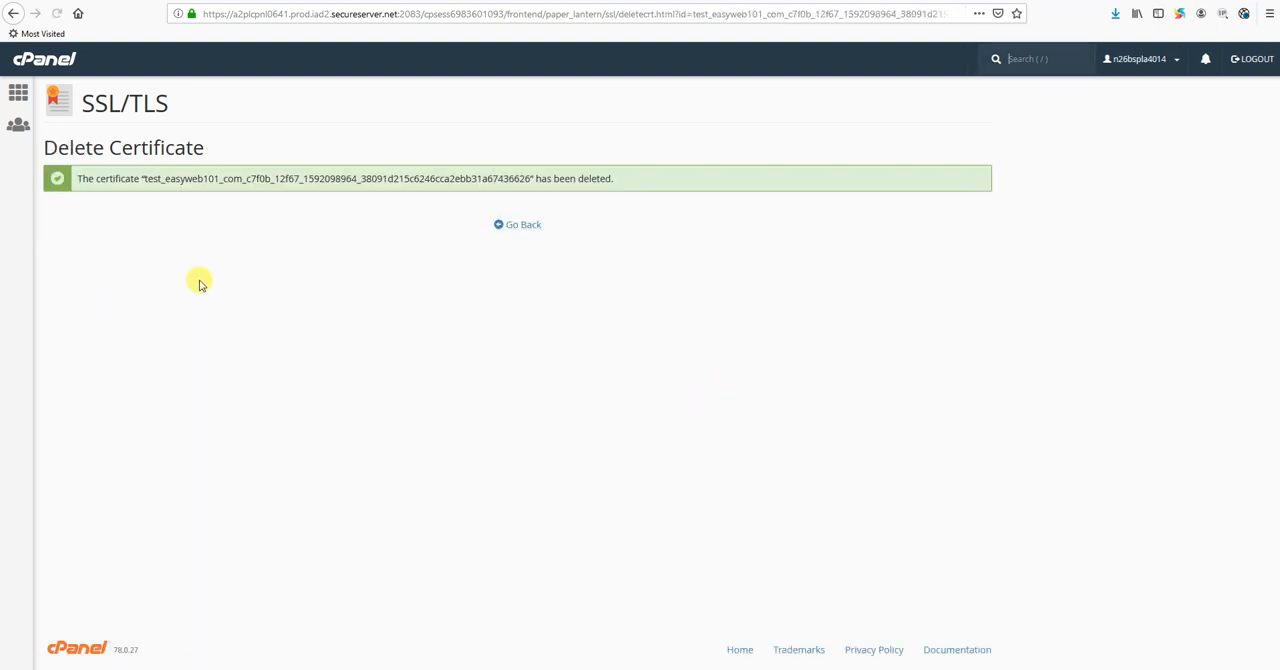
pyautogui.moveTo(516, 224)
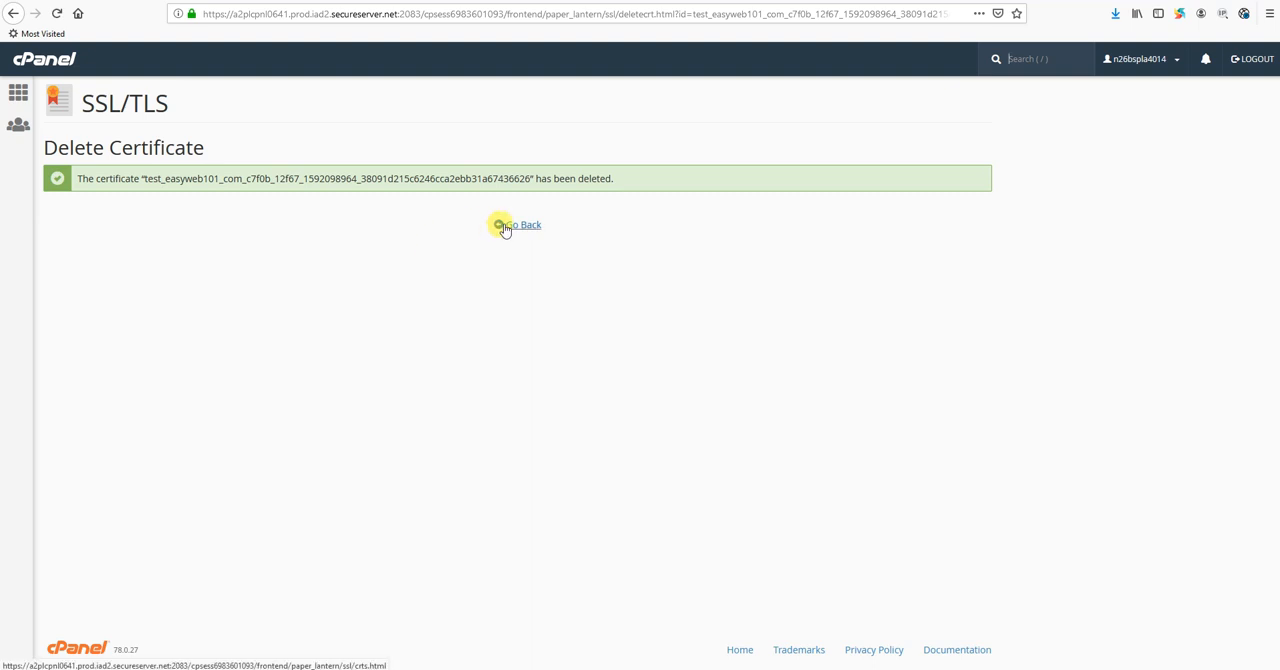
pyautogui.click(524, 224)
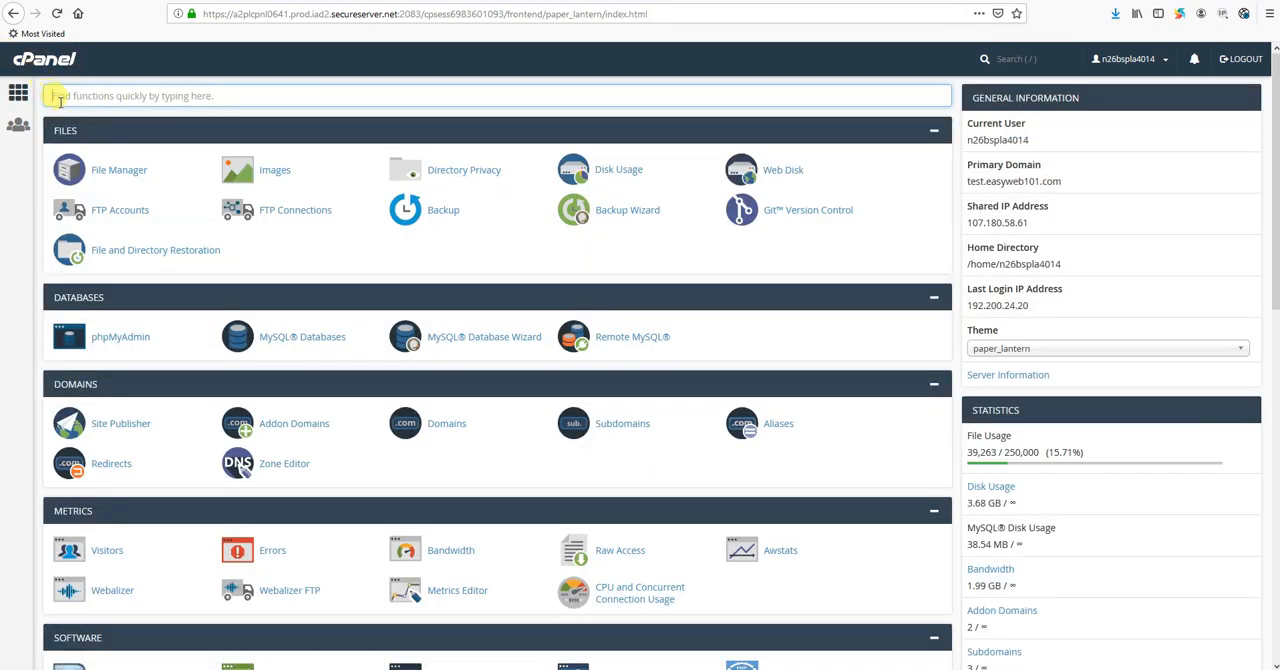
# - In Manage SSL sites, uninstall the test.easyweb101.com SSL host and confirm its removal
pyautogui.write('ssh')
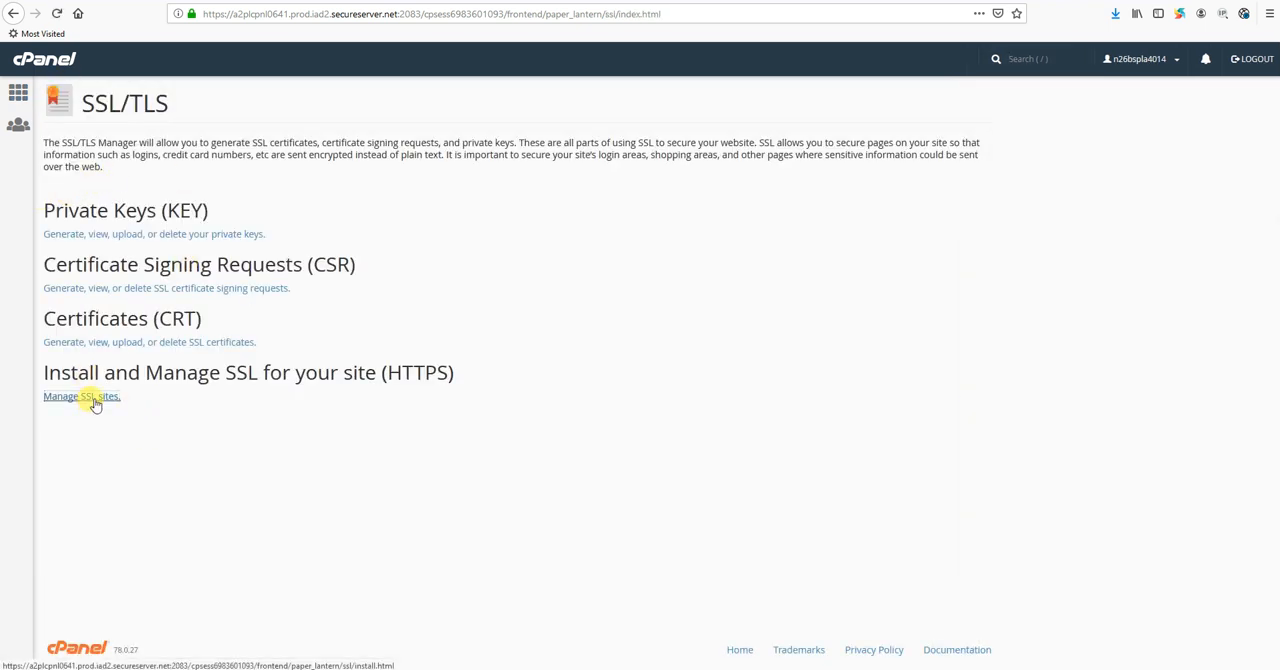
pyautogui.click(80, 396)
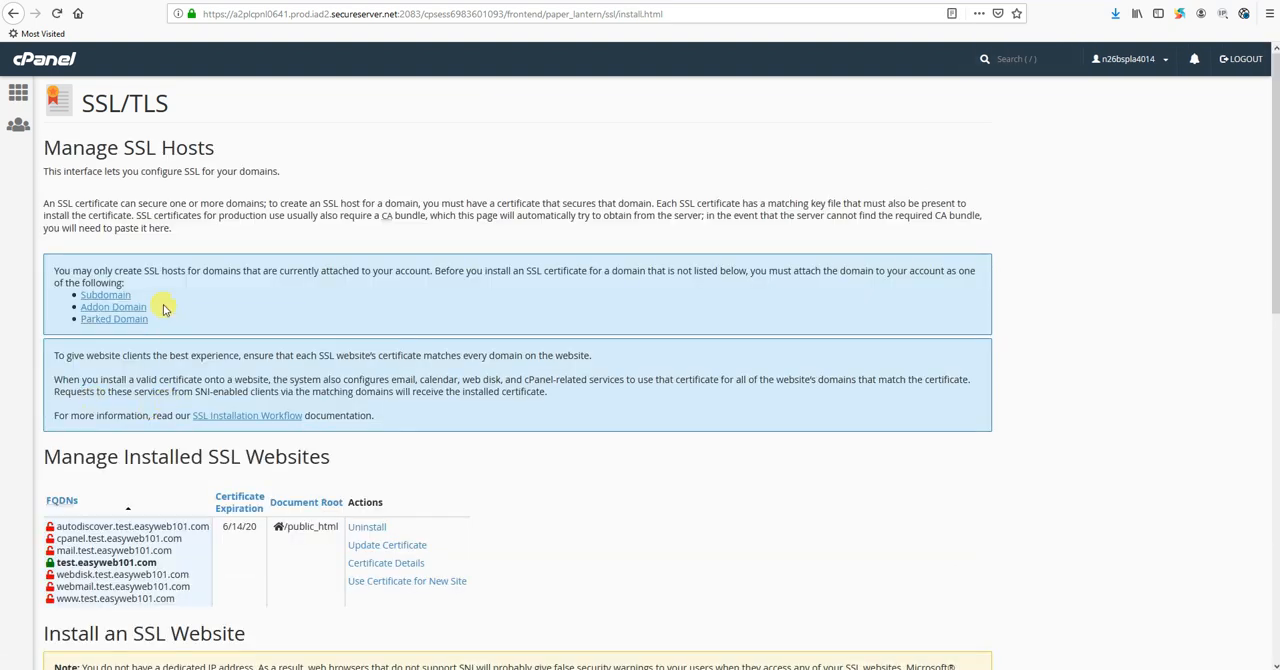
pyautogui.scroll(-3)
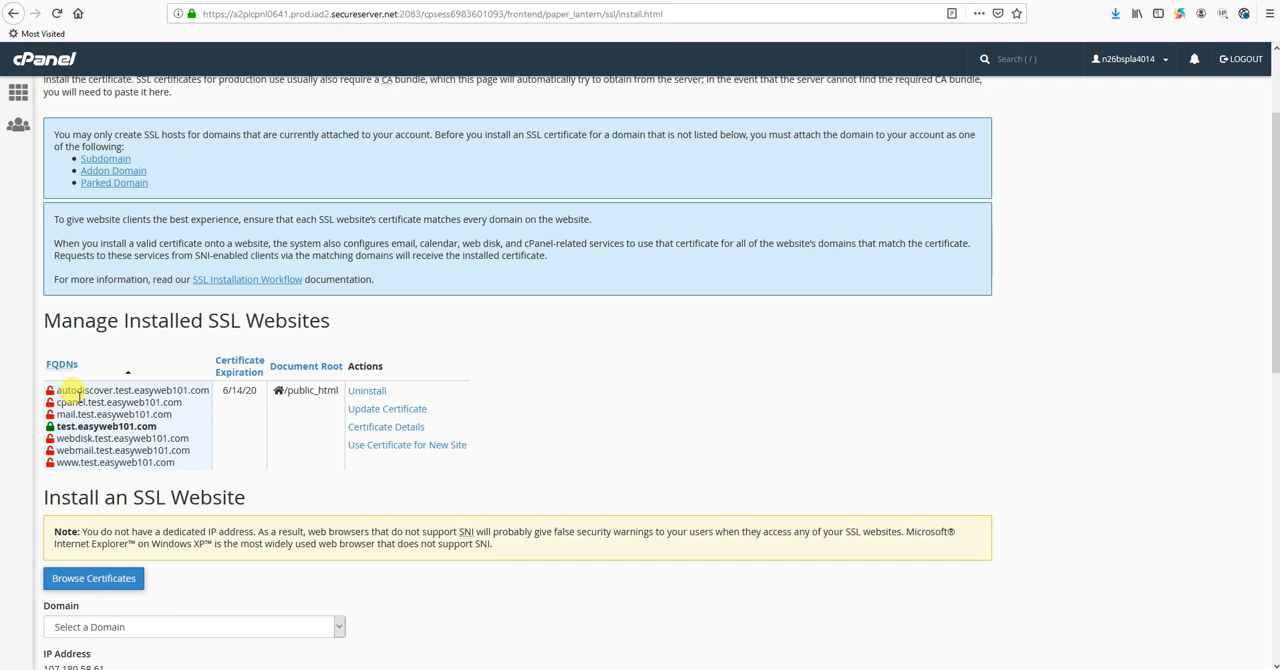
pyautogui.moveTo(70, 402); pyautogui.dragTo(170, 438)
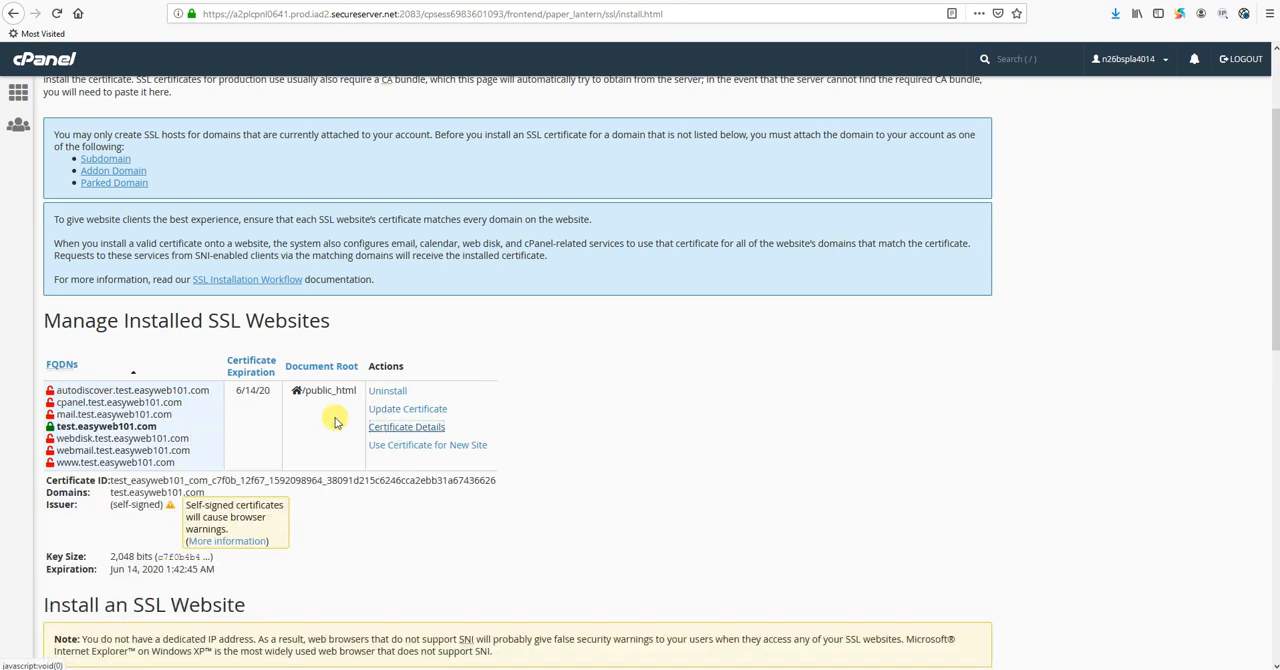
pyautogui.scroll(-3)
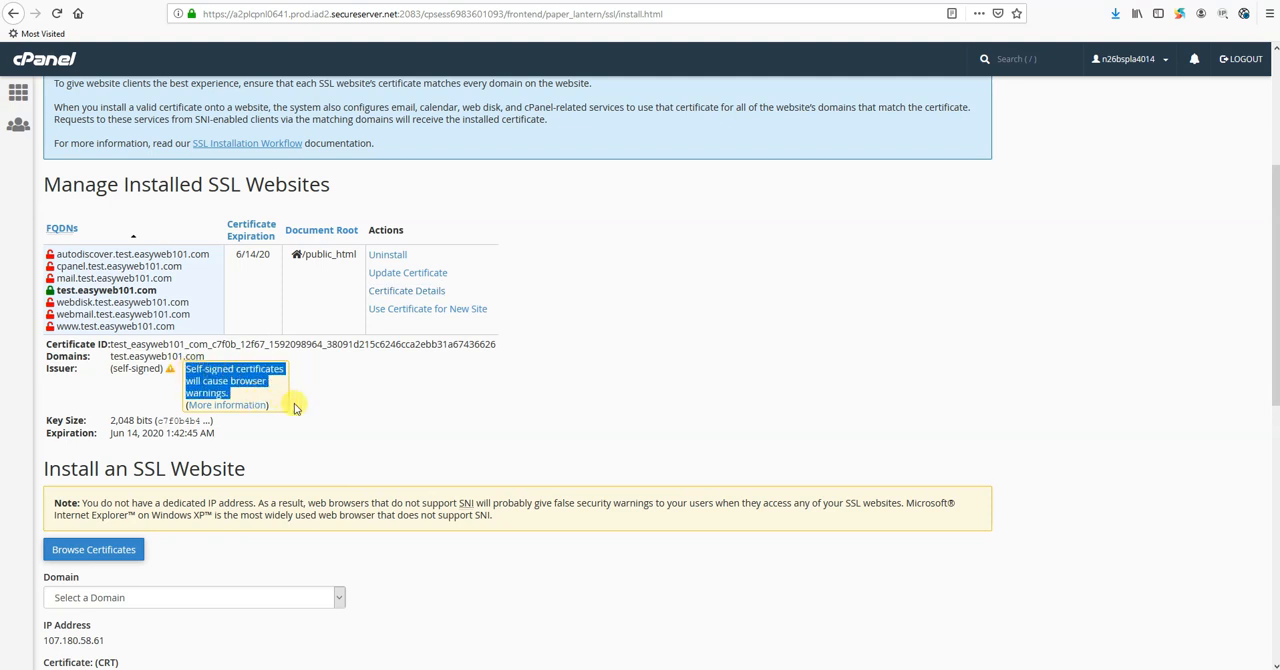
pyautogui.moveTo(328, 400)
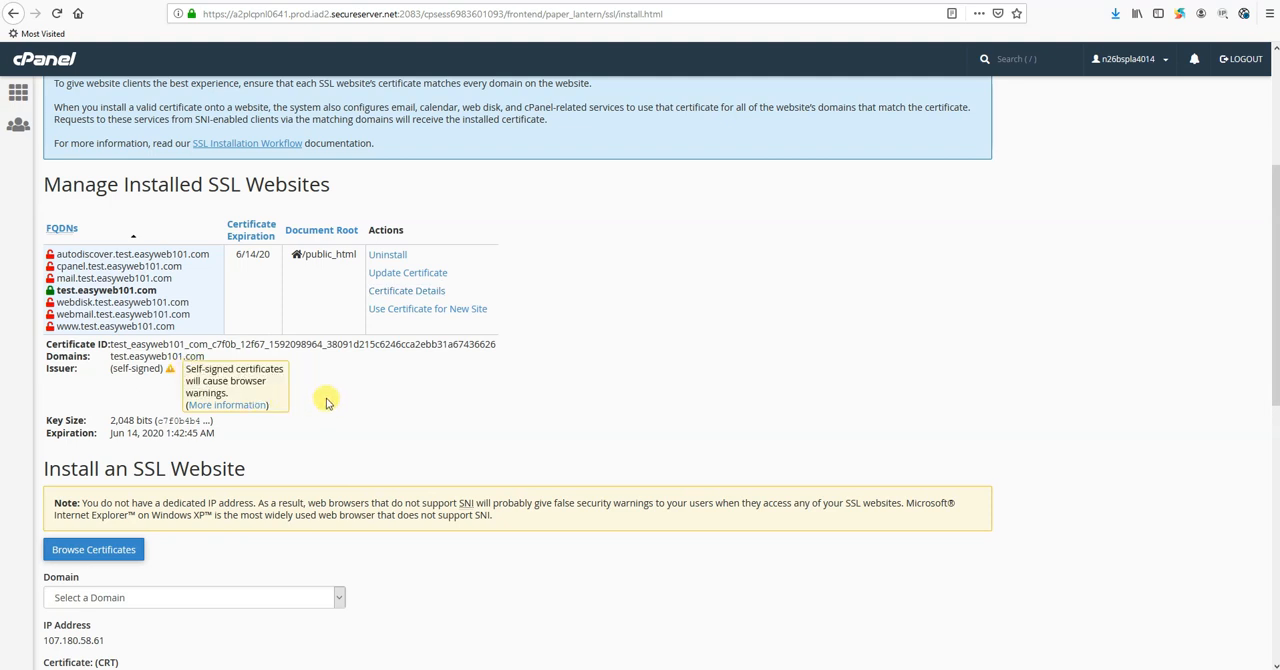
pyautogui.click(388, 254)
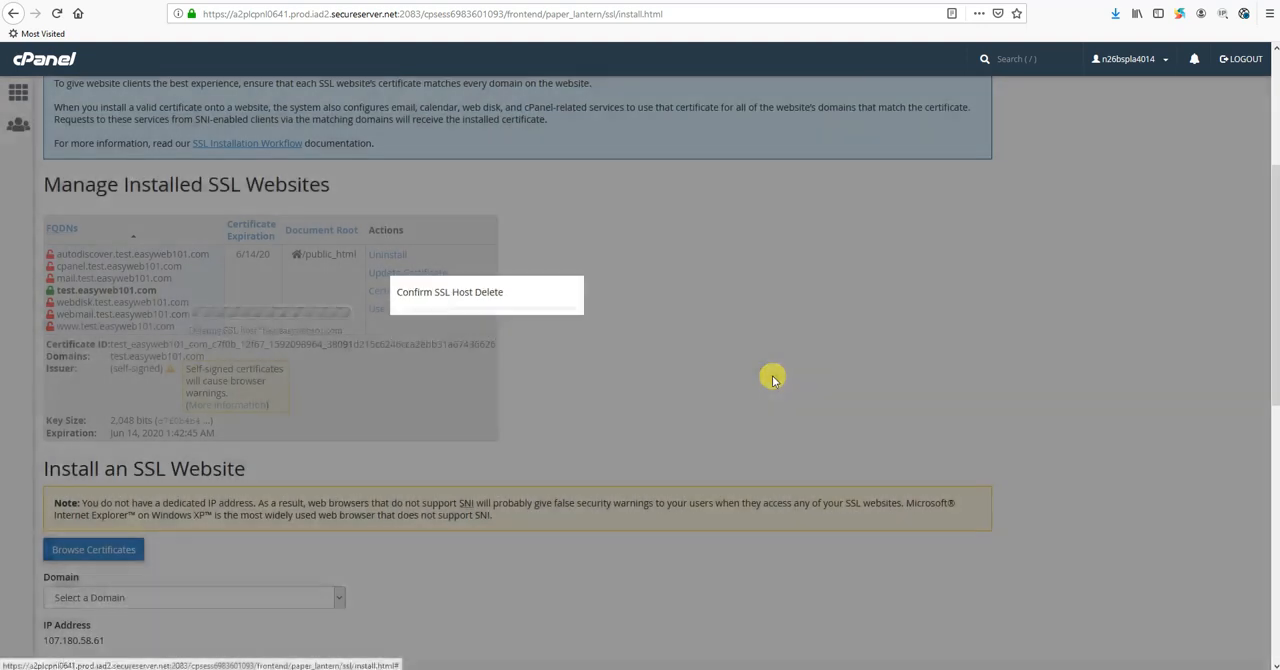
pyautogui.click(448, 292)
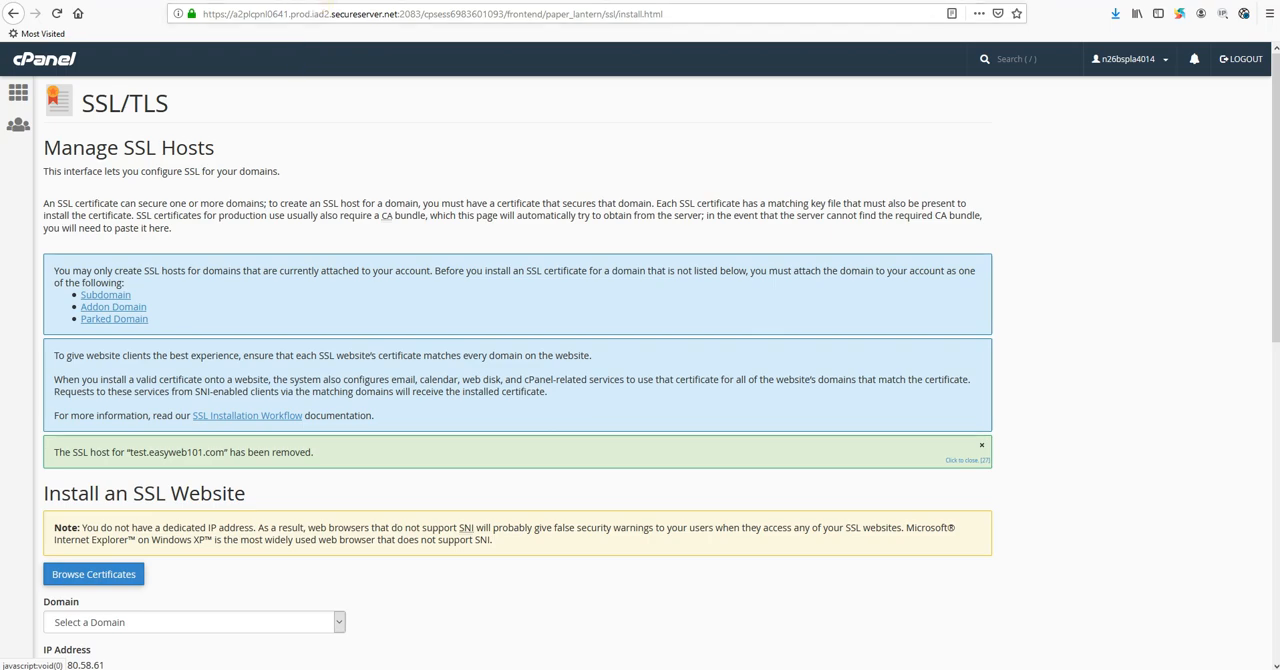
pyautogui.write('test.easyweb101.com')
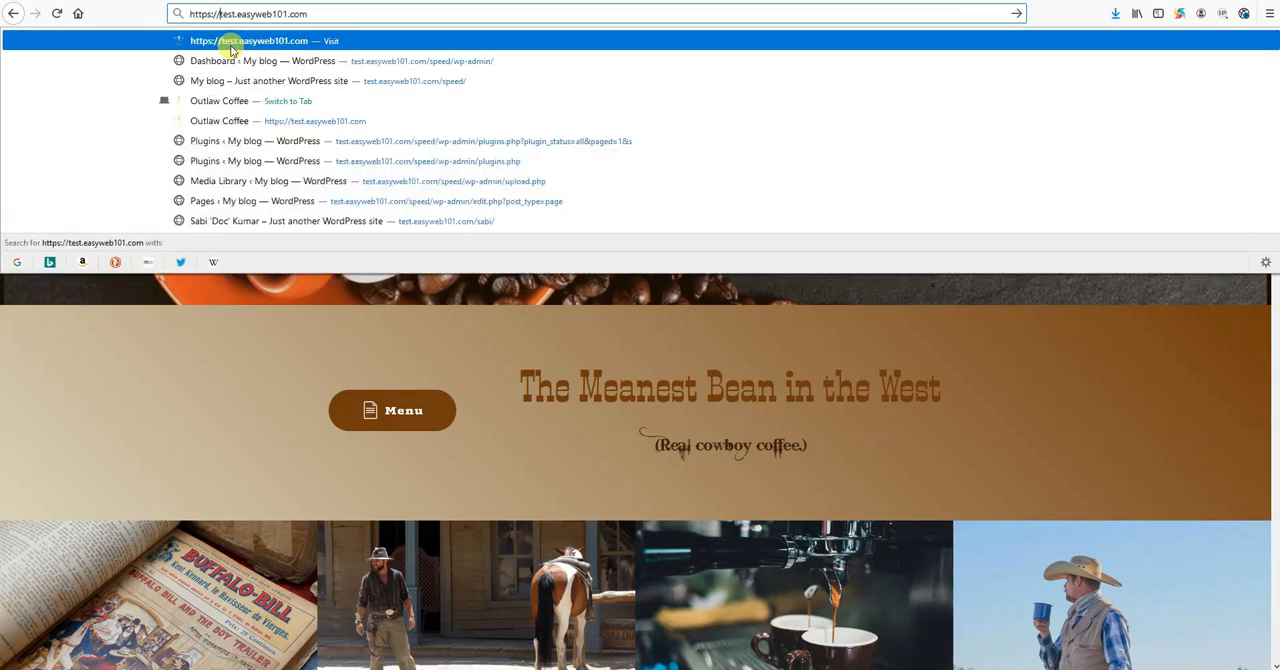
pyautogui.click(250, 40)
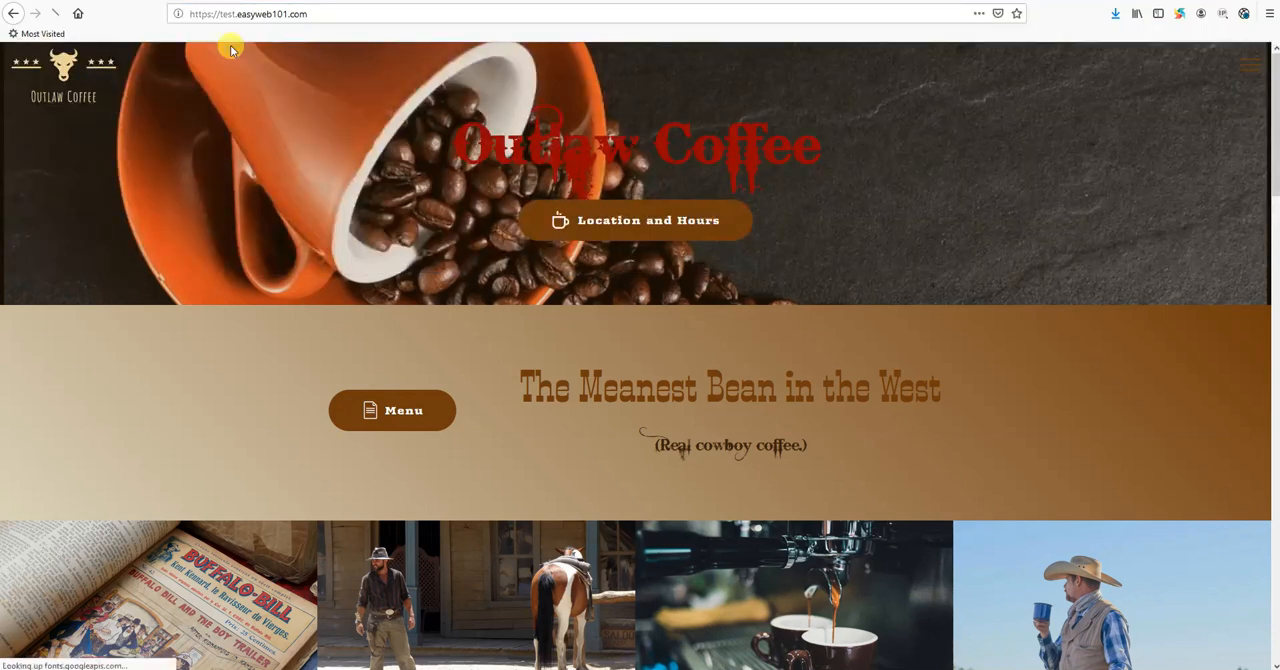
pyautogui.click(248, 12)
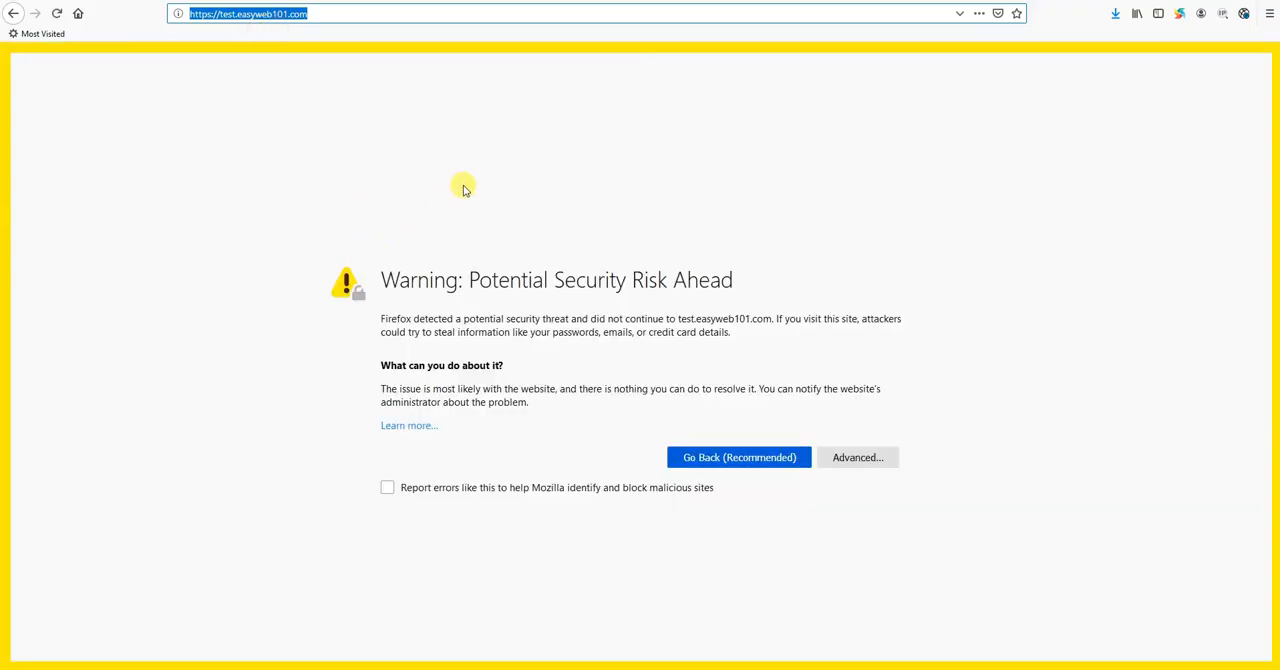
pyautogui.moveTo(362, 276)
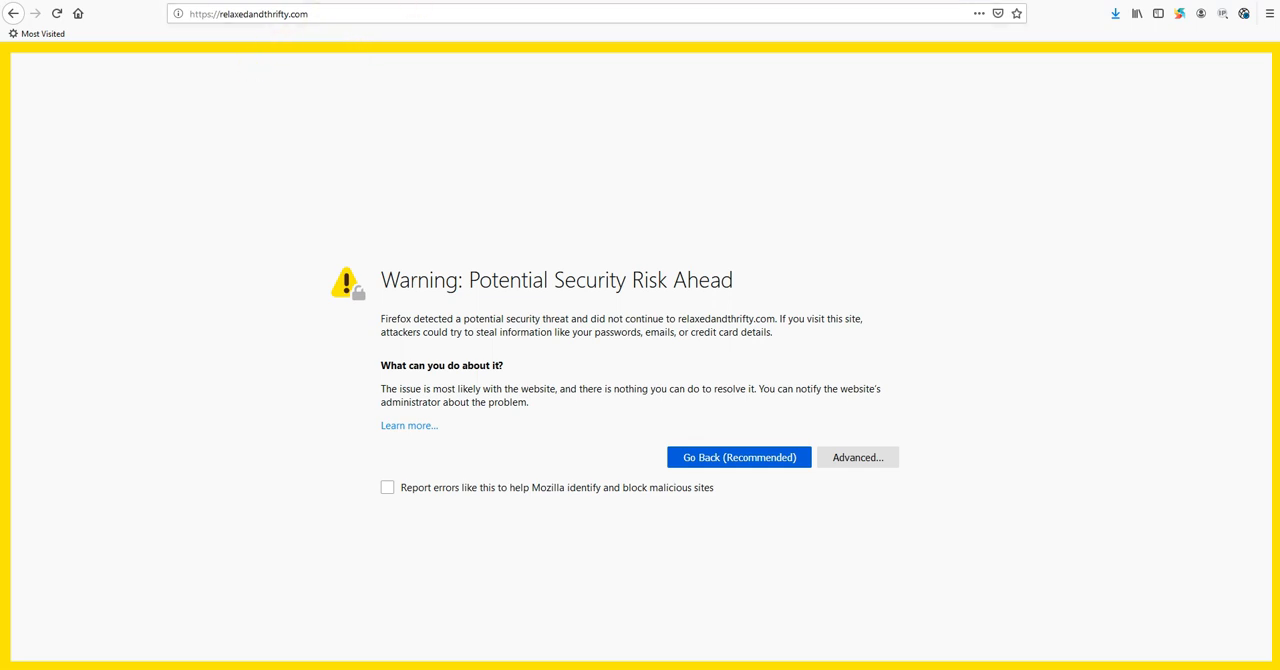
pyautogui.write('test.easyweb101.com')
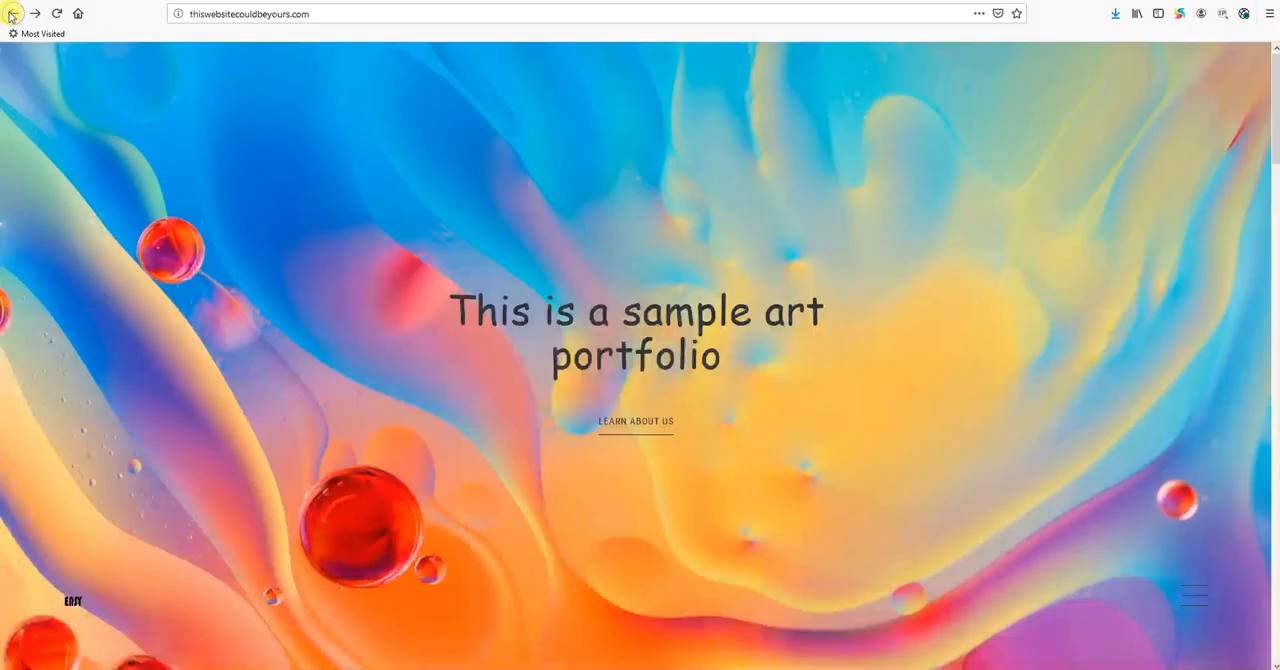
# - Return to GoDaddy My Products and expand the SSL Certificates section
pyautogui.click(12, 12)
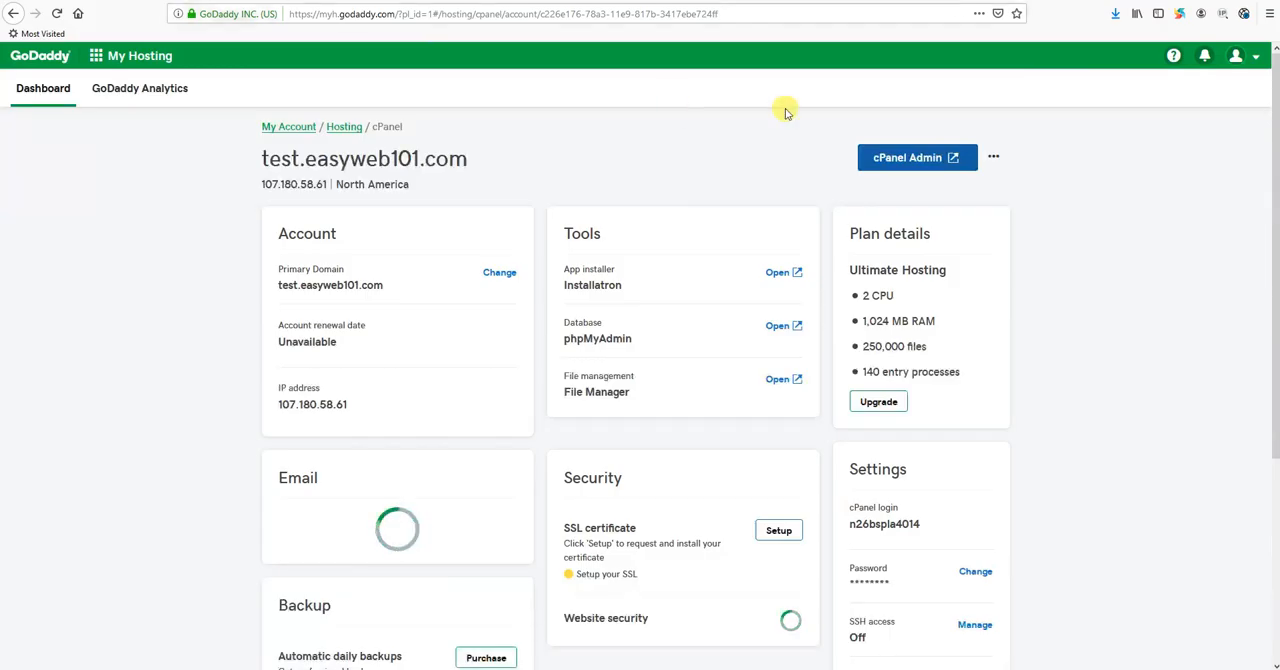
pyautogui.click(1236, 56)
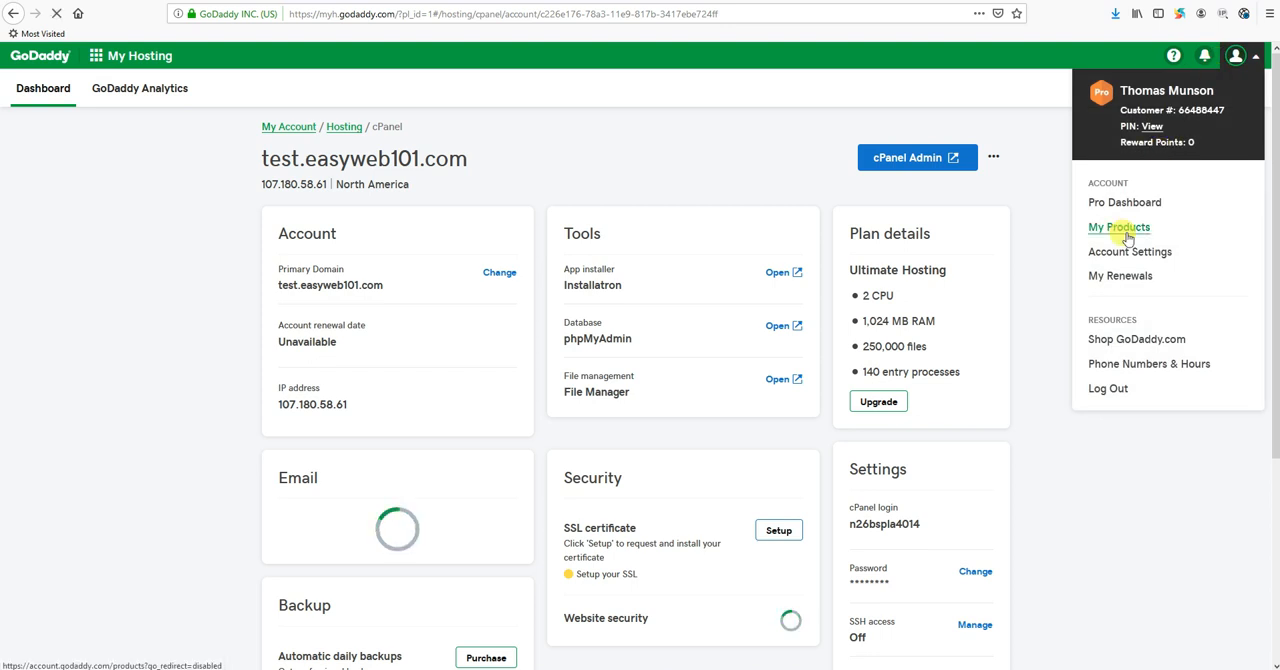
pyautogui.click(1118, 228)
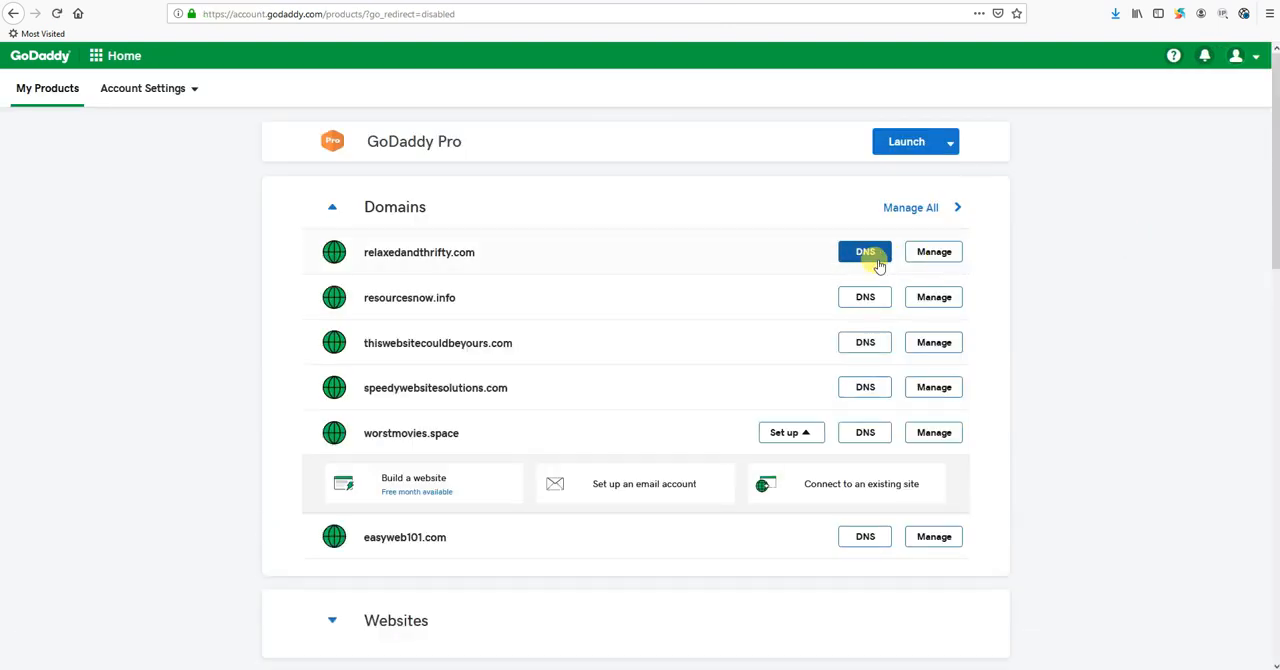
pyautogui.scroll(-3)
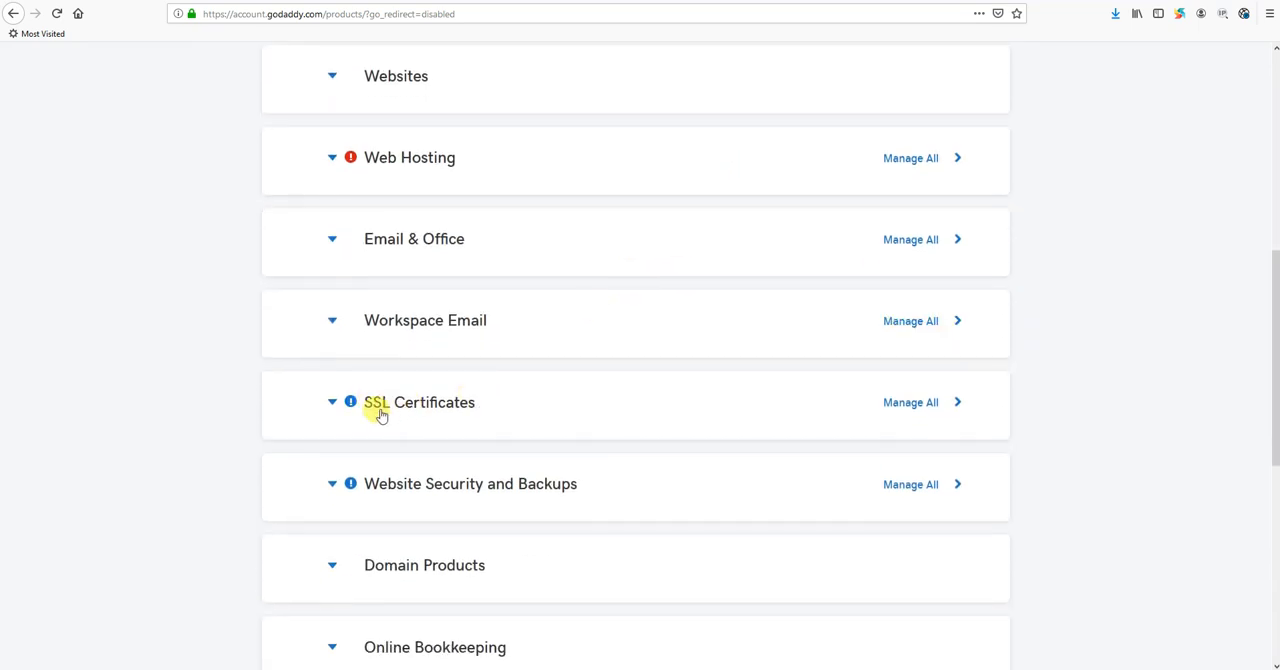
pyautogui.click(332, 402)
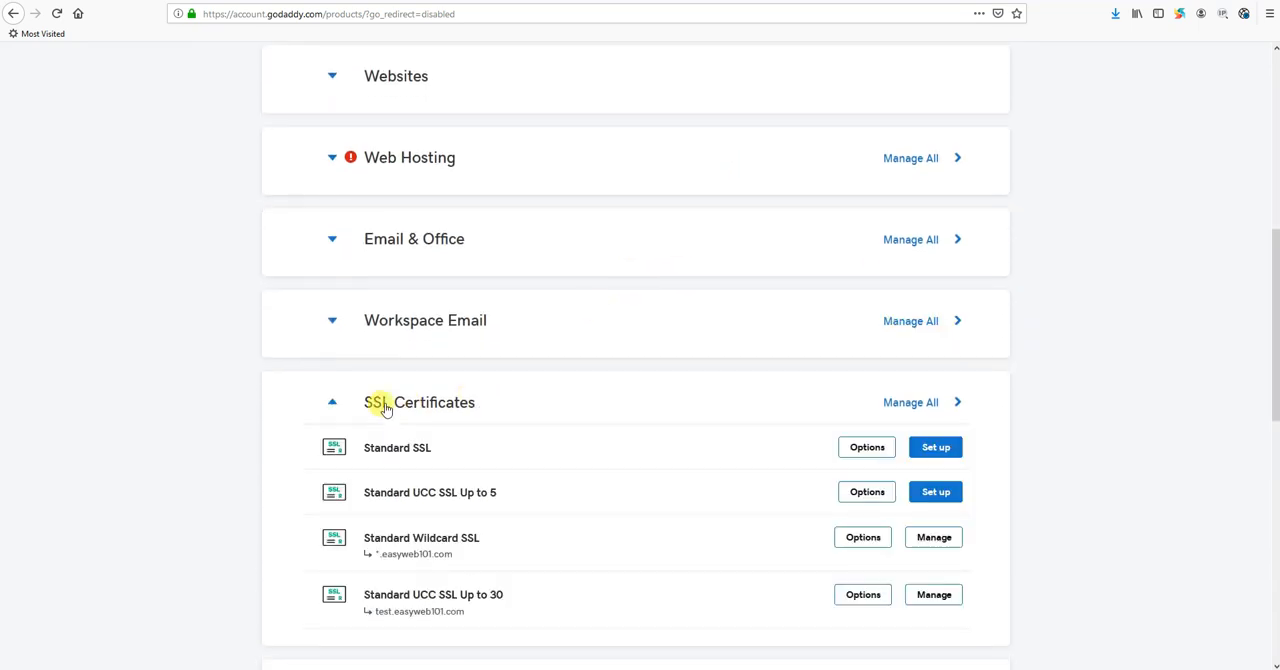
pyautogui.moveTo(476, 390)
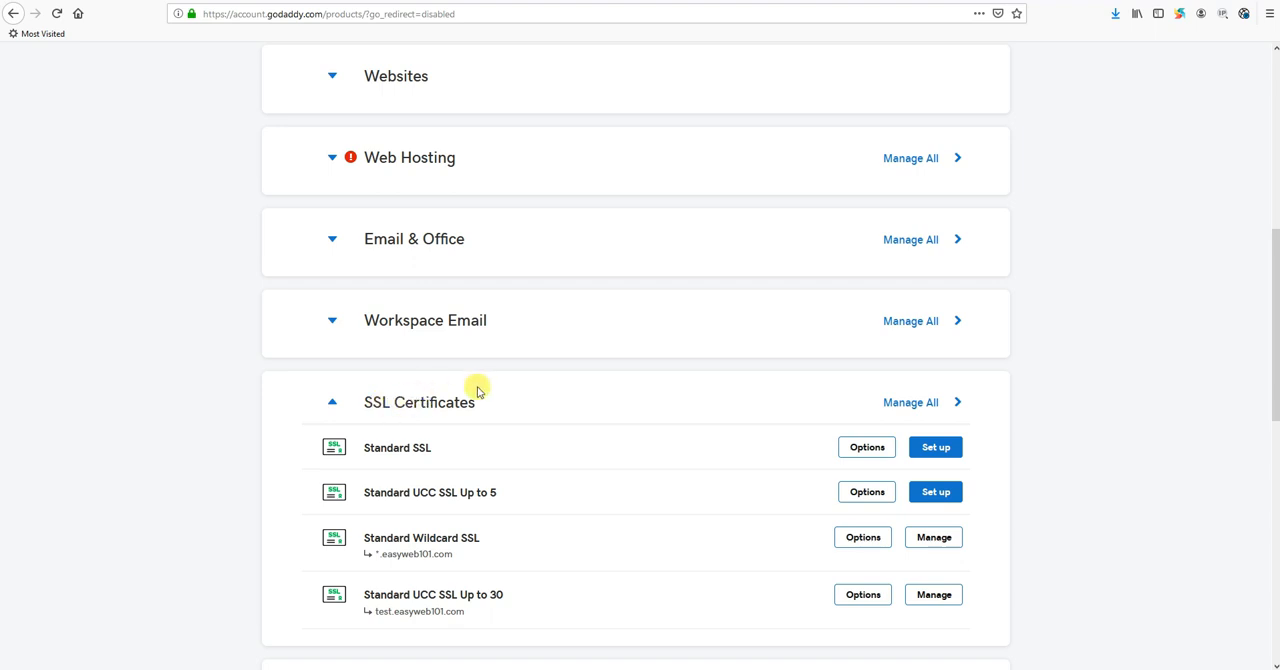
# - Begin Set up for the unused Standard UCC SSL Up to 5 certificate
pyautogui.scroll(-3)
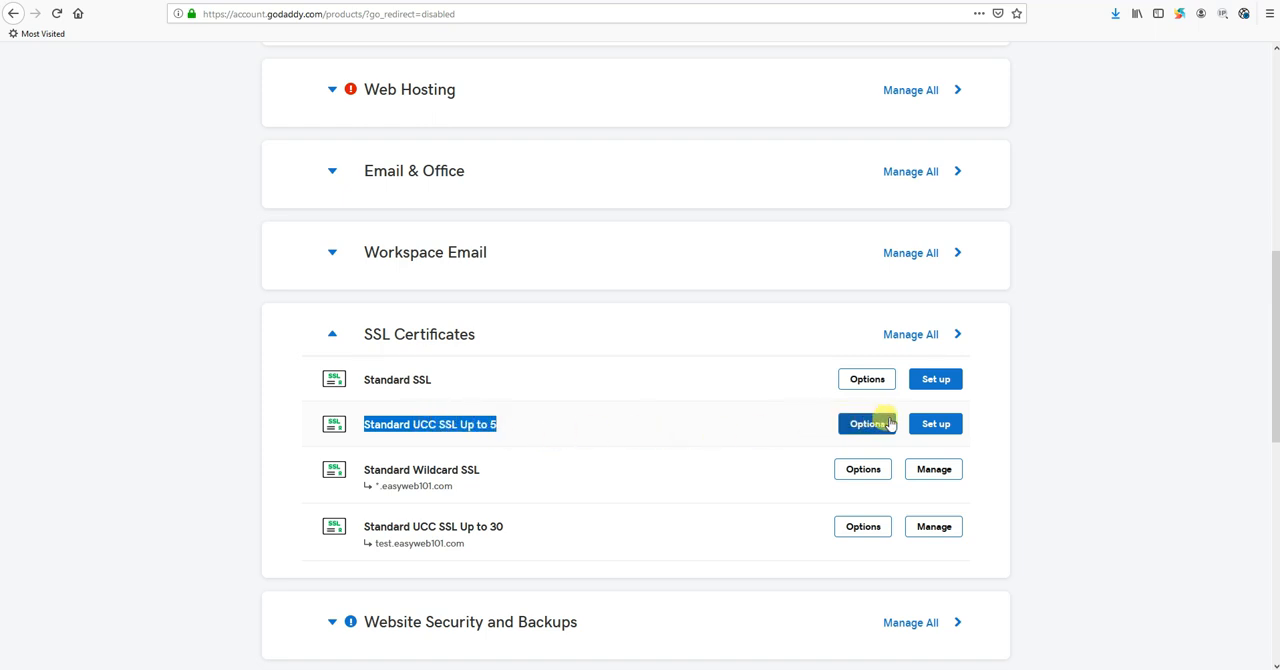
pyautogui.click(934, 424)
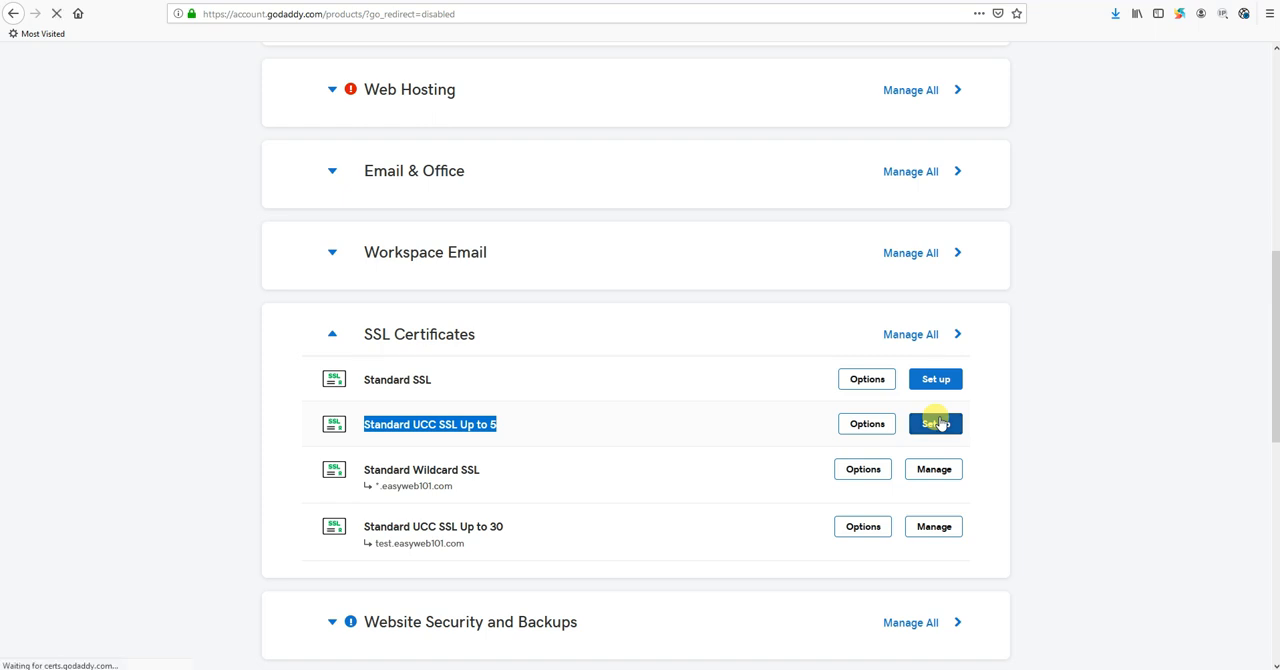
pyautogui.click(934, 424)
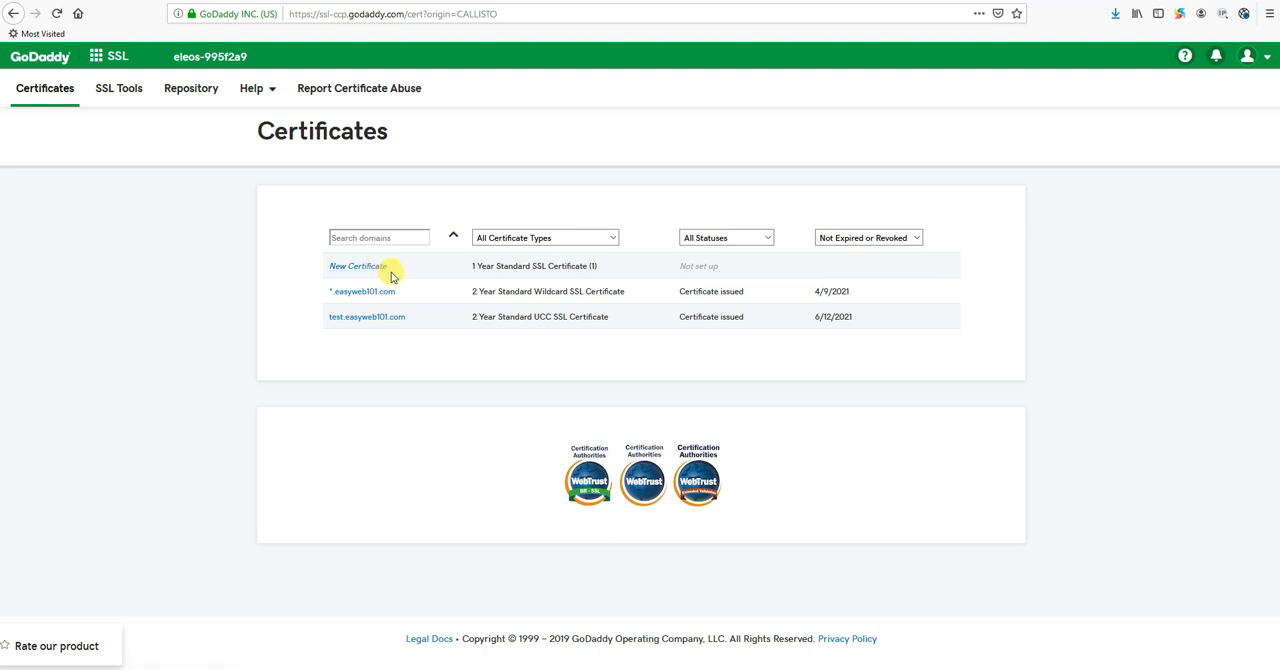
pyautogui.moveTo(500, 276)
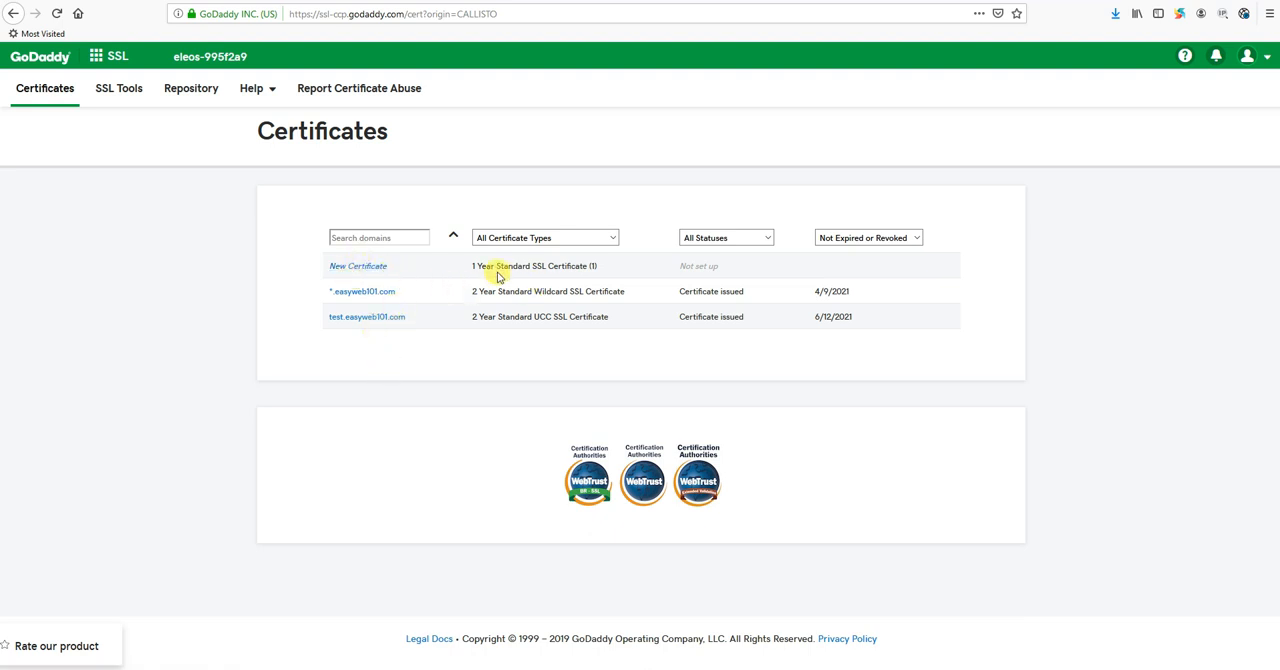
pyautogui.moveTo(240, 284)
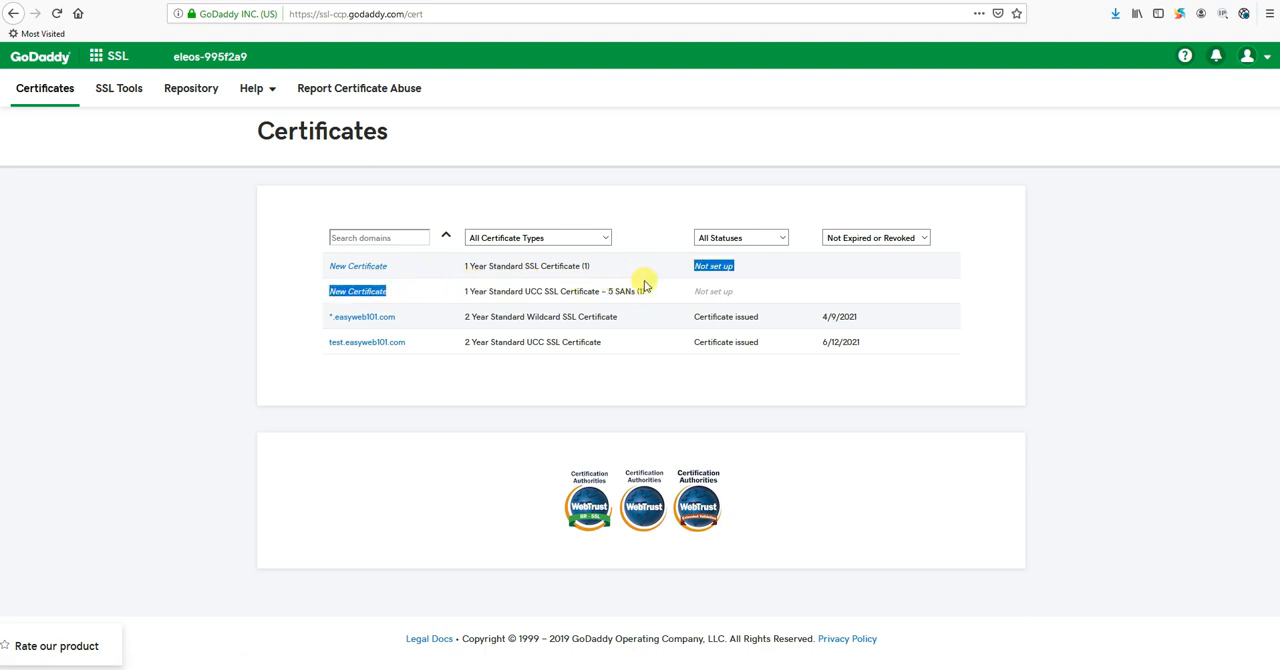
# - Launch Certificate Setup for the new 1 Year Standard UCC SSL Certificate
pyautogui.doubleClick(552, 292)
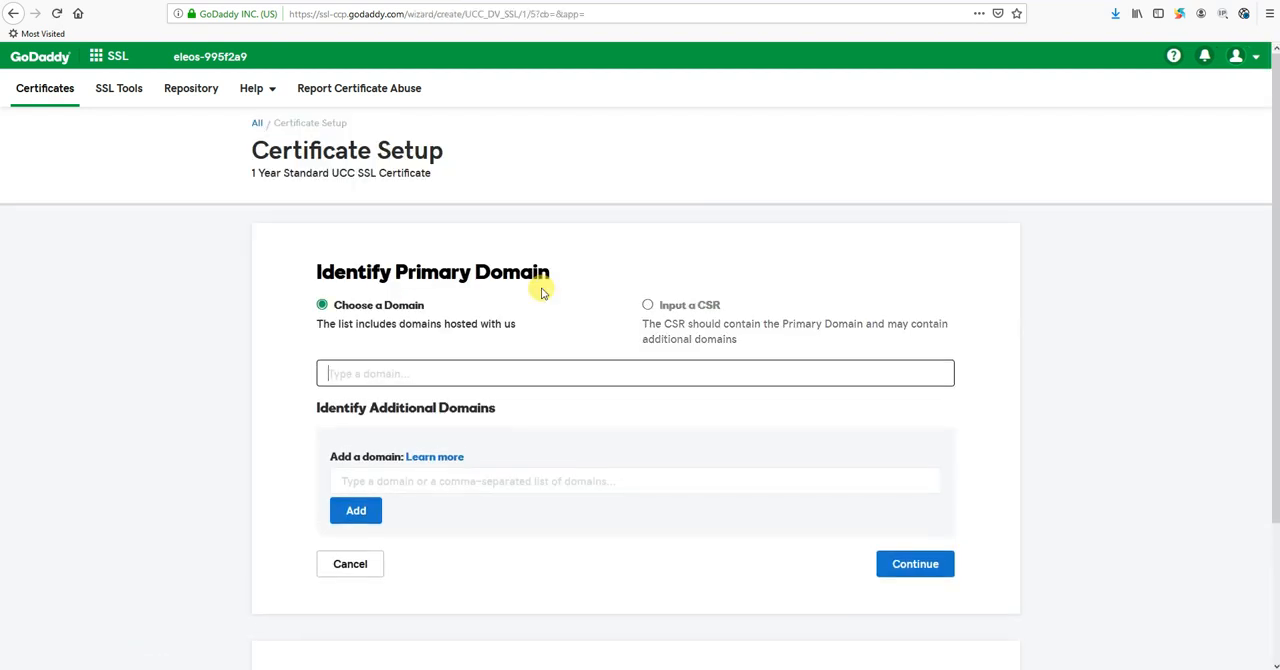
pyautogui.moveTo(372, 346)
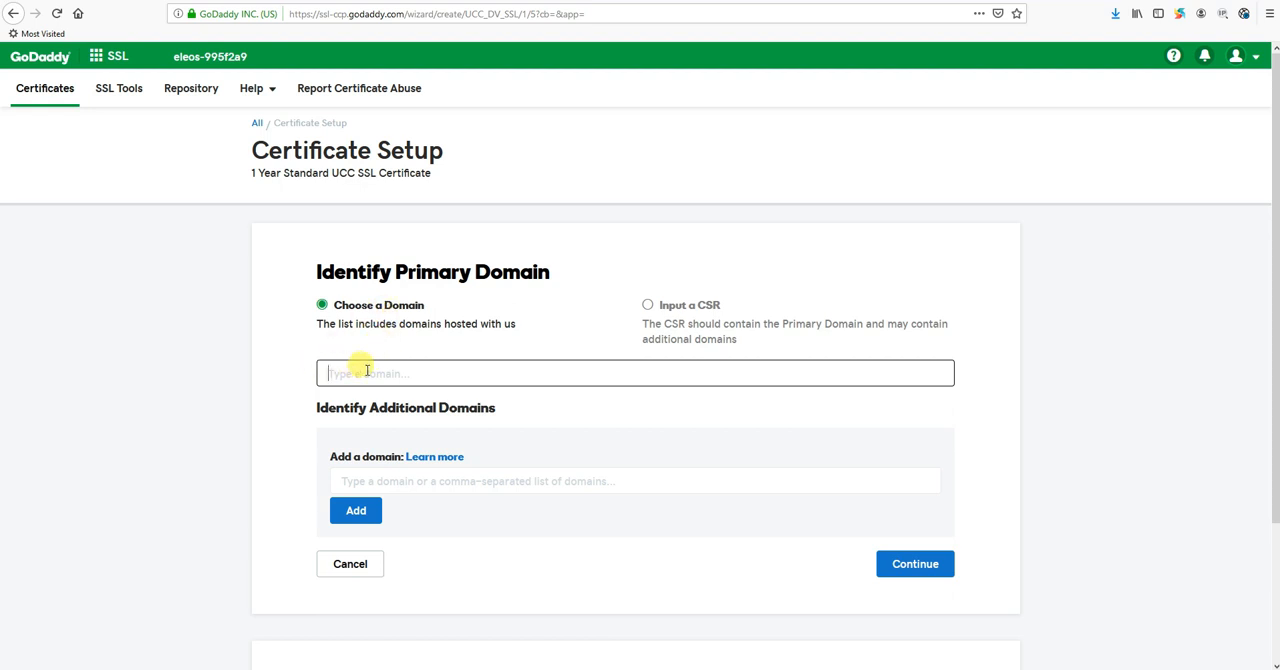
pyautogui.moveTo(382, 360)
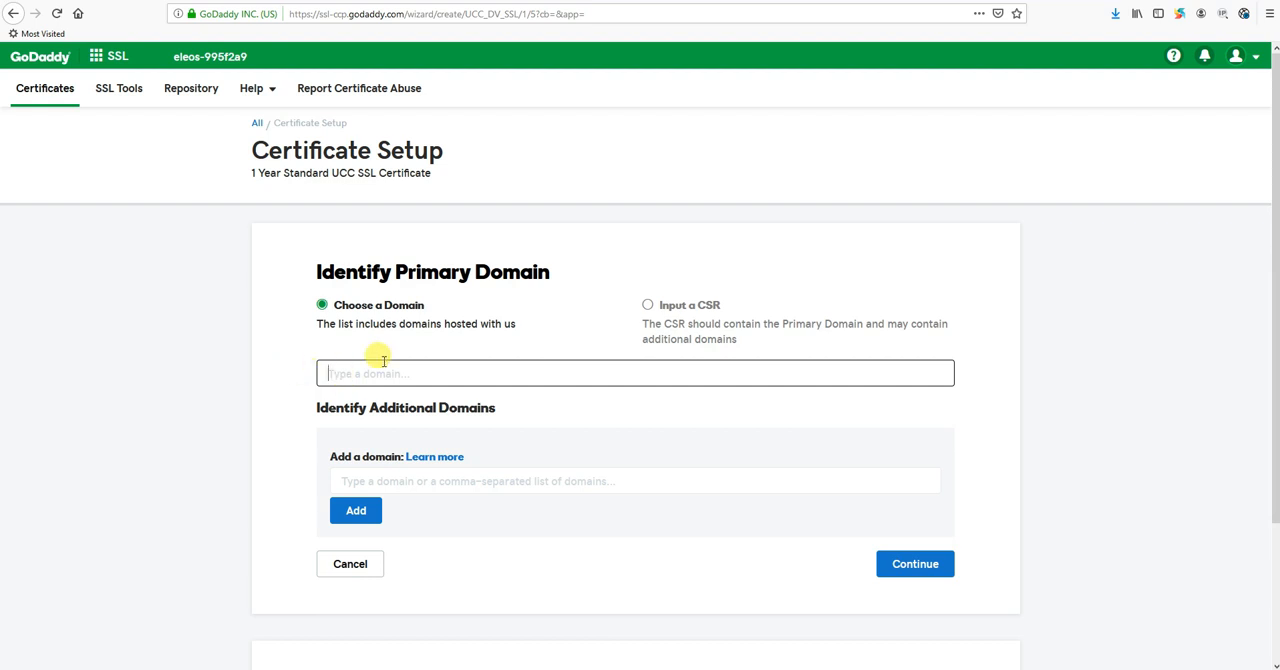
pyautogui.moveTo(256, 356)
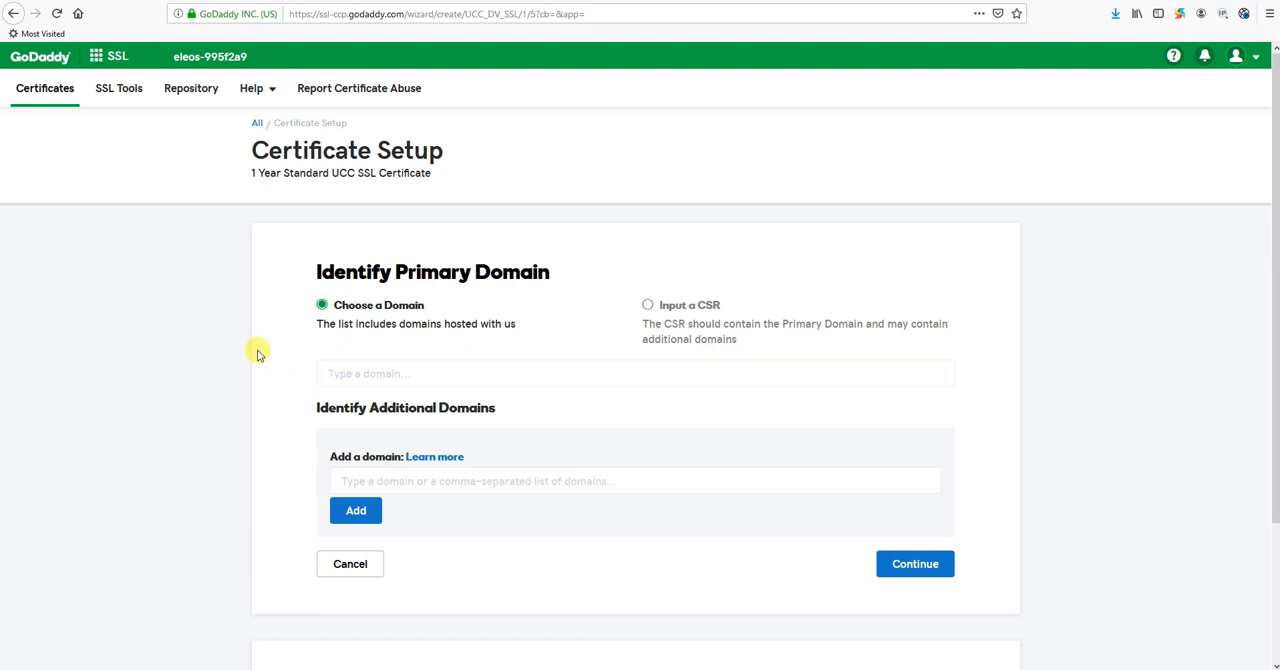
# - Choose test.easyweb101.com from the hosted domains as the primary domain
pyautogui.click(634, 372)
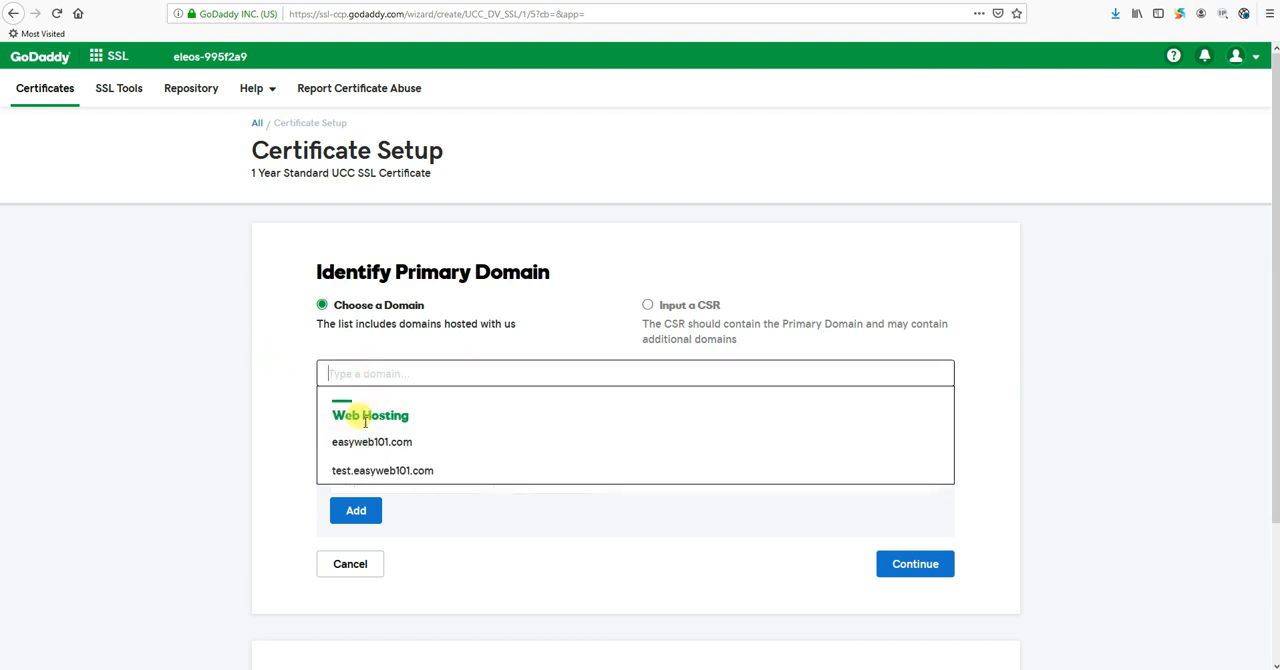
pyautogui.moveTo(344, 396)
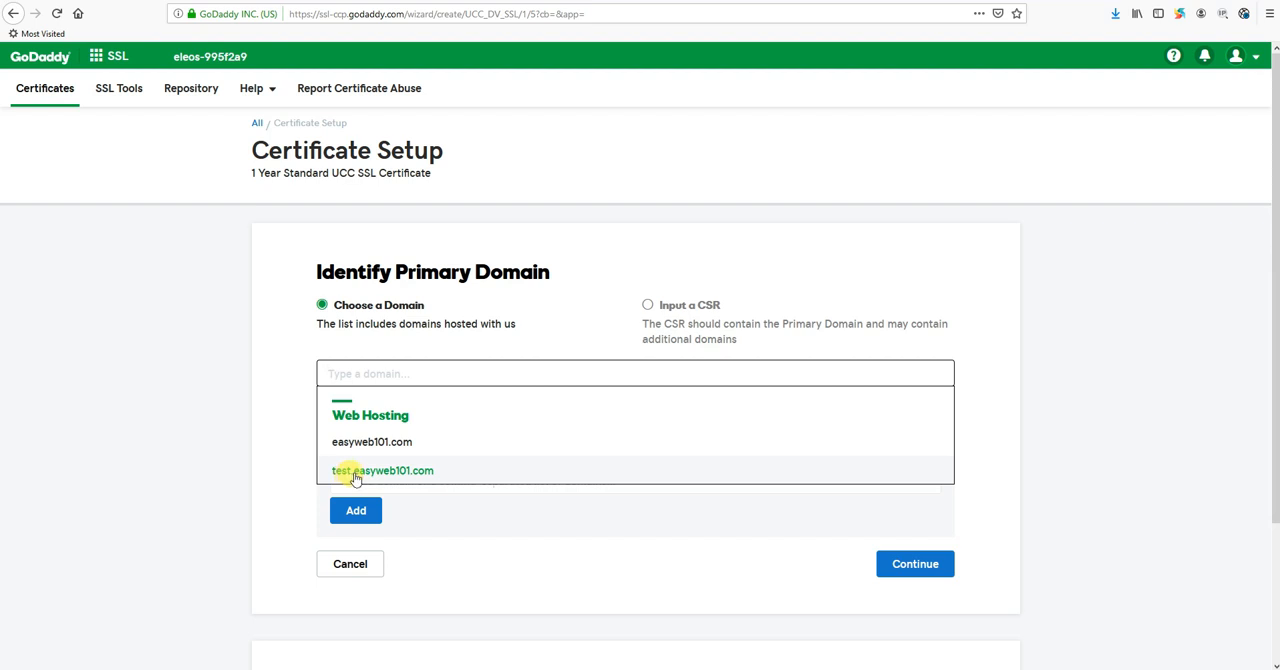
pyautogui.click(382, 470)
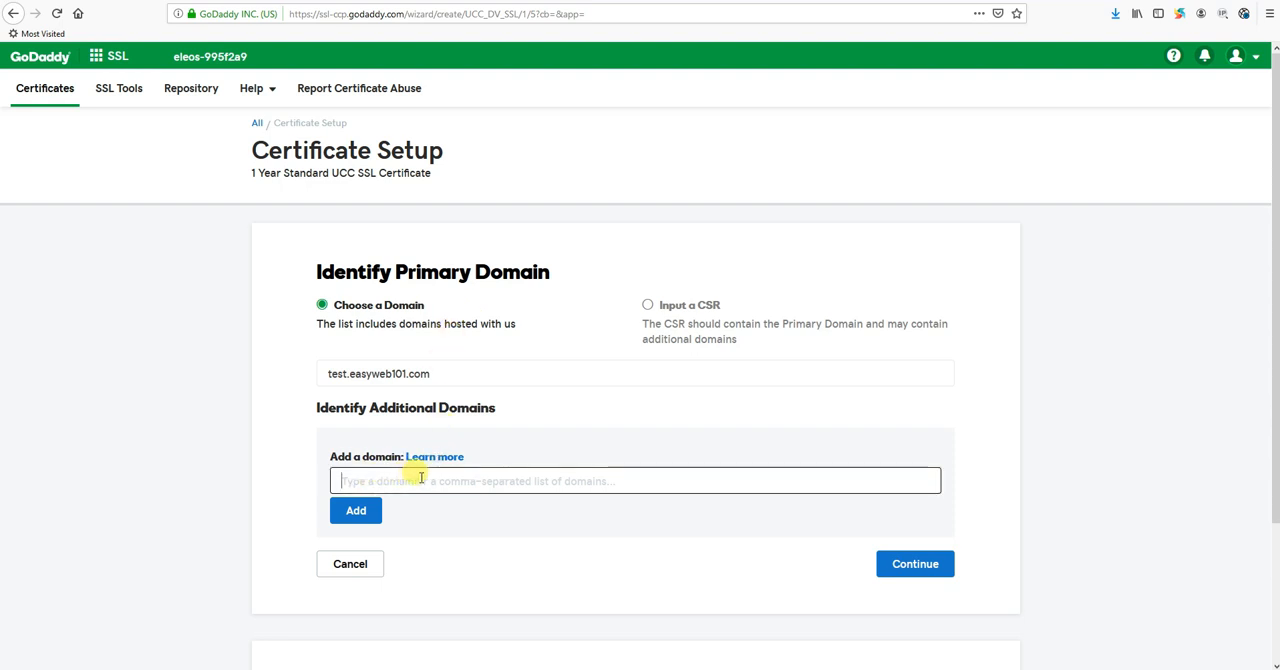
# - Add relaxedandthrifty.com as an additional certificate domain
pyautogui.write('relaxedand')
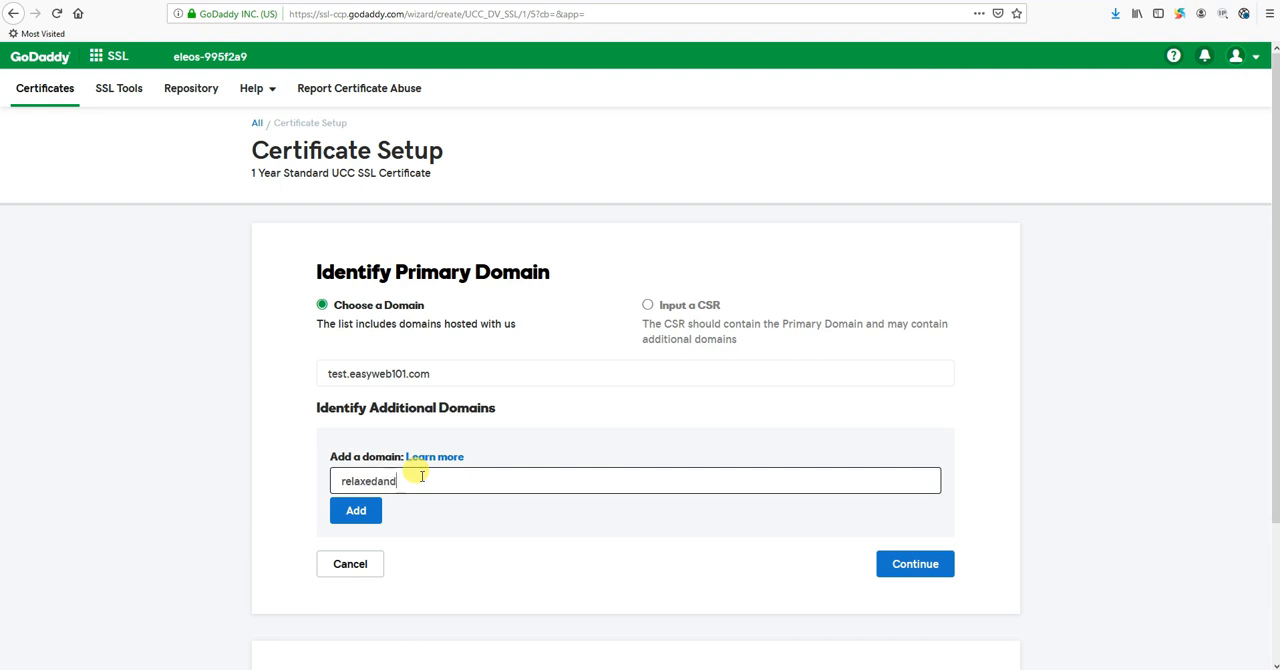
pyautogui.write('thrifty.com')
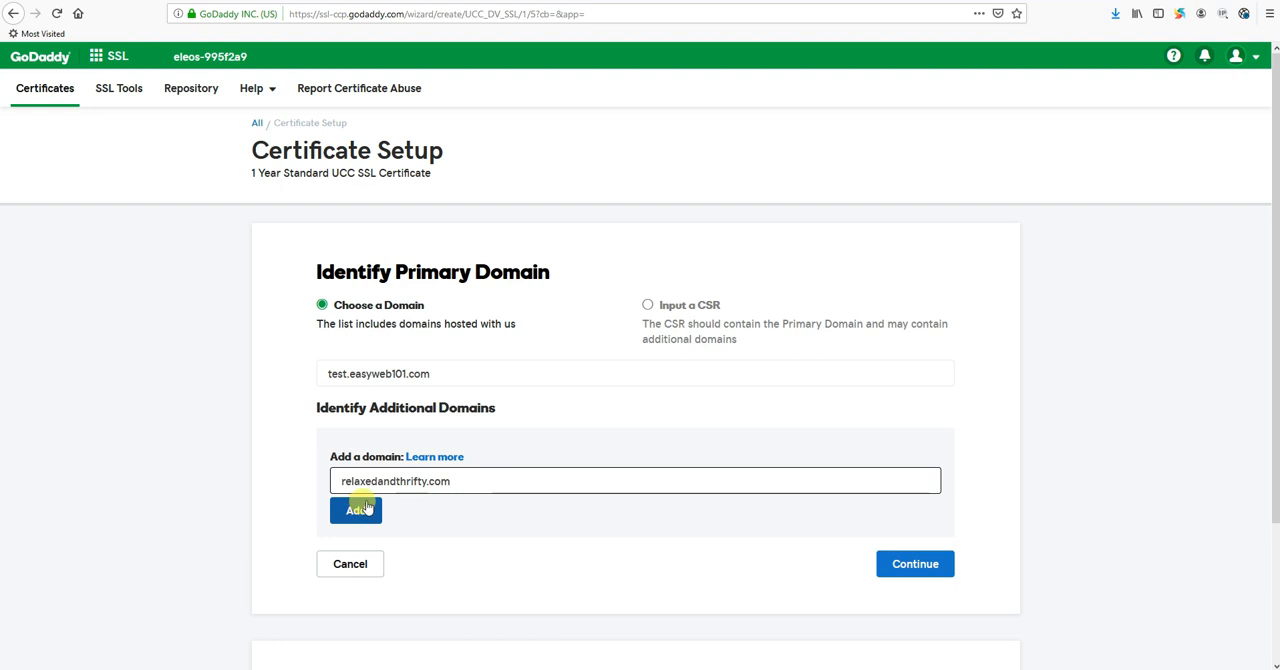
pyautogui.click(356, 510)
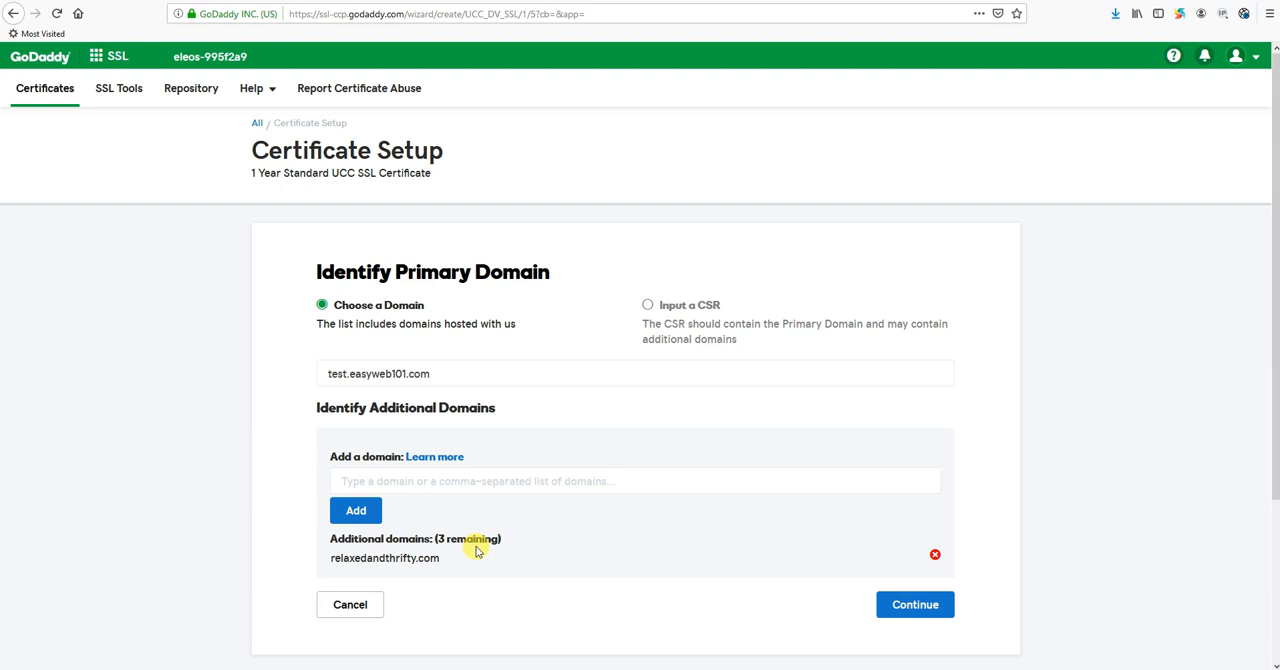
pyautogui.moveTo(488, 70)
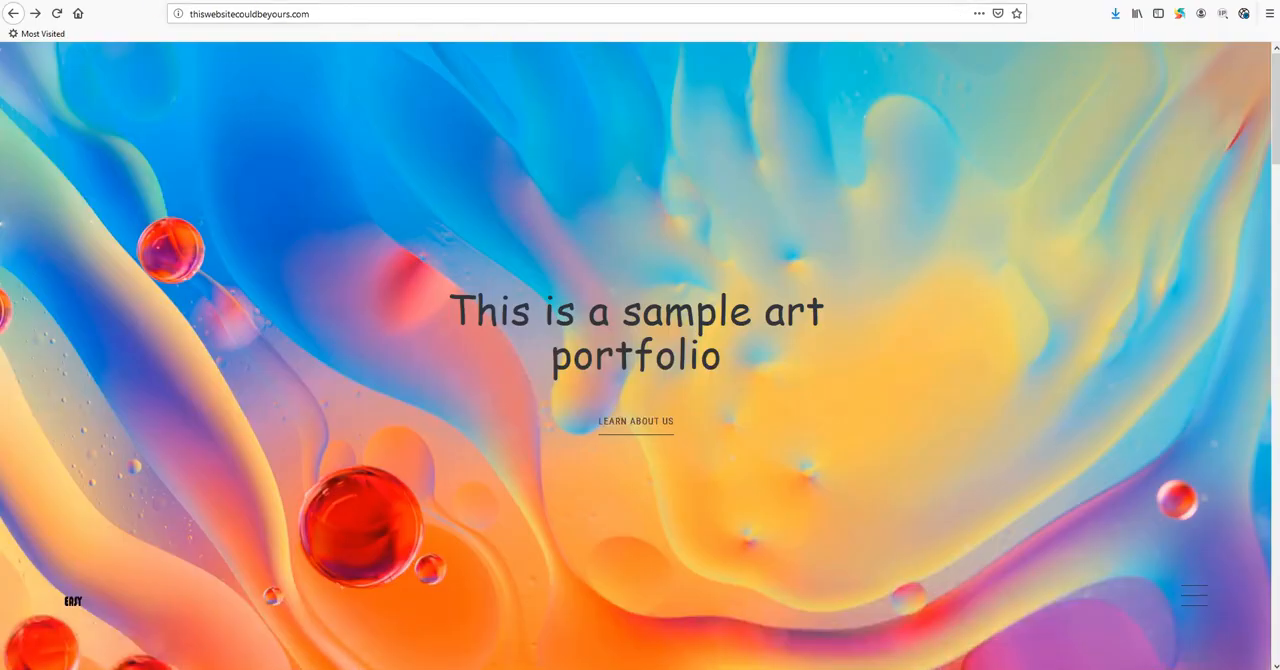
pyautogui.click(250, 12)
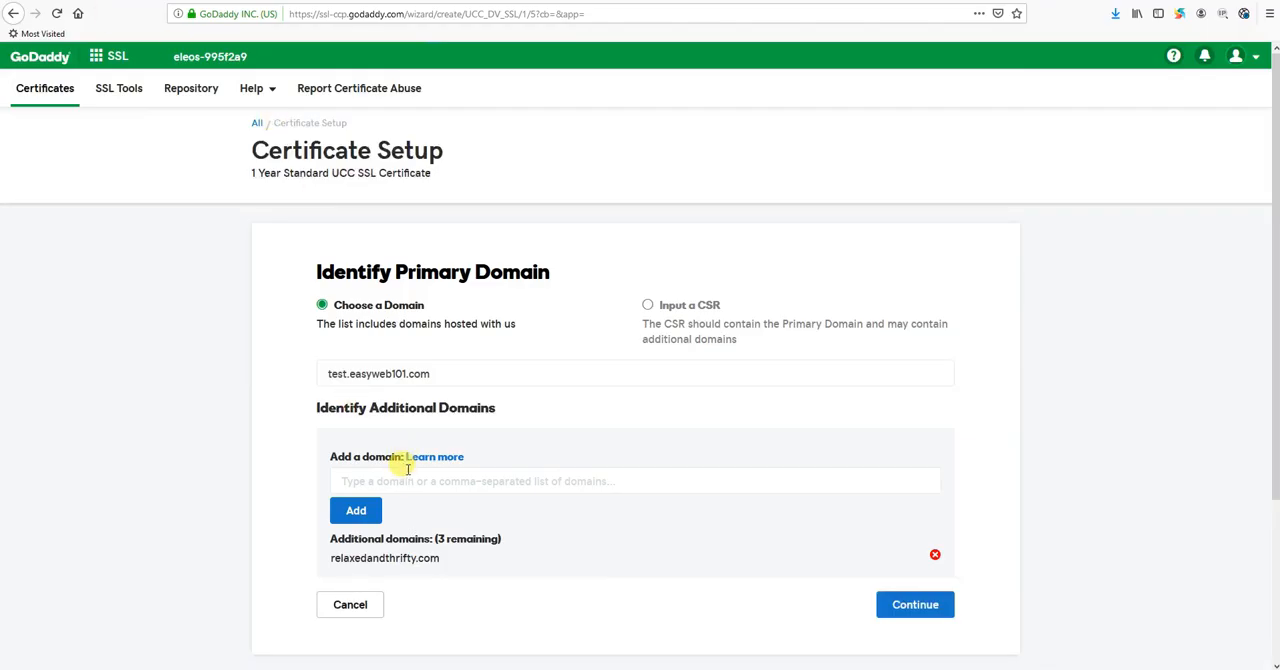
pyautogui.write('http://www.thiswebsitecouldbeyours.com/')
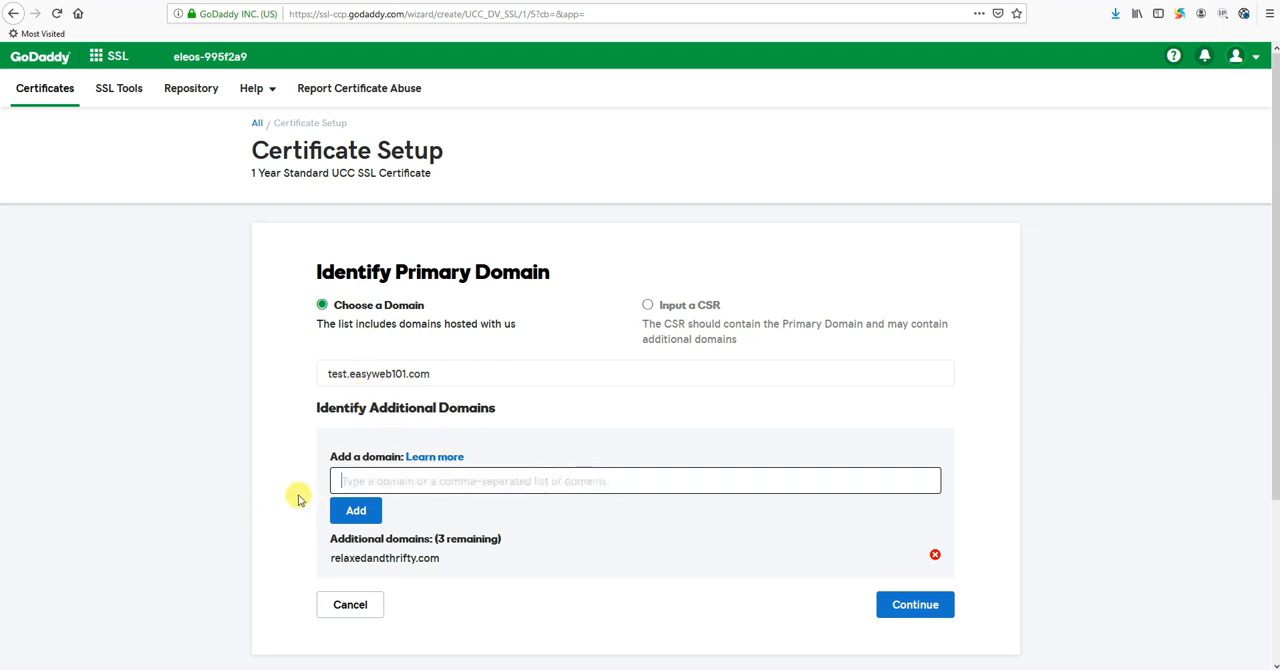
pyautogui.write('http://www.thiswebsitecouldbeyours.com/')
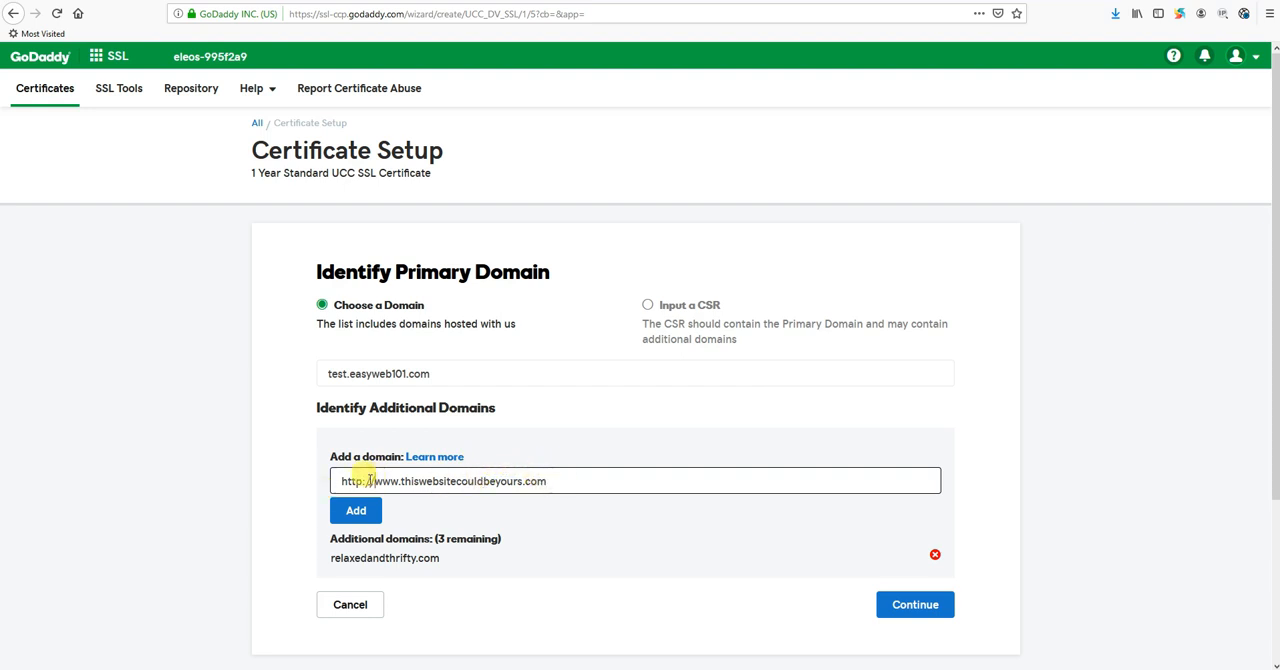
pyautogui.click(356, 510)
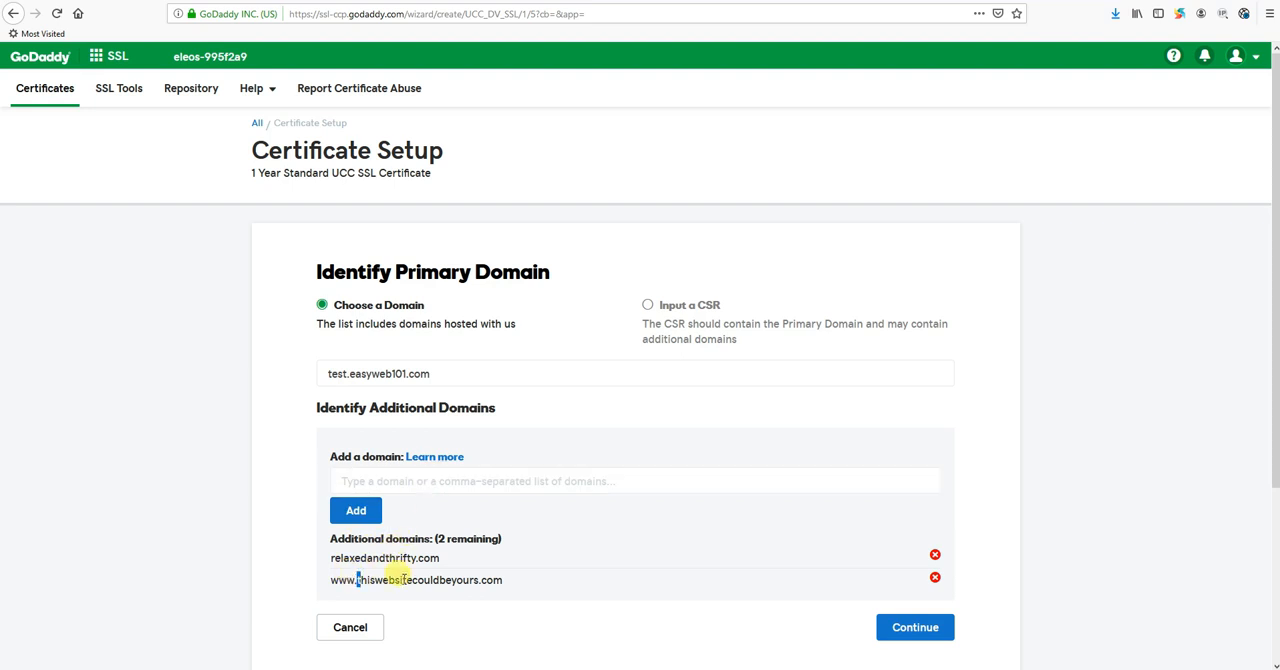
pyautogui.click(636, 480)
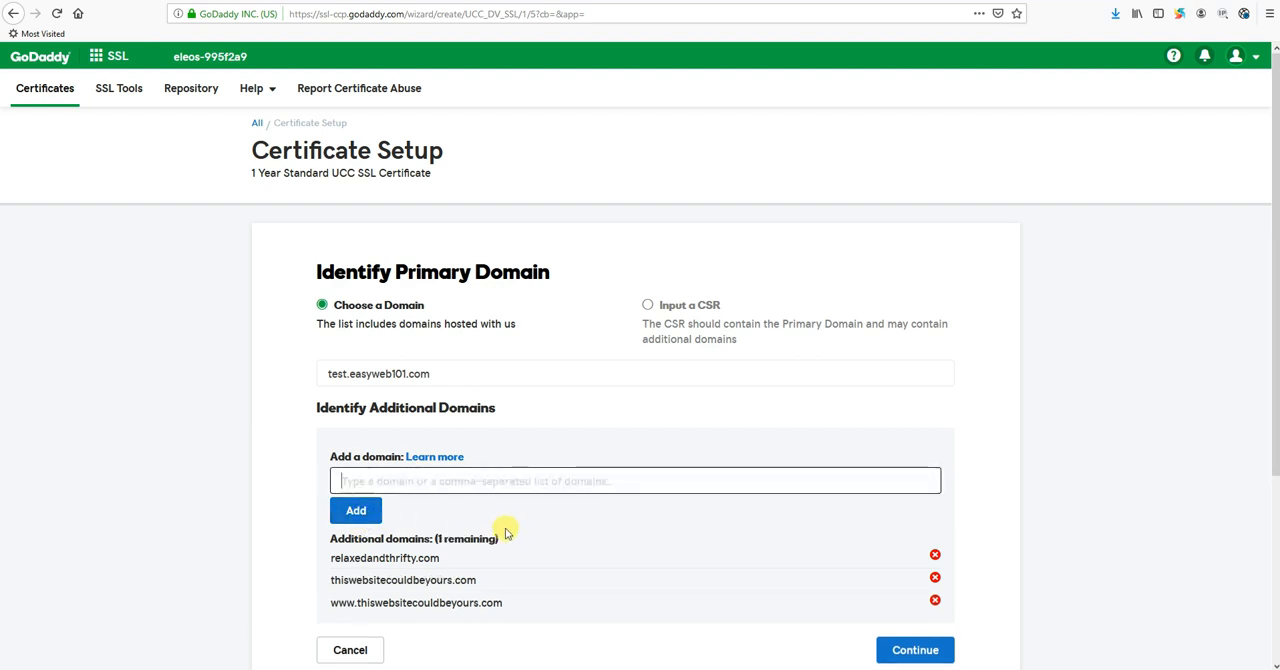
pyautogui.moveTo(400, 568)
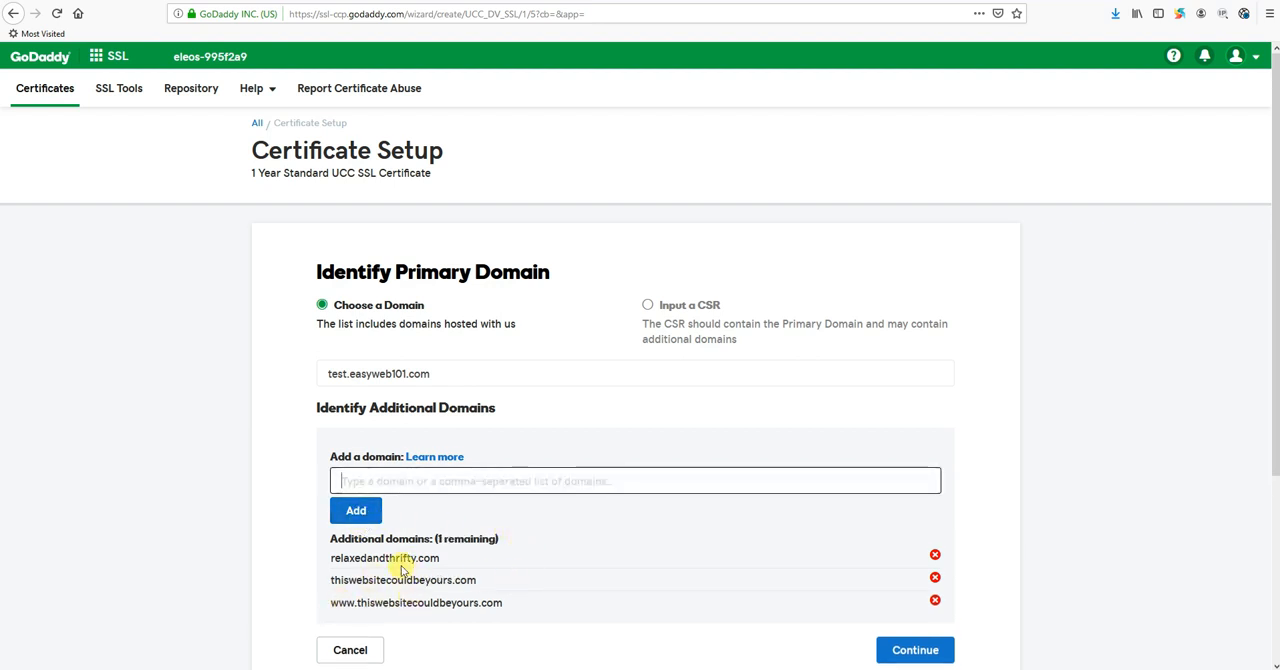
pyautogui.moveTo(492, 588)
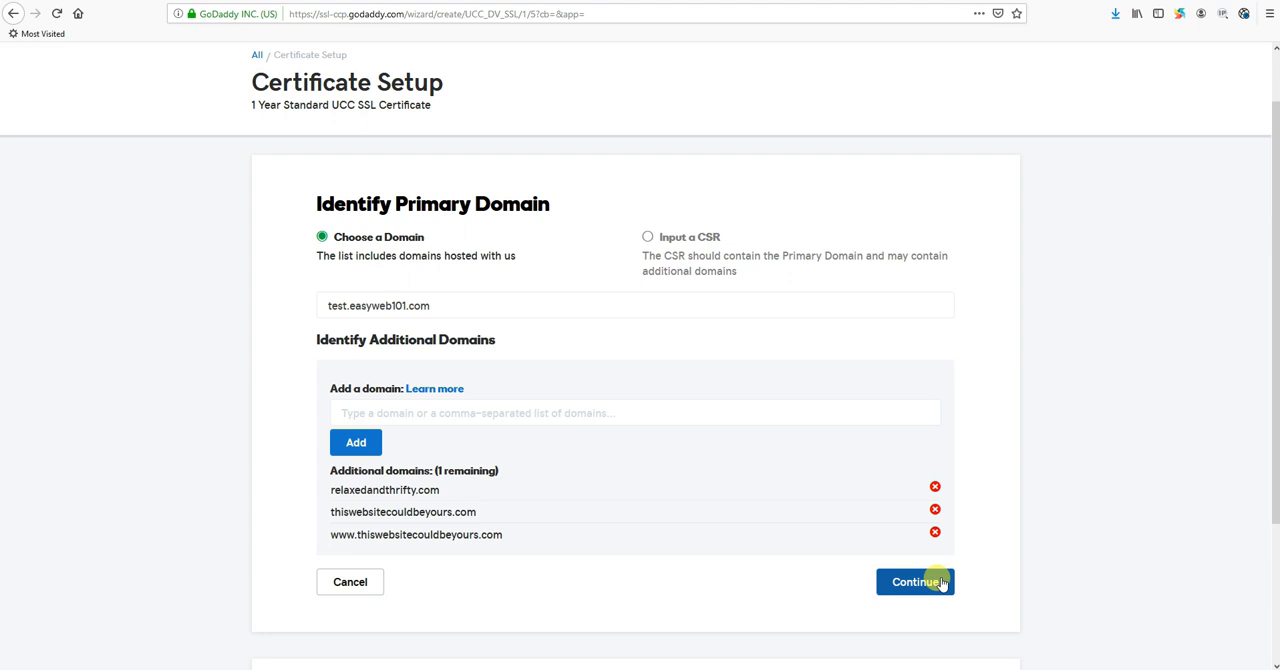
# - Submit the domain list, choose the website-change or DNS TXT verification method, and continue to Additional Options
pyautogui.click(914, 582)
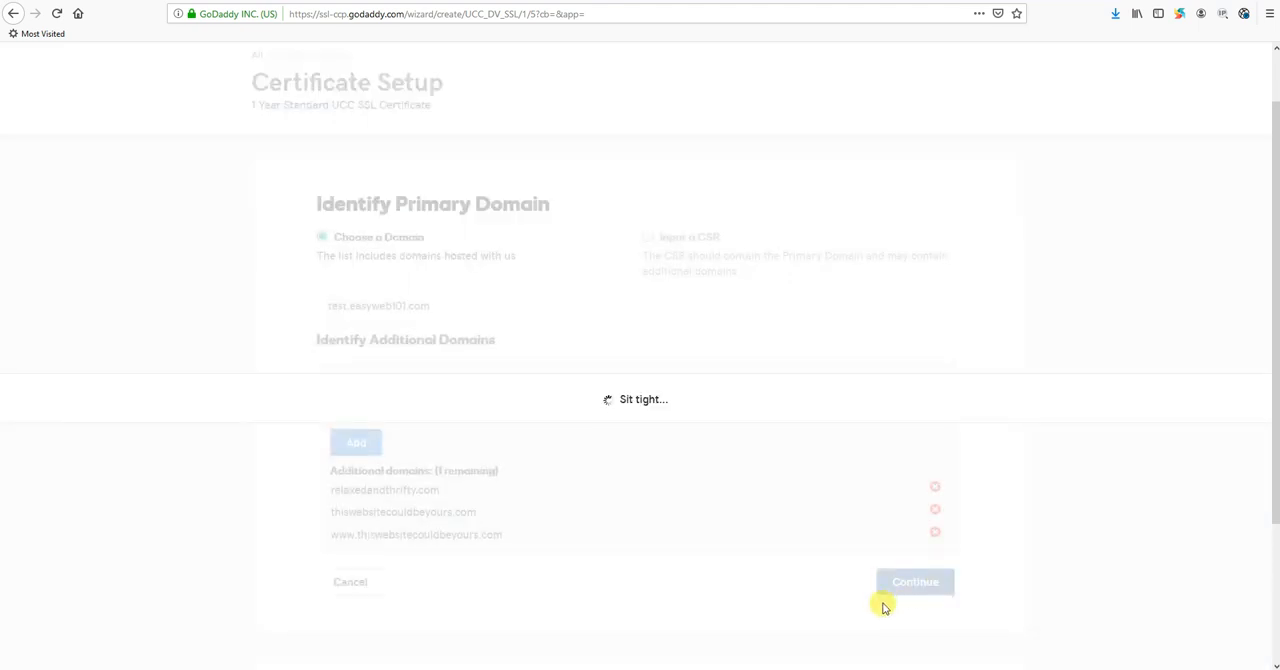
pyautogui.moveTo(708, 386)
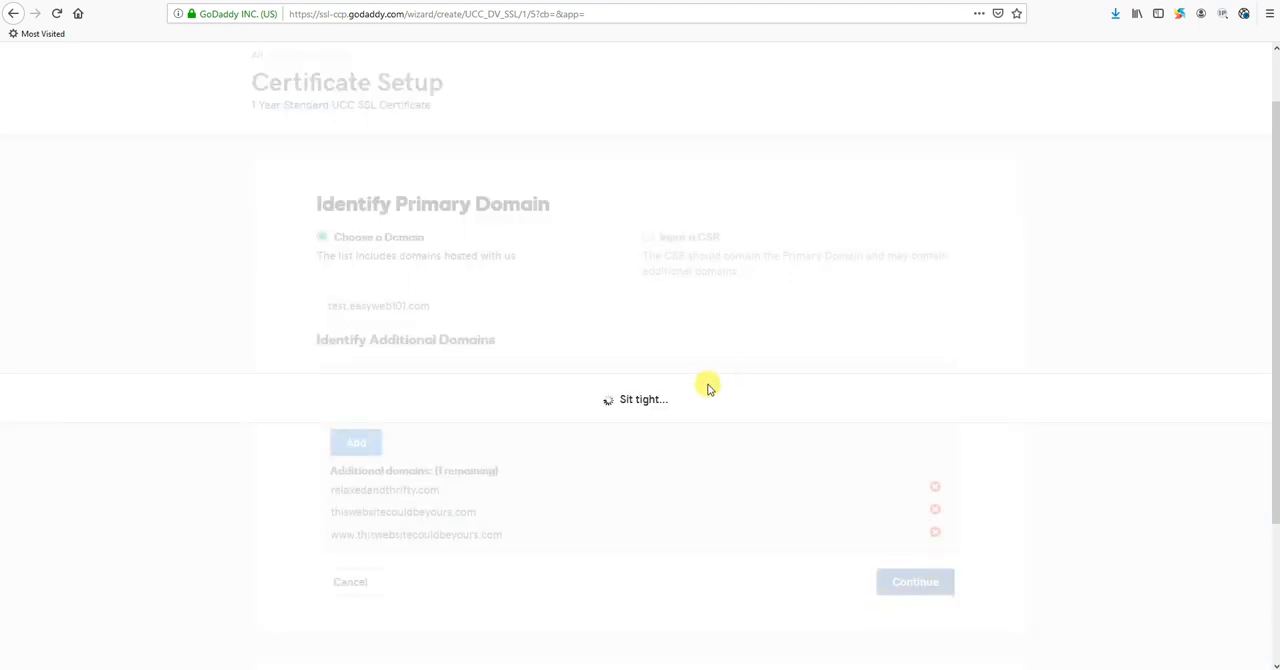
pyautogui.click(914, 580)
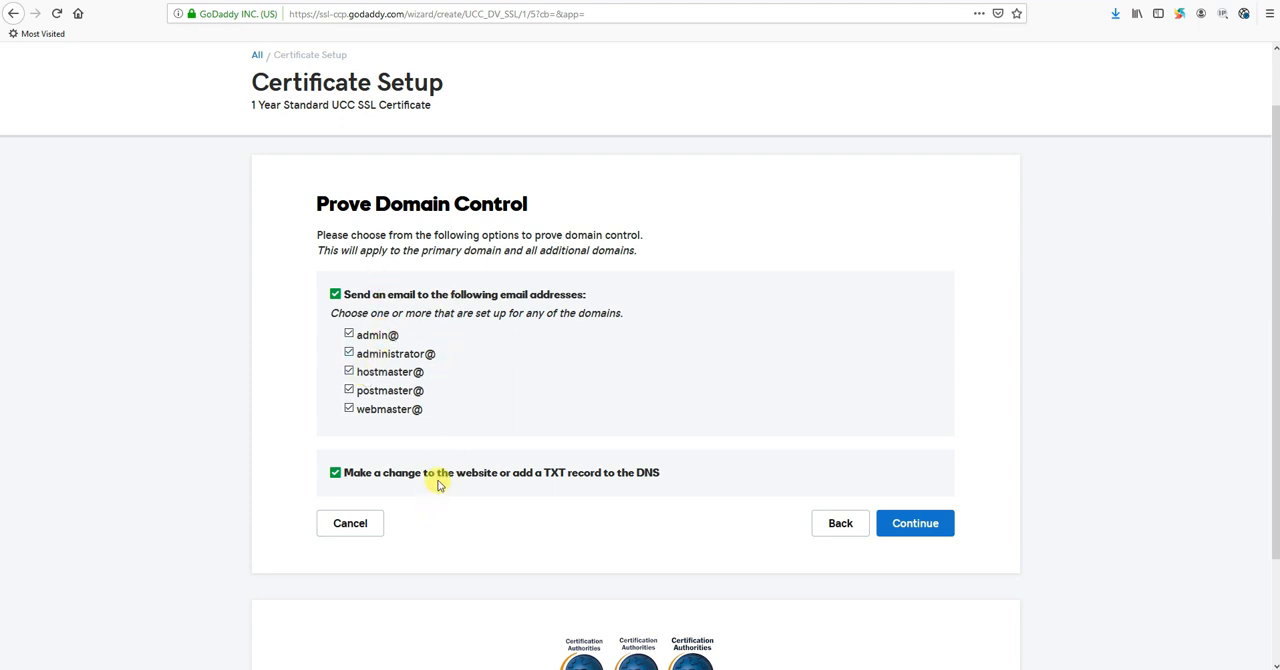
pyautogui.moveTo(368, 480)
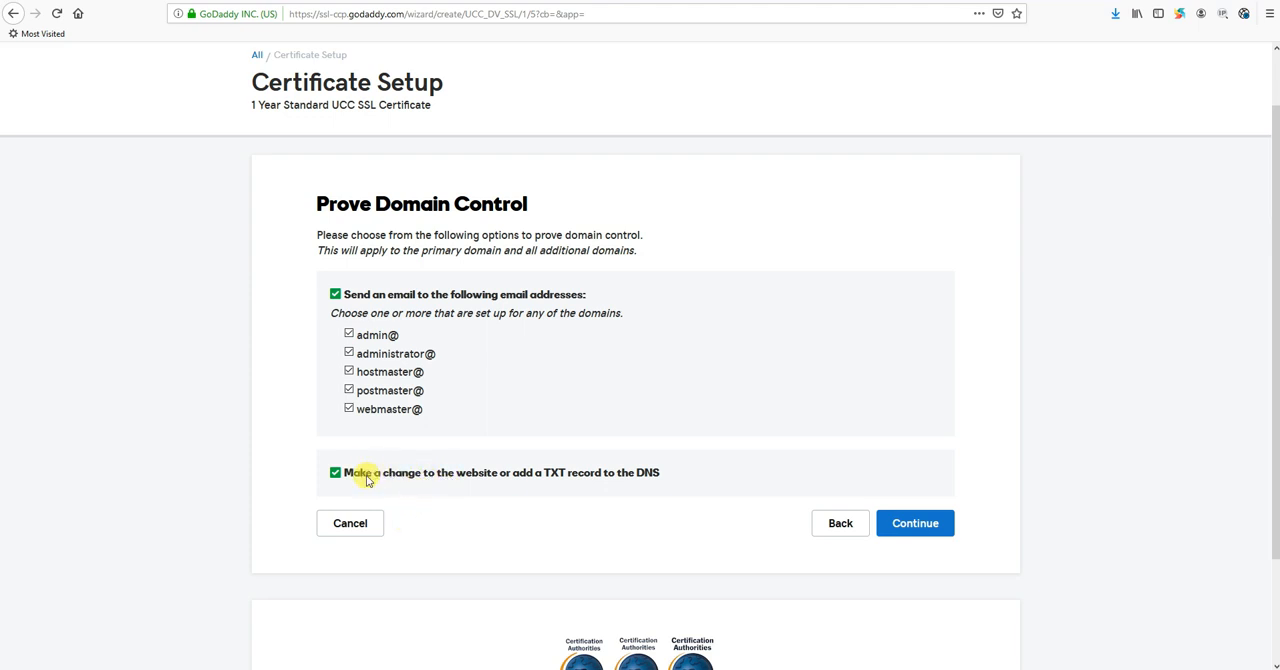
pyautogui.moveTo(368, 472); pyautogui.dragTo(660, 472)
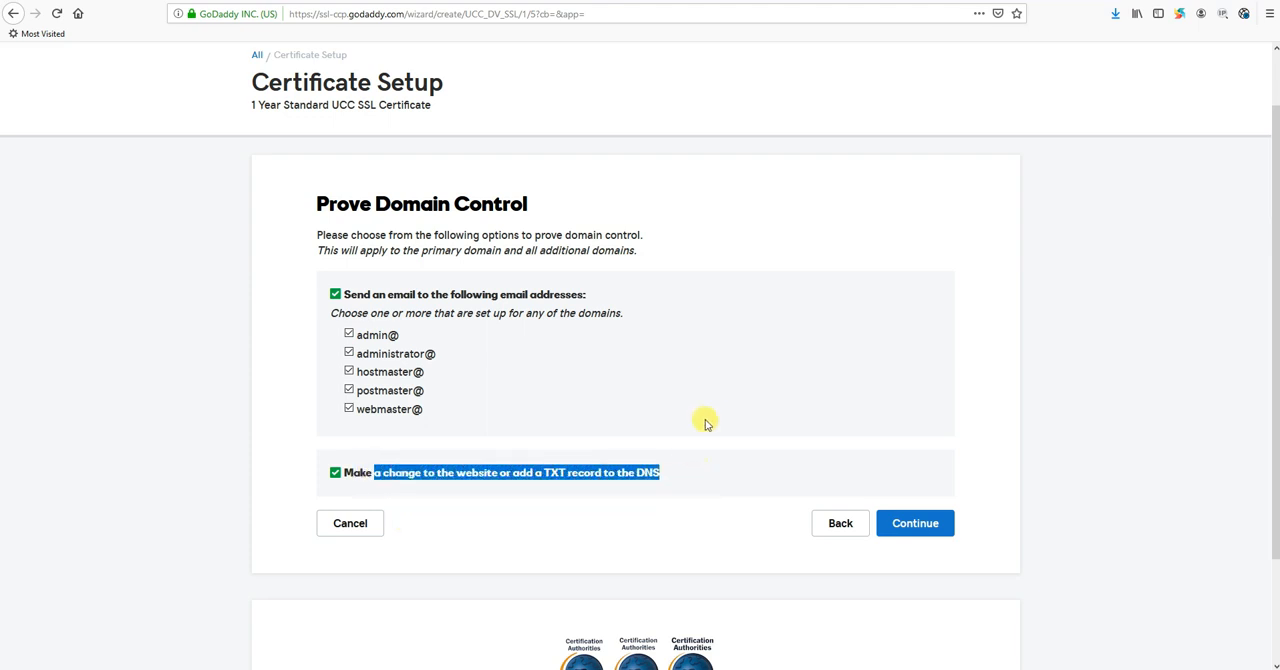
pyautogui.moveTo(660, 472)
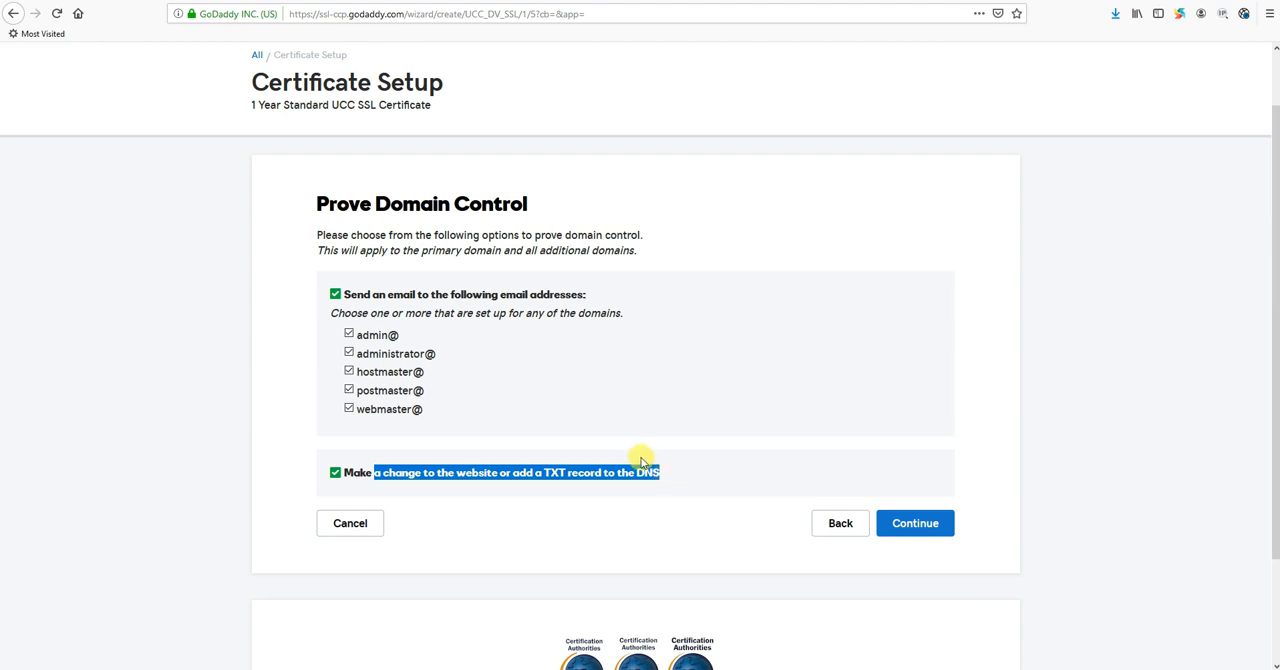
pyautogui.moveTo(908, 522)
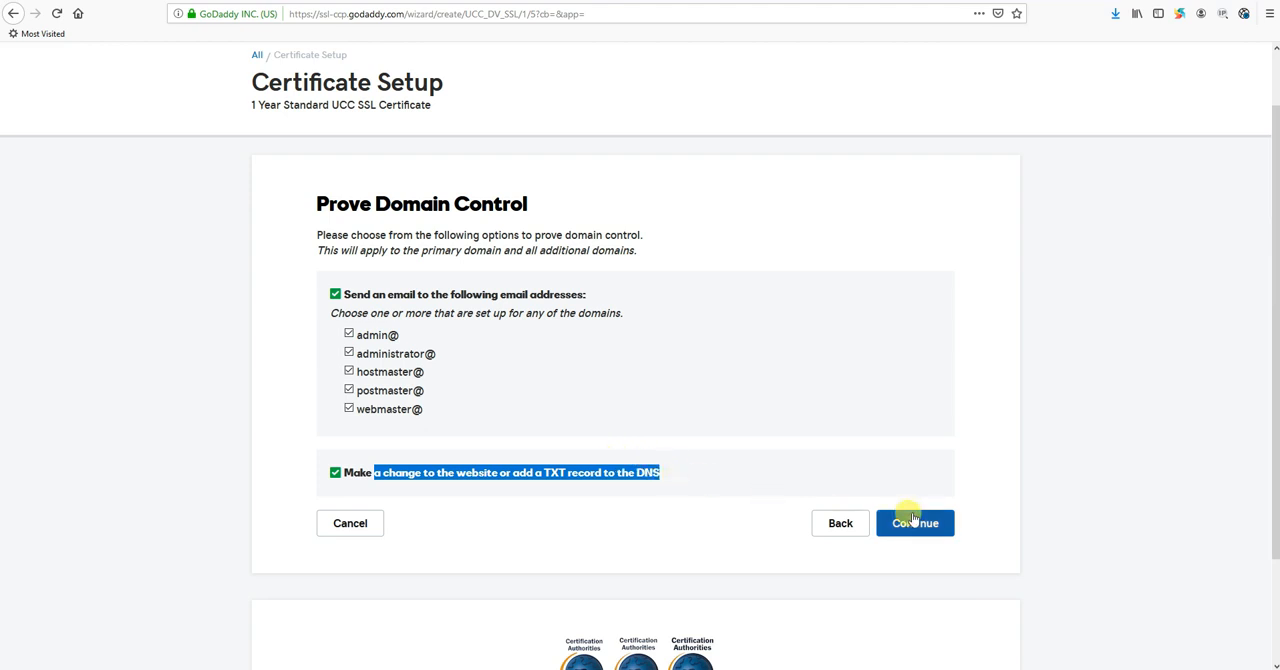
pyautogui.click(912, 524)
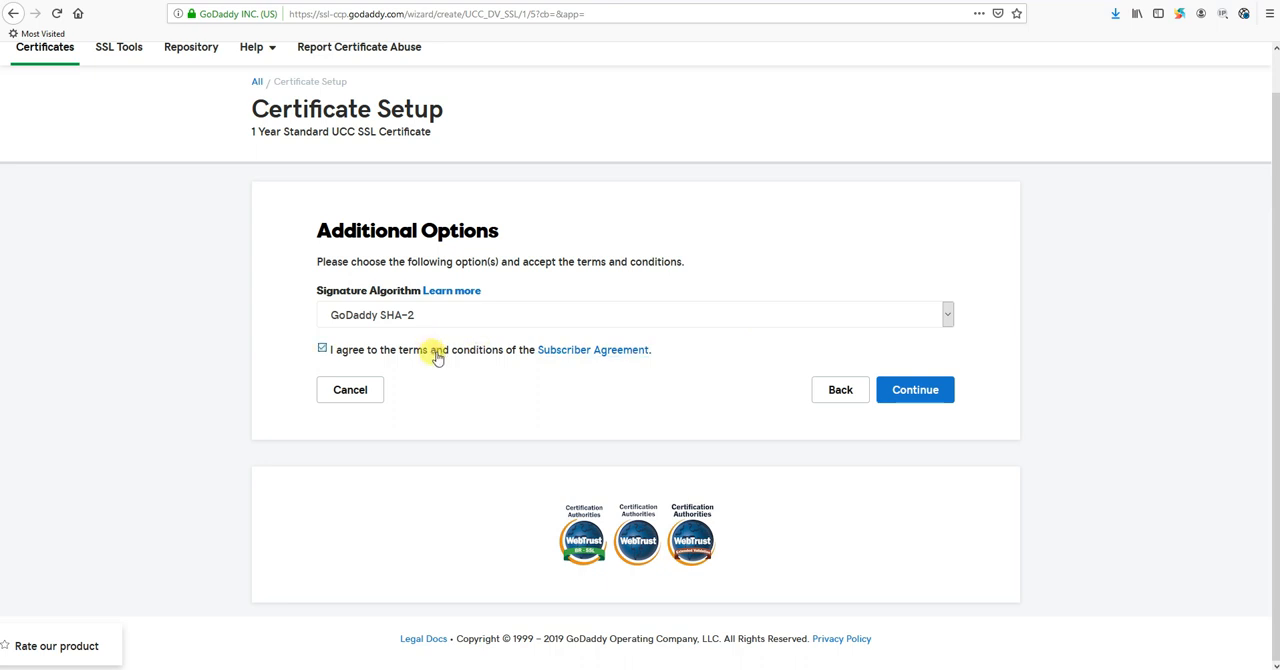
pyautogui.moveTo(384, 314)
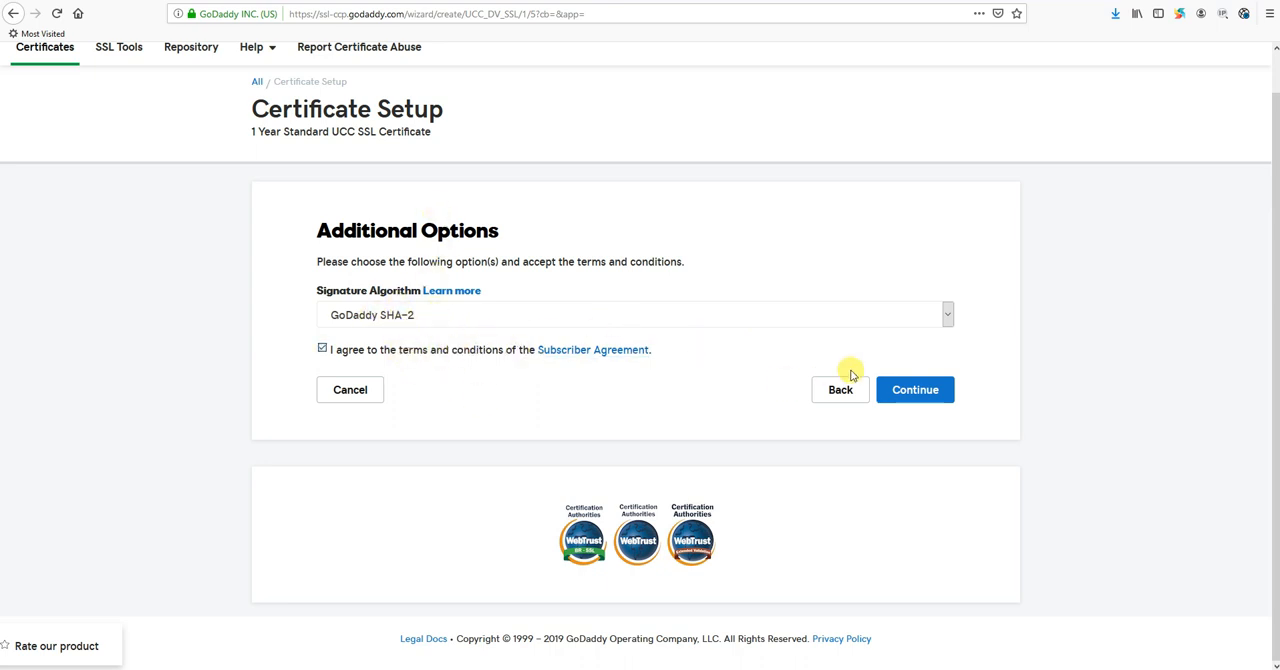
# - Keep GoDaddy SHA-2 with the Subscriber Agreement accepted and submit the certificate request
pyautogui.click(914, 390)
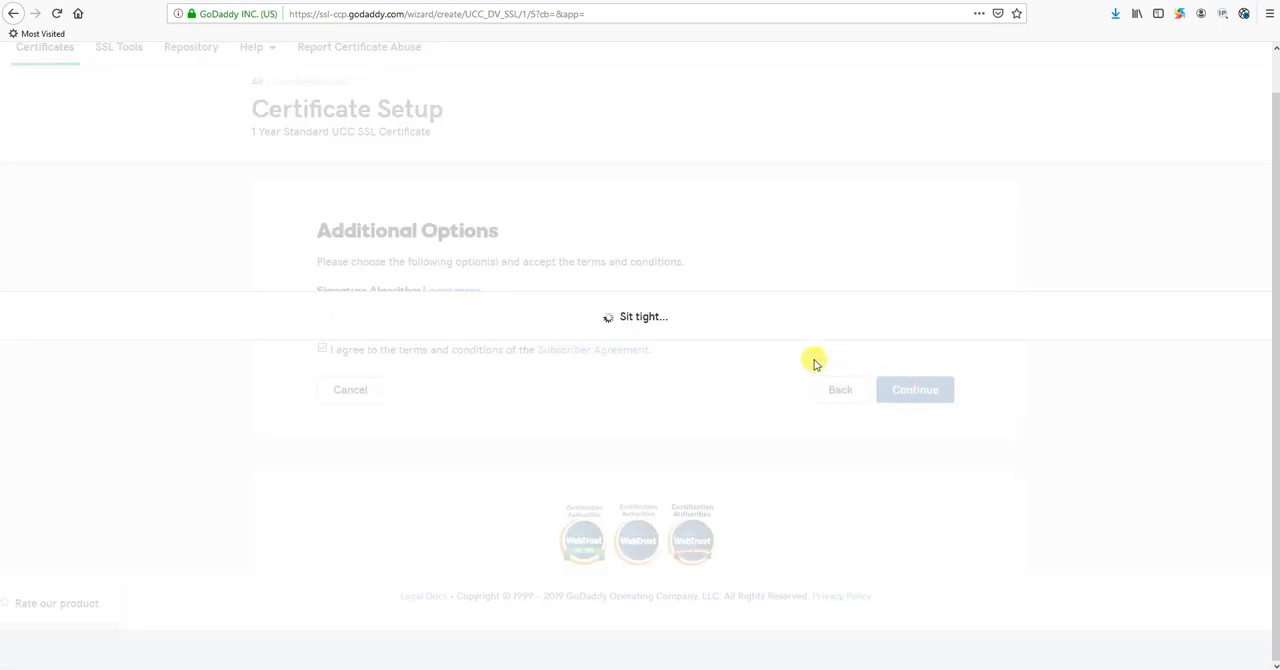
pyautogui.moveTo(752, 354)
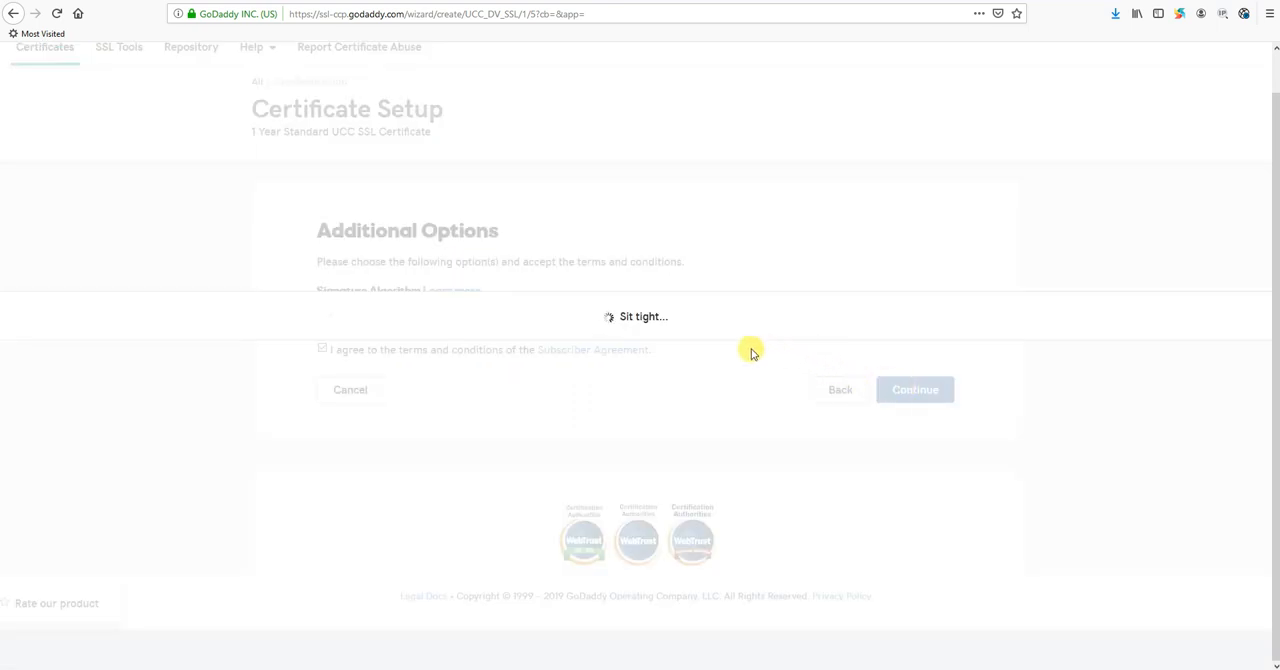
pyautogui.click(912, 390)
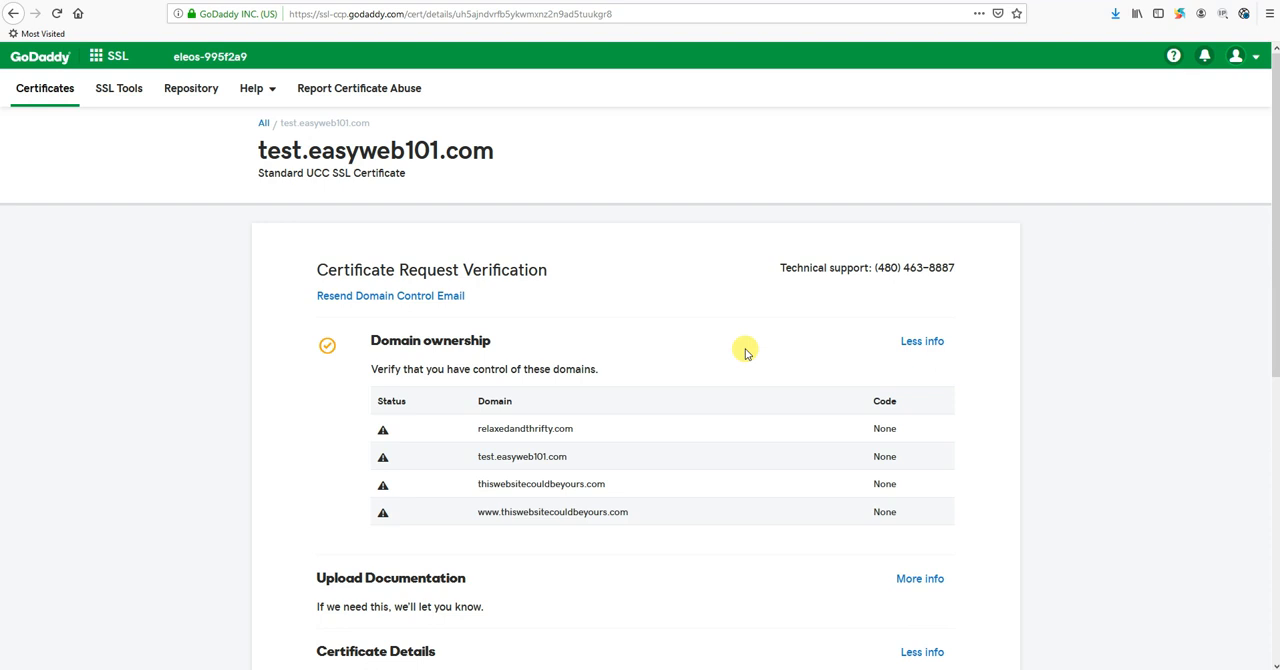
pyautogui.moveTo(692, 400)
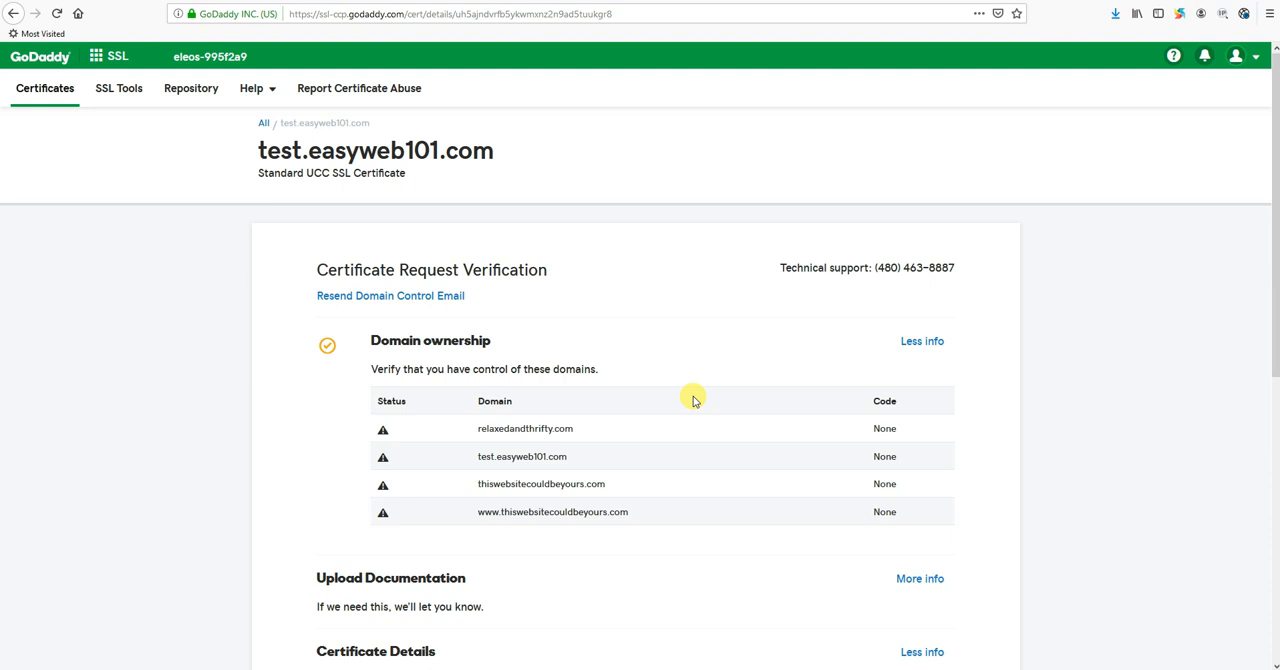
pyautogui.moveTo(720, 104)
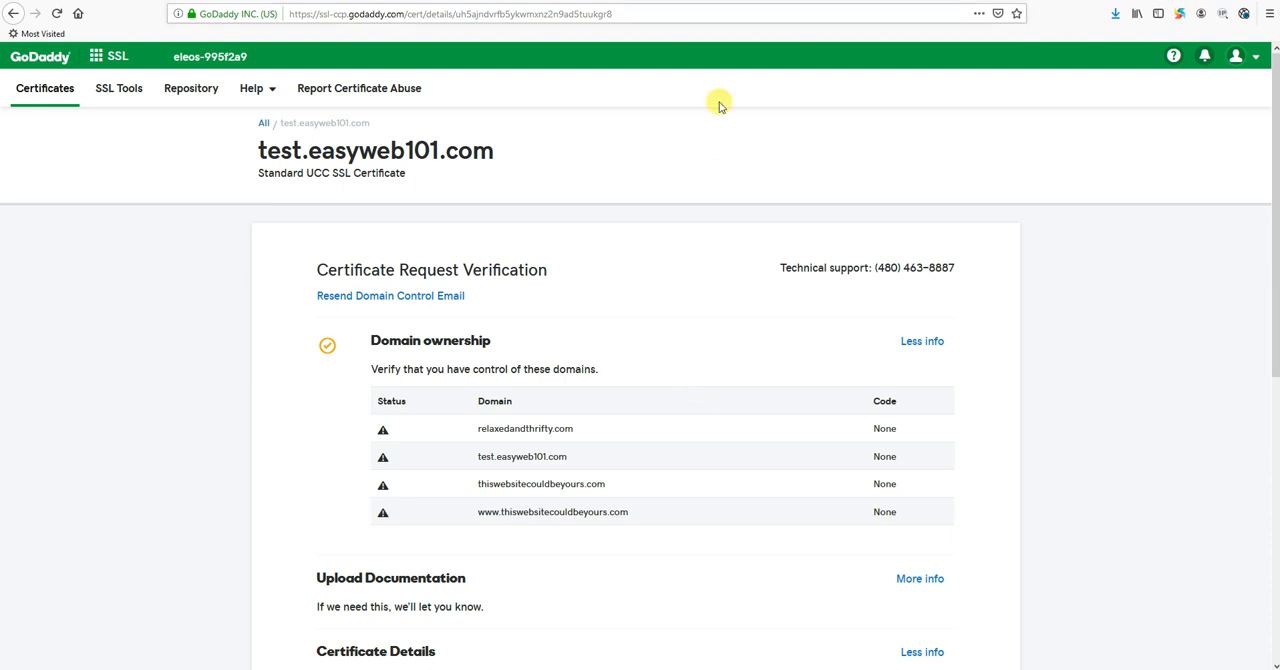
pyautogui.moveTo(652, 350)
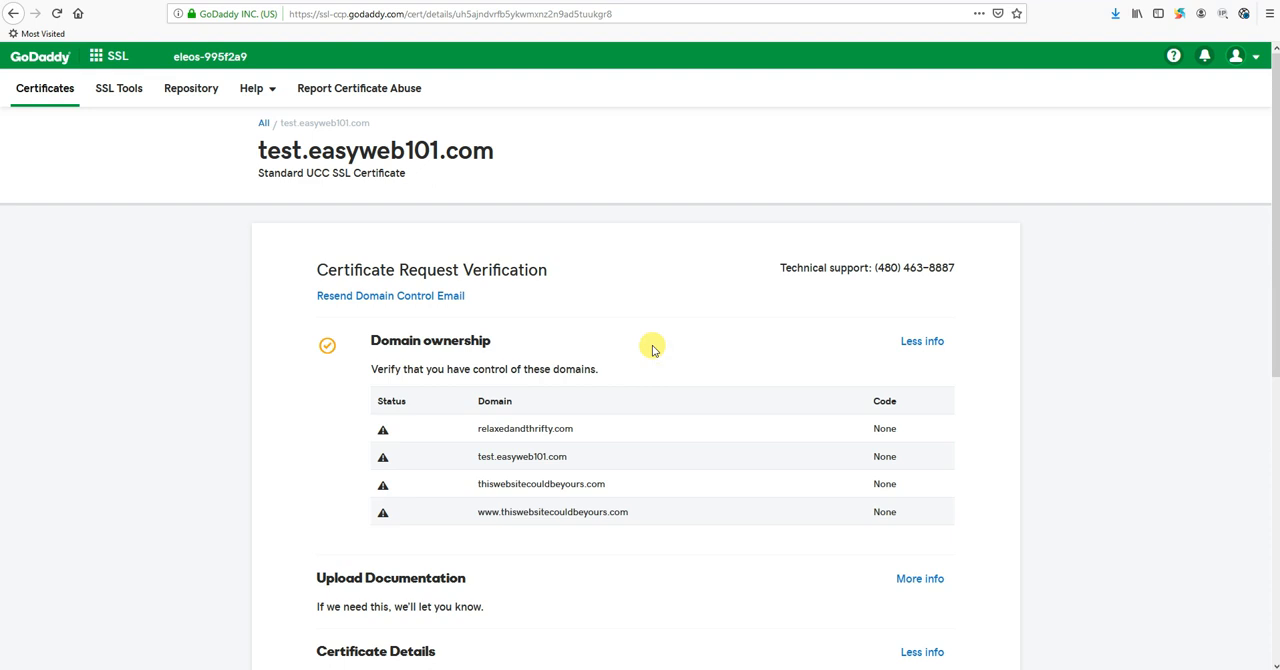
pyautogui.moveTo(848, 424)
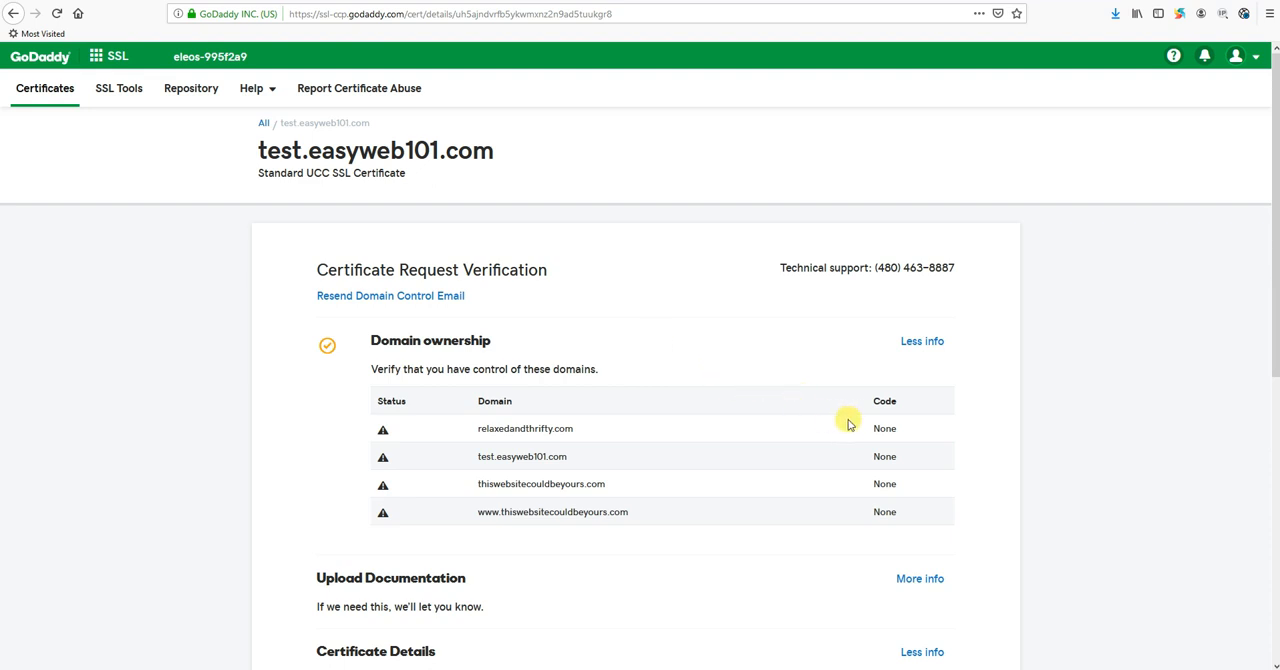
pyautogui.moveTo(868, 416)
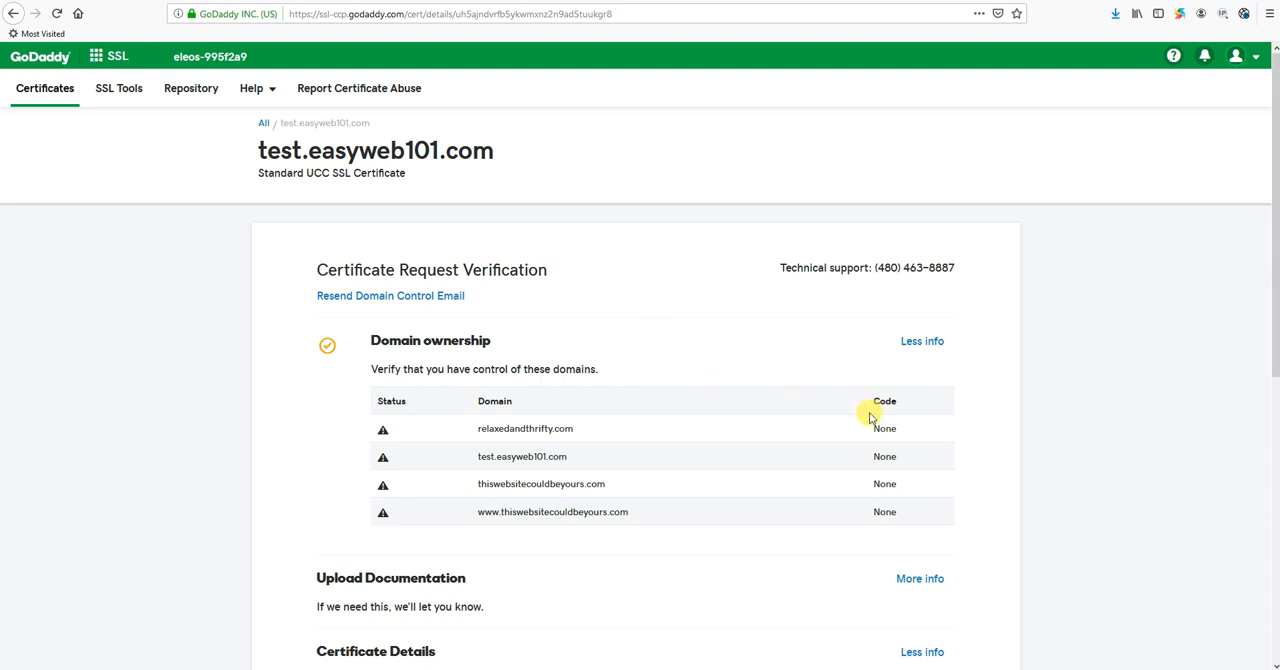
# - Select the verification code value for relaxedandthrifty.com while waiting for the certificate to be issued
pyautogui.doubleClick(884, 428)
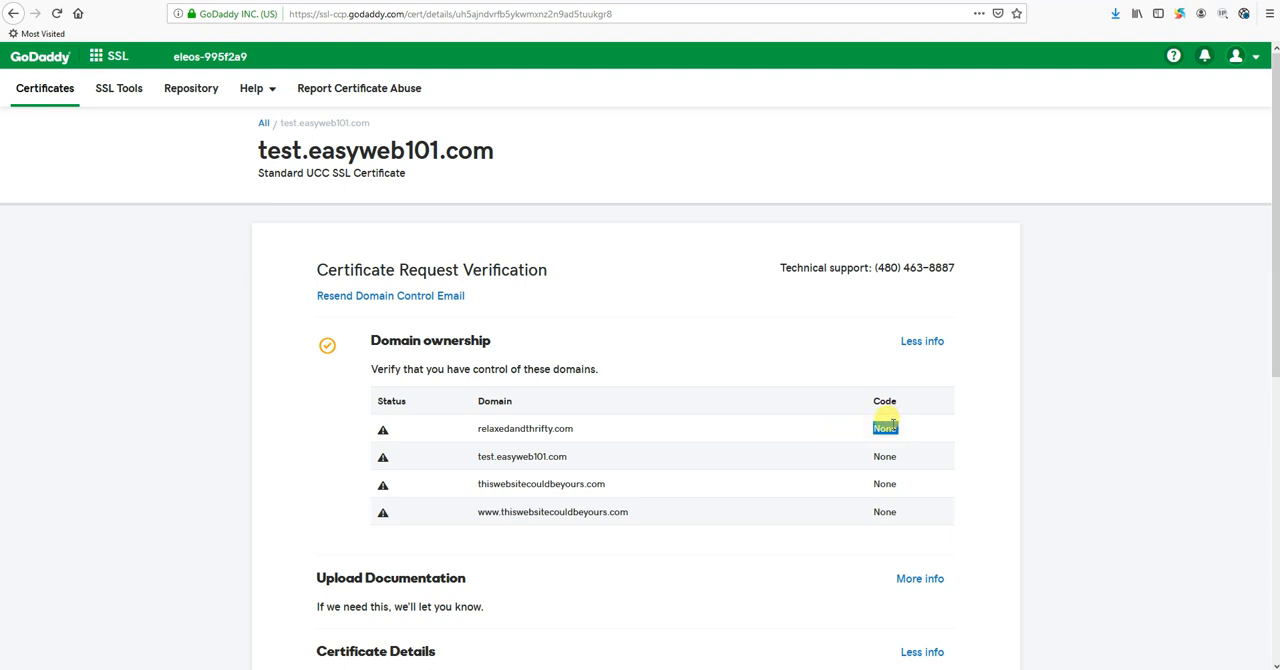
pyautogui.doubleClick(884, 428)
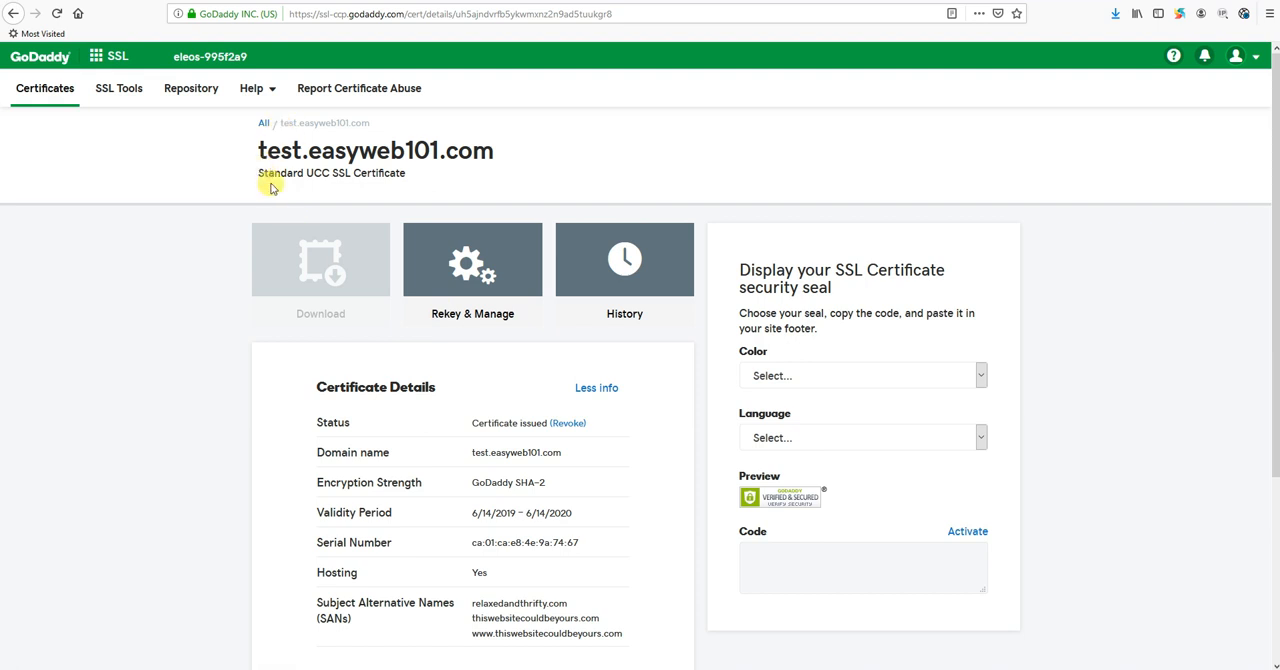
pyautogui.moveTo(484, 512)
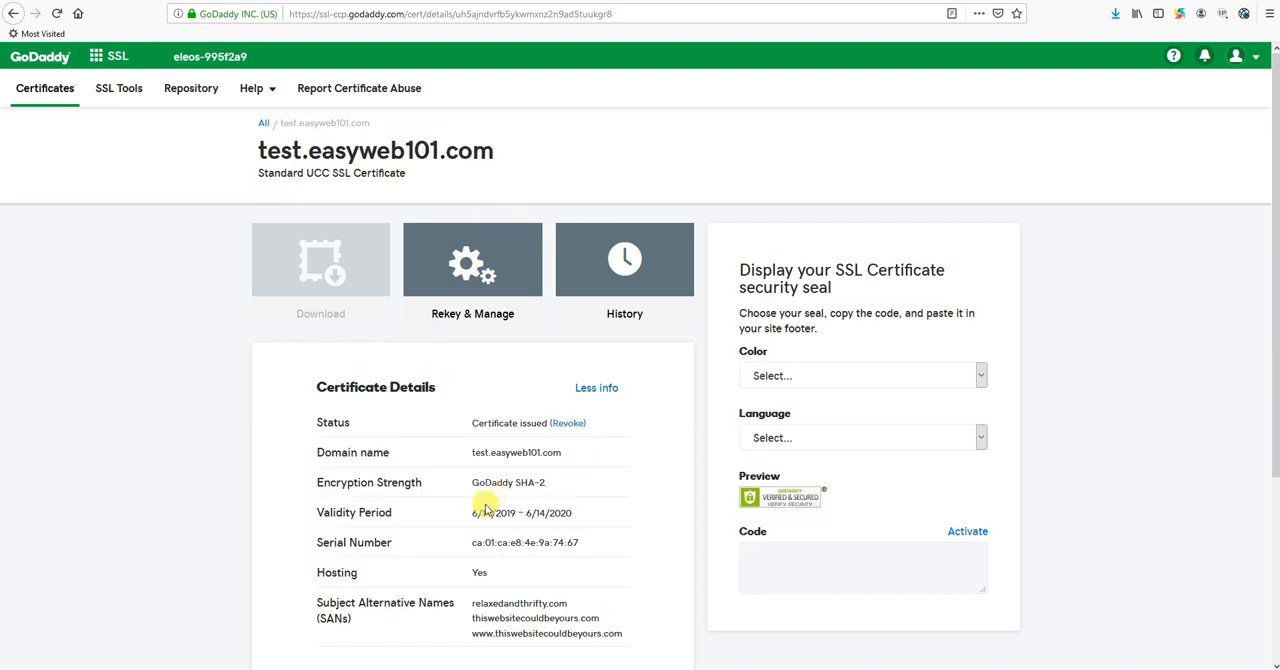
pyautogui.moveTo(388, 404)
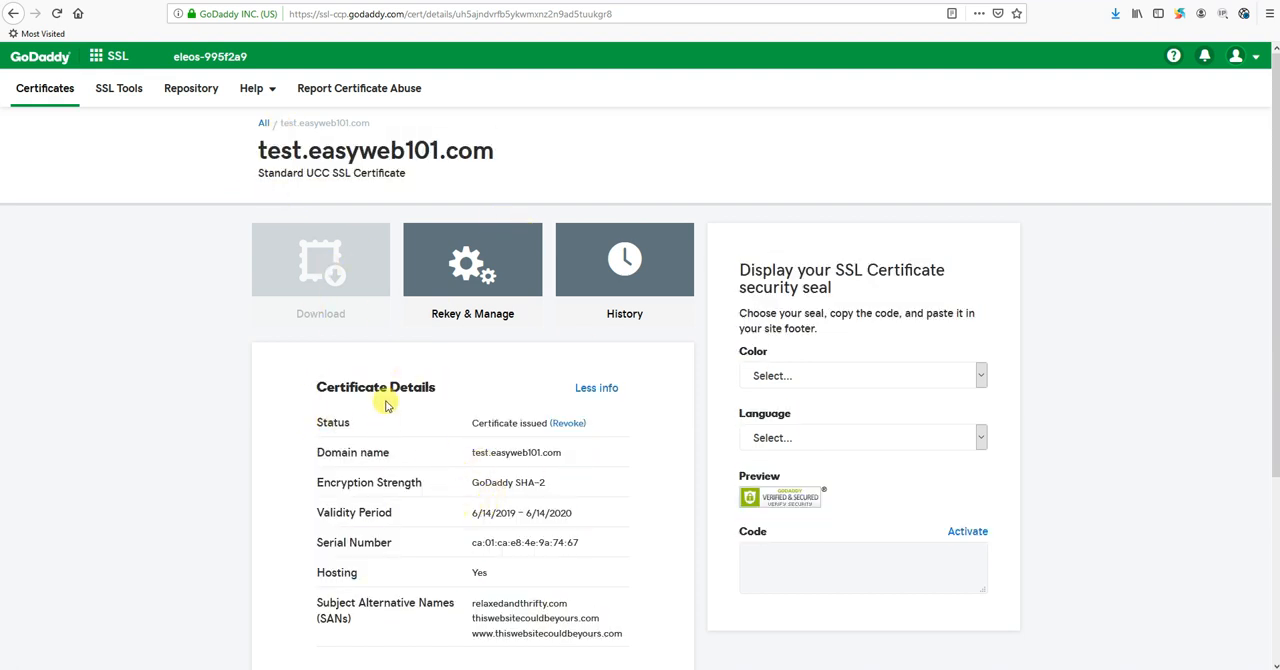
pyautogui.moveTo(570, 410)
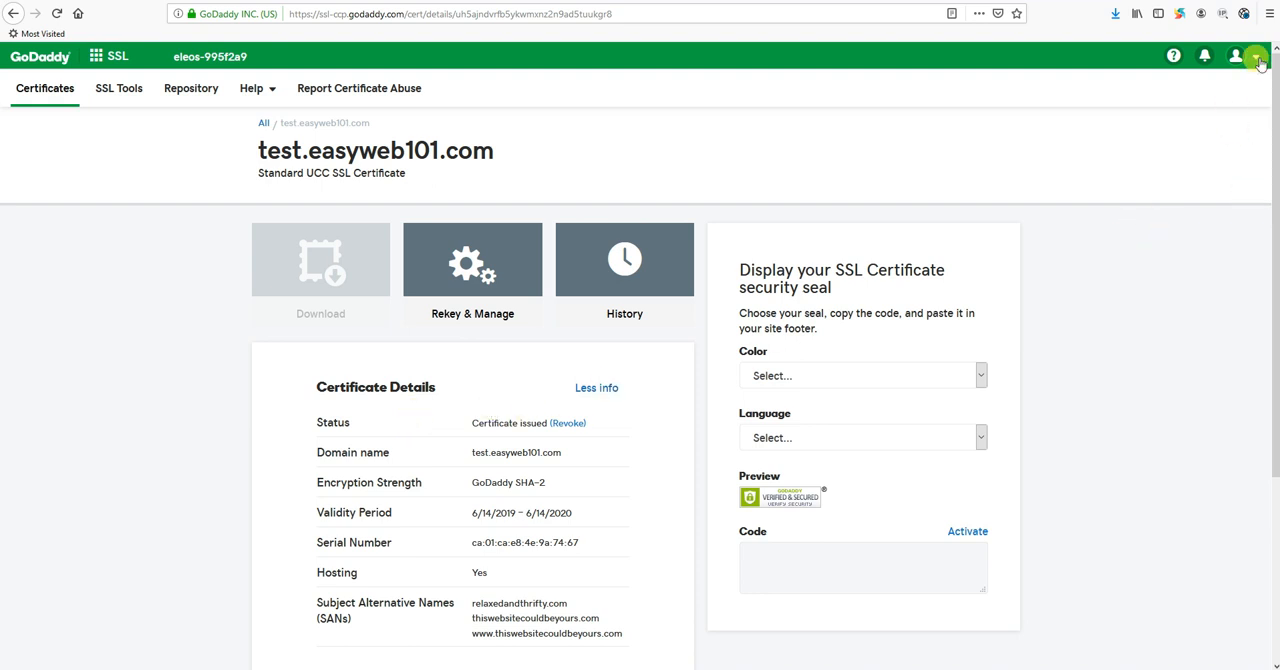
# - From the account menu's My Products, reach Web Hosting and the test.easyweb101.com hosting dashboard
pyautogui.click(1236, 56)
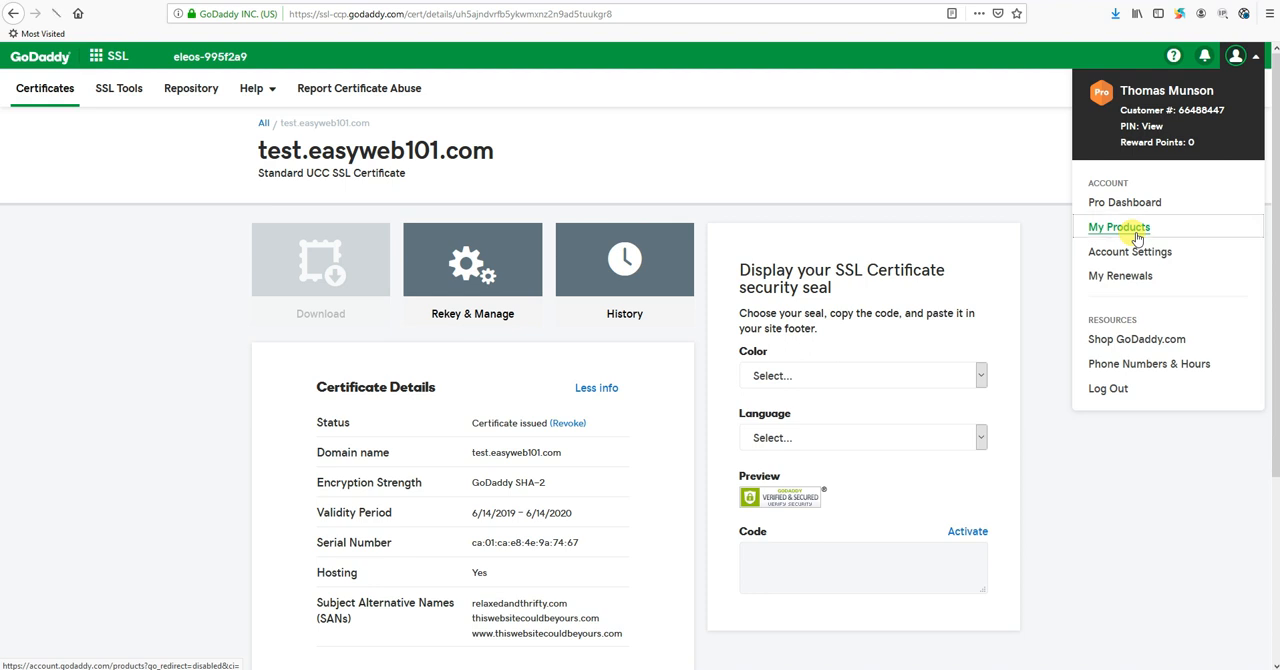
pyautogui.click(1118, 228)
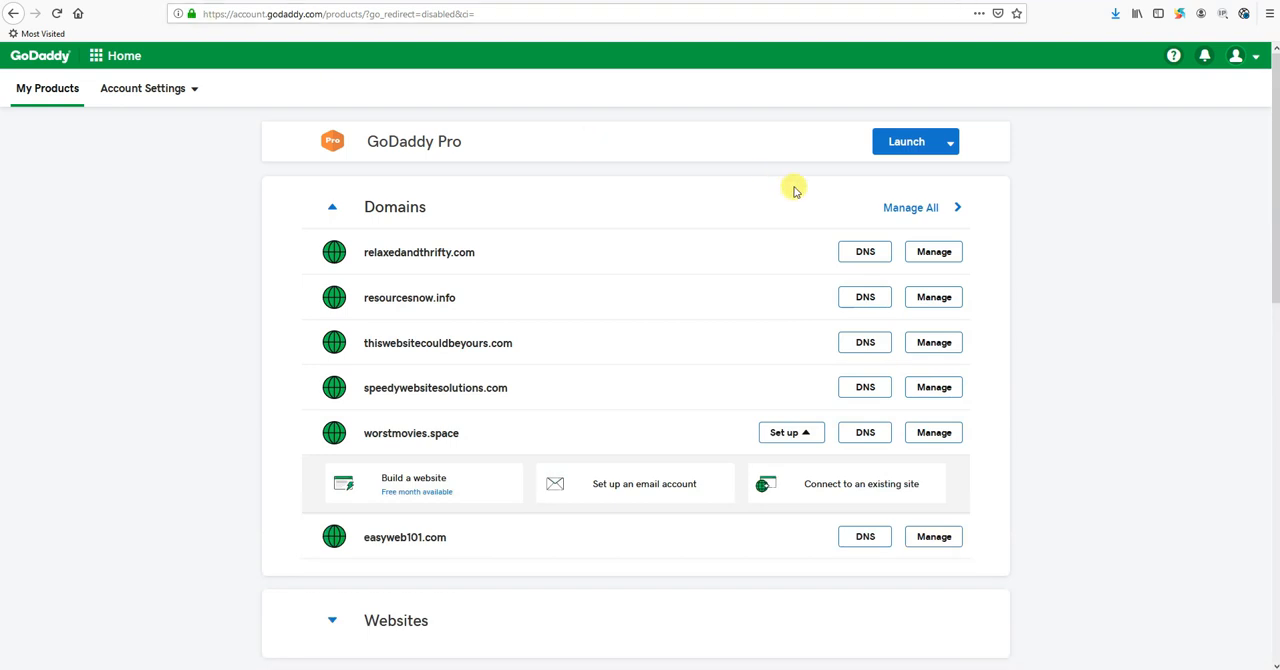
pyautogui.scroll(-3)
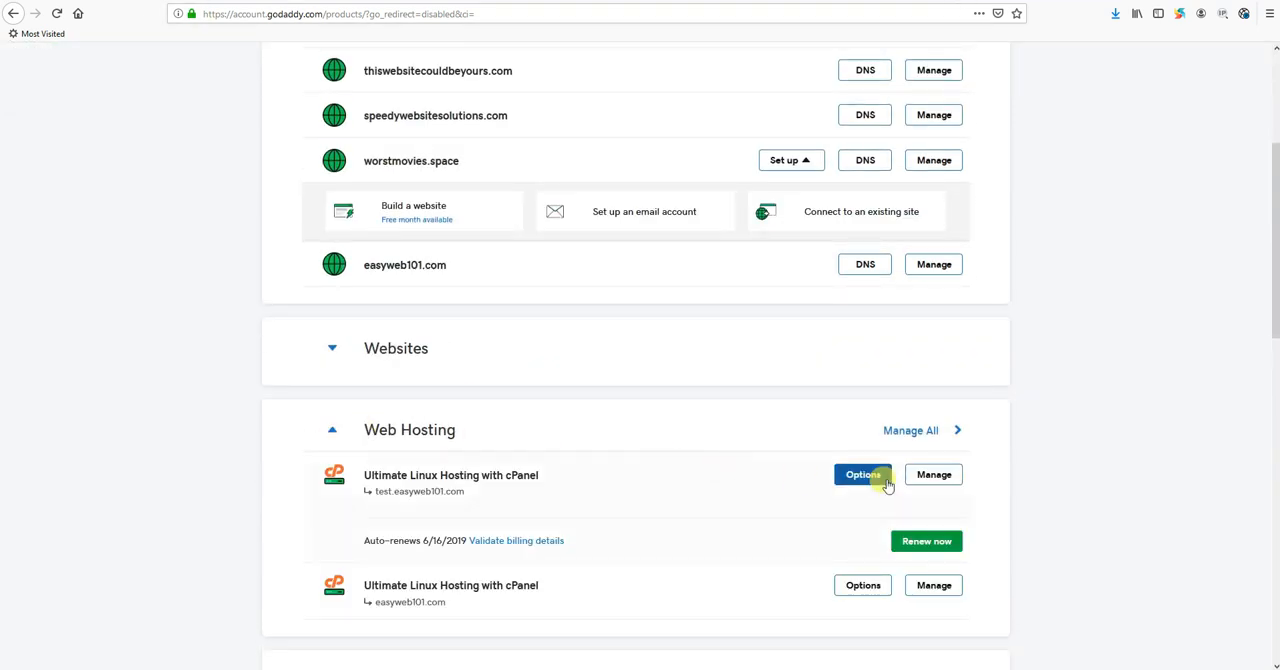
pyautogui.click(932, 474)
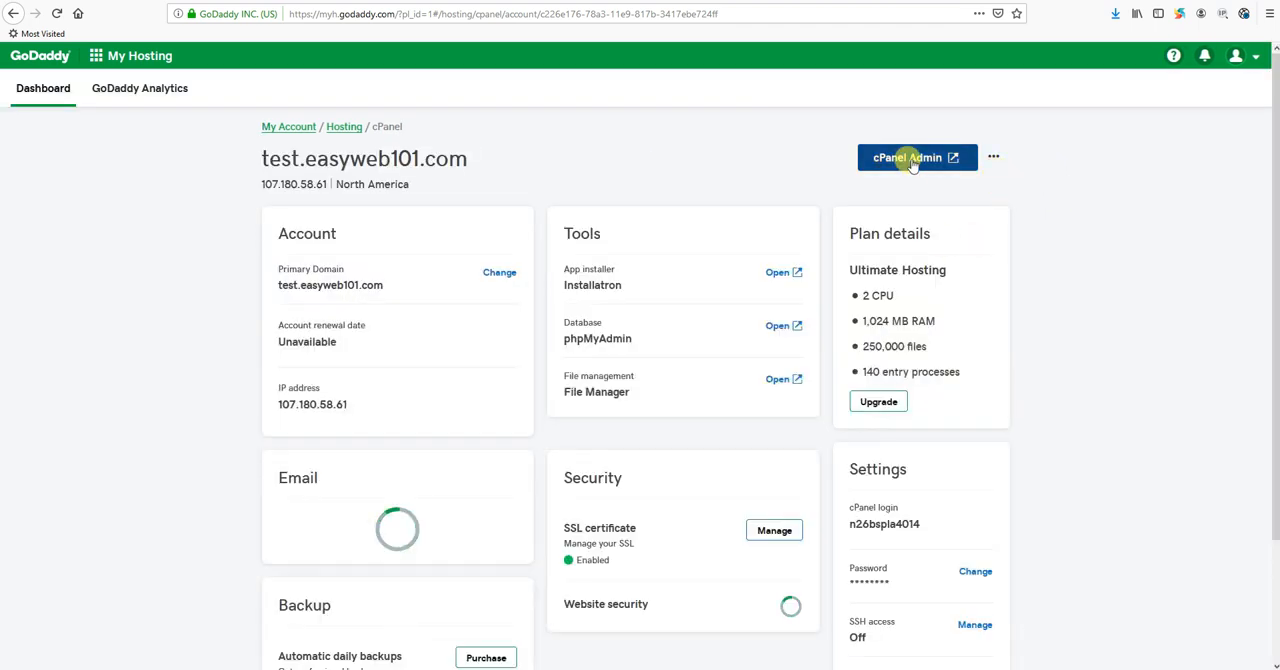
# - Enter cPanel Admin, search 'ssl', and reach Manage Installed SSL Websites under SSL/TLS
pyautogui.click(908, 156)
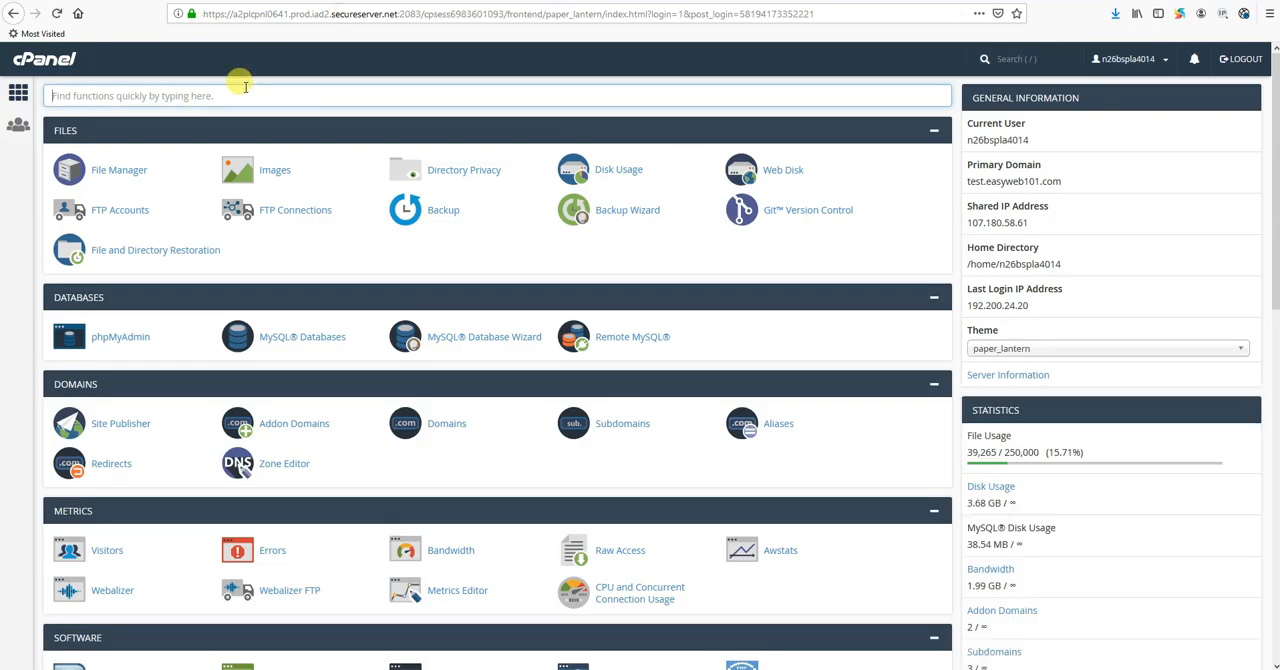
pyautogui.write('ssl')
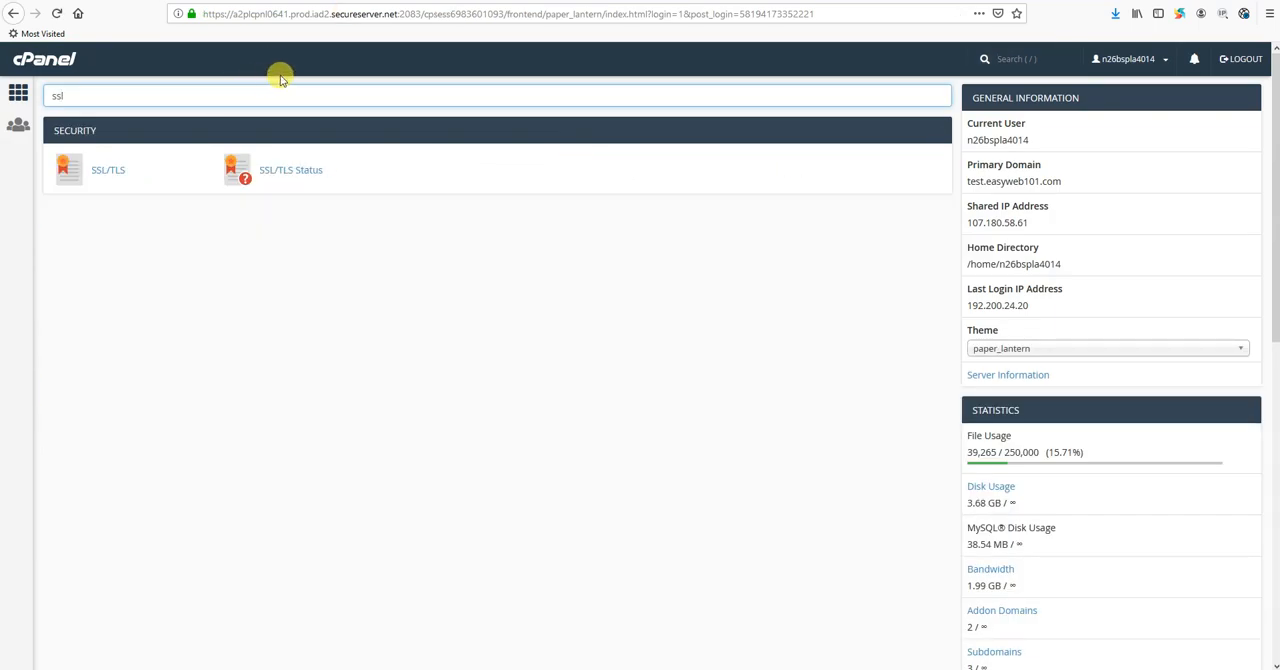
pyautogui.click(108, 168)
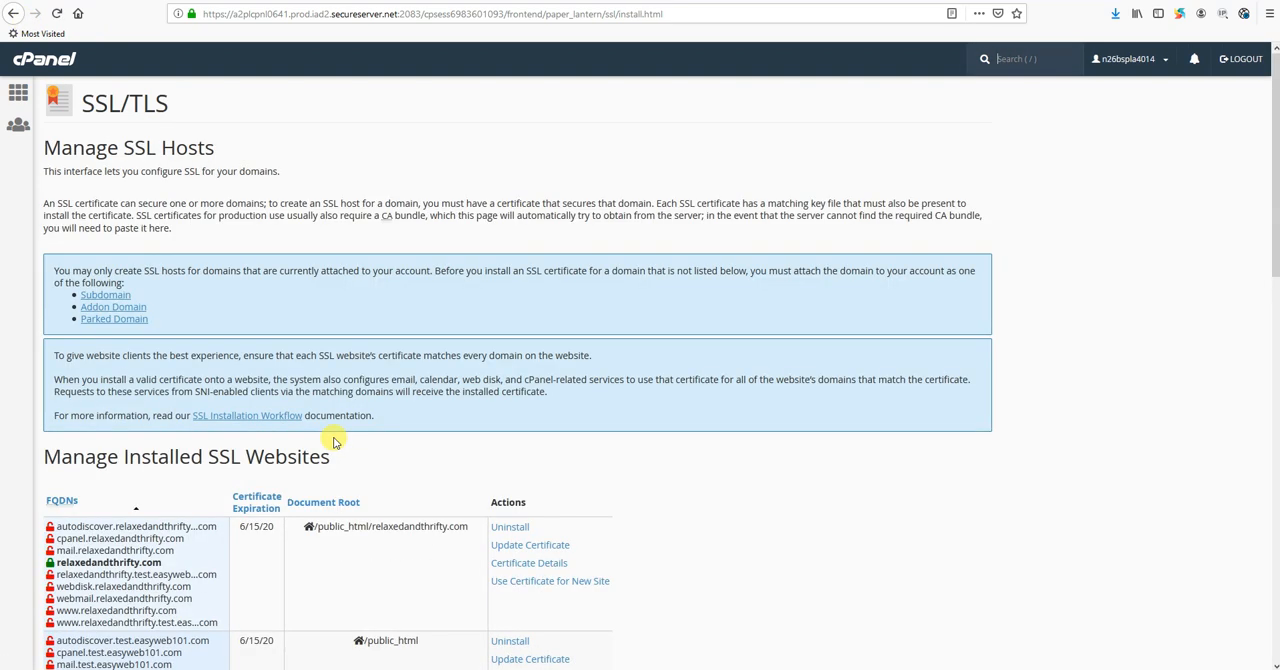
pyautogui.scroll(-3)
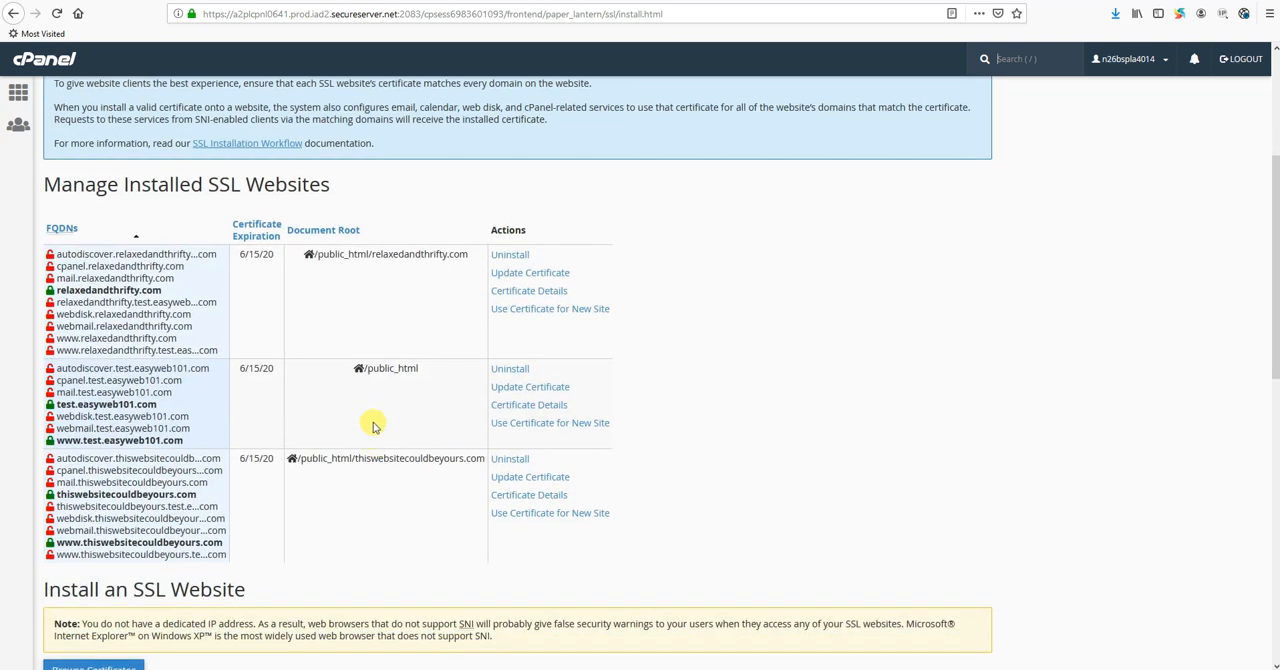
pyautogui.moveTo(218, 508)
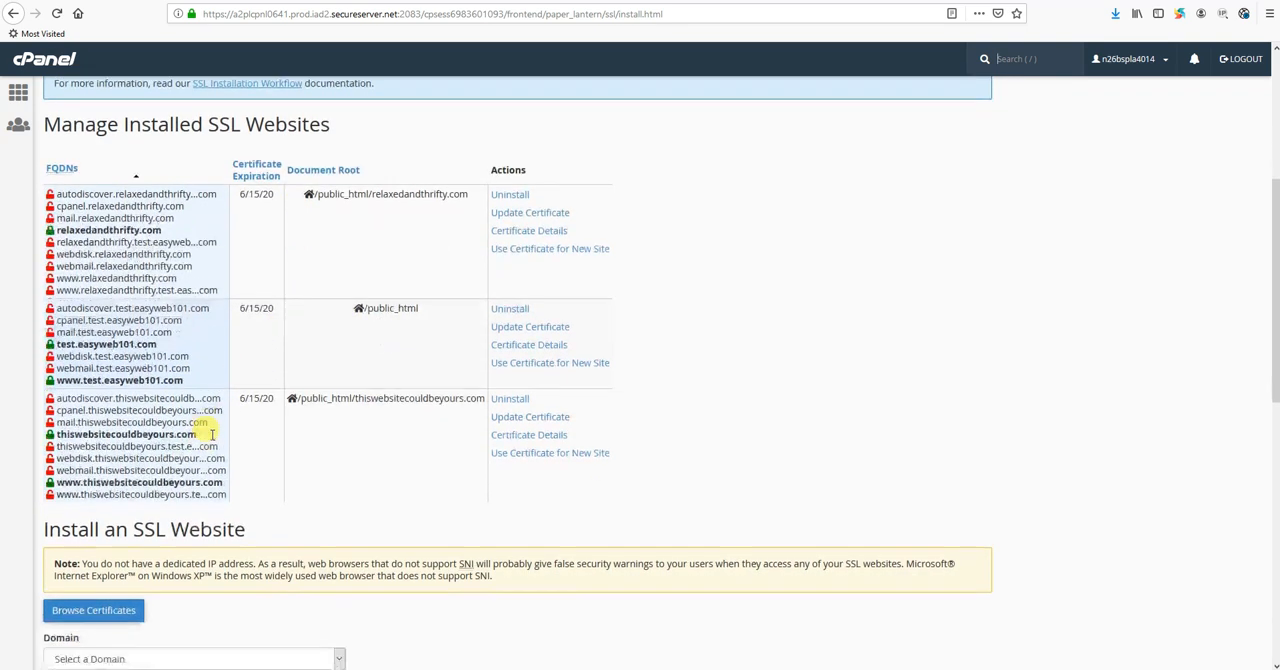
pyautogui.scroll(-3)
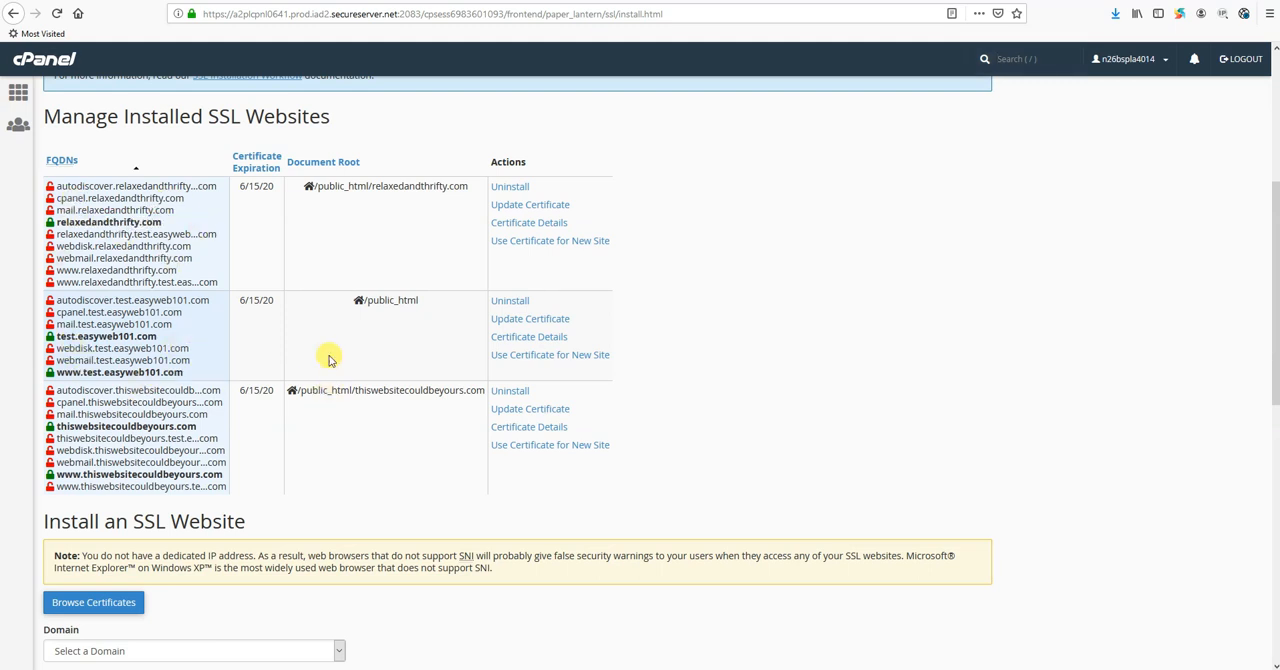
pyautogui.click(510, 186)
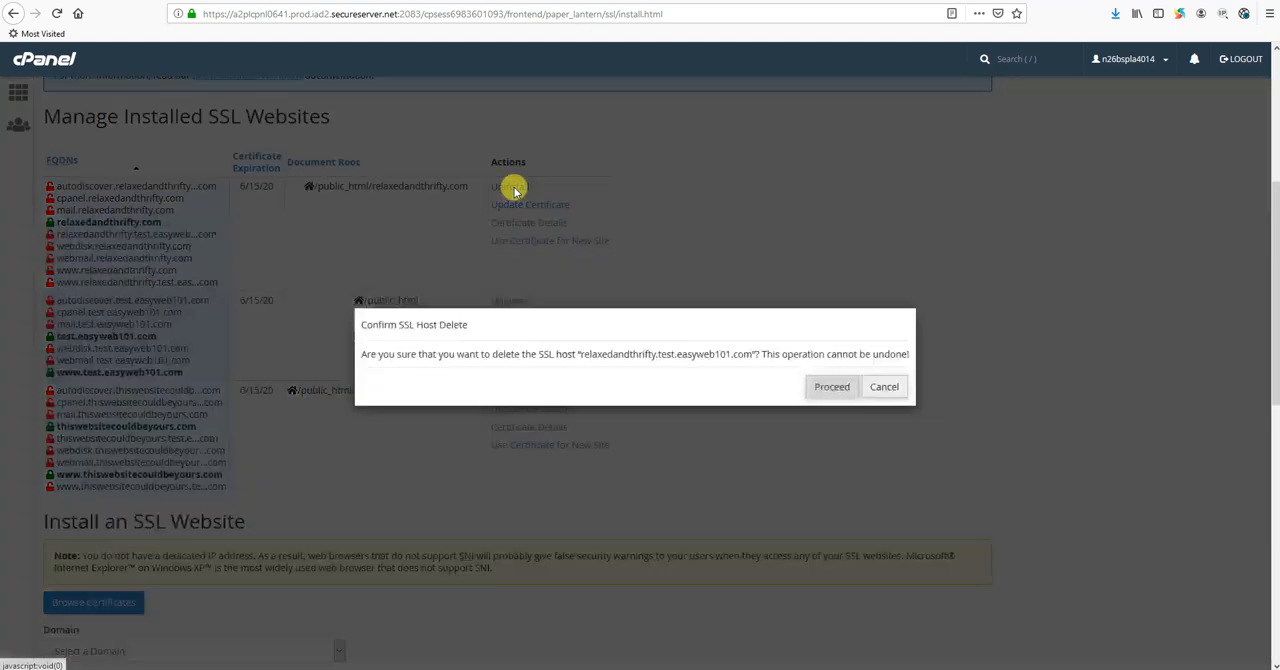
pyautogui.click(832, 386)
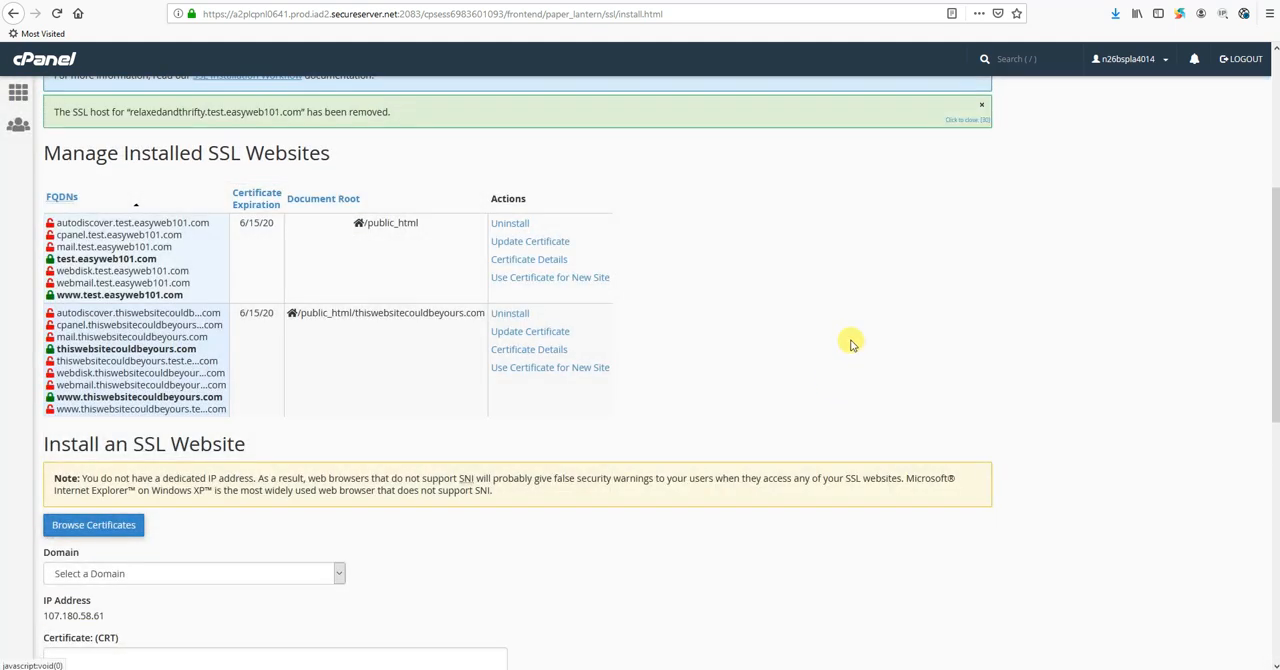
pyautogui.doubleClick(90, 258)
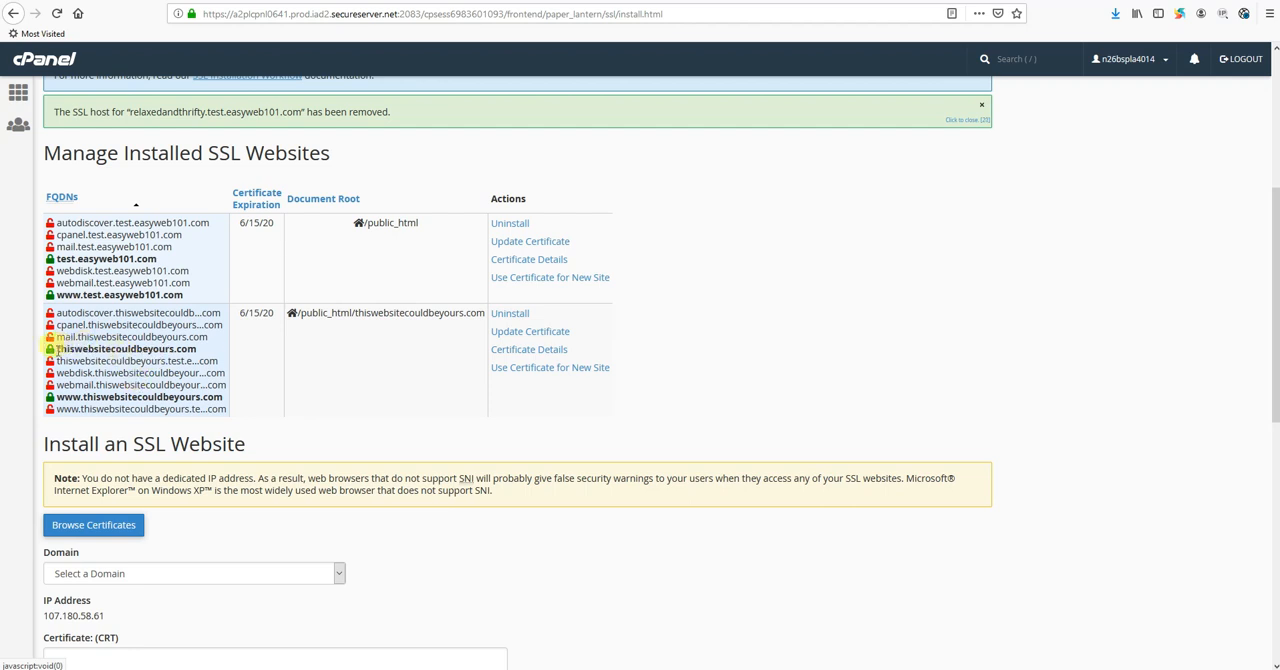
pyautogui.doubleClick(124, 348)
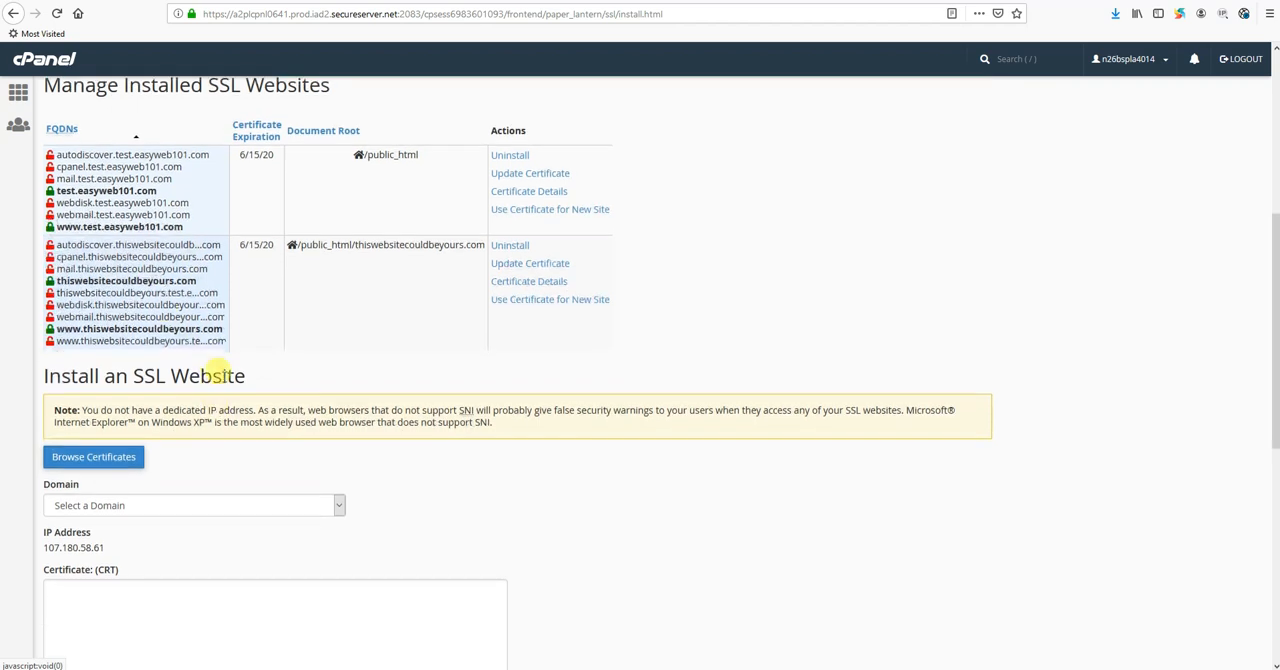
pyautogui.scroll(-3)
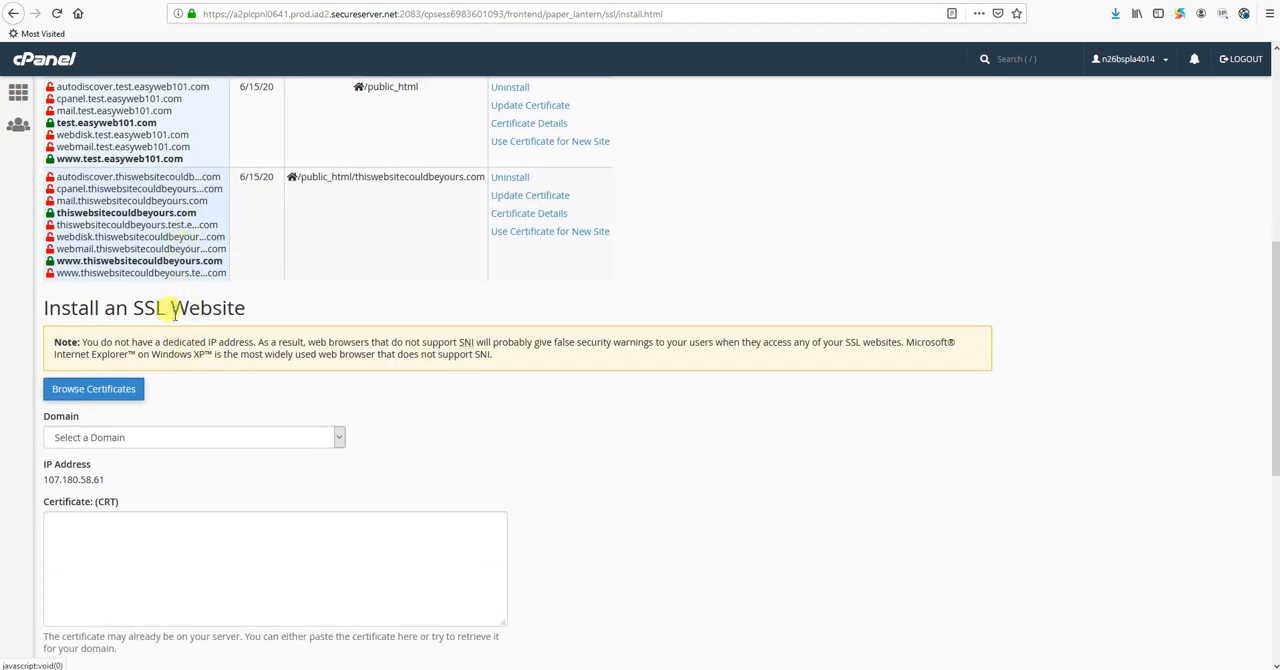
pyautogui.scroll(-3)
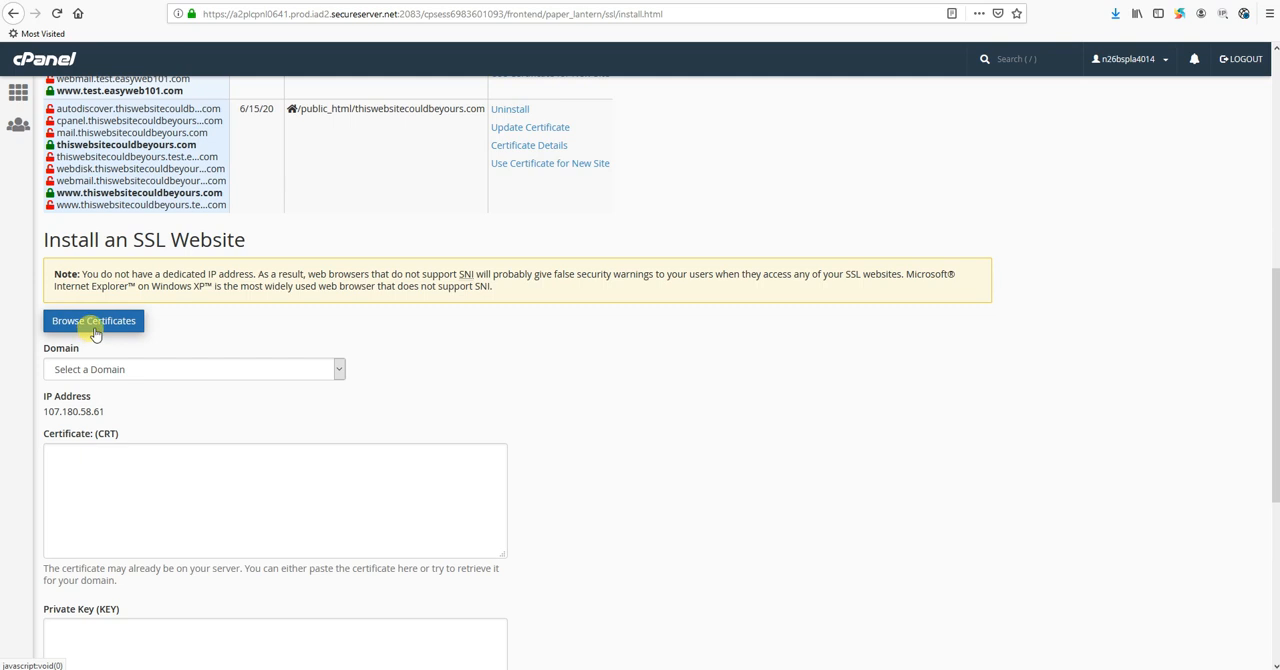
# - Browse certificates, use the GoDaddy certificate for relaxedandthrifty.com, install it and dismiss the success message
pyautogui.click(92, 320)
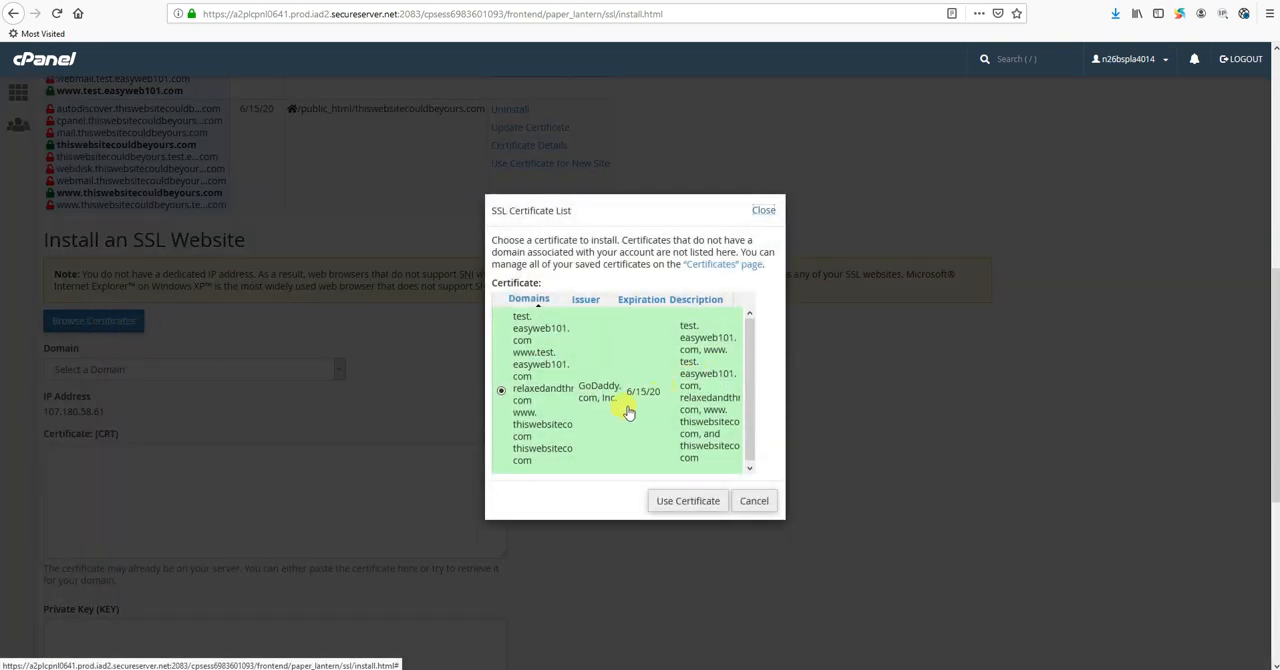
pyautogui.moveTo(600, 372)
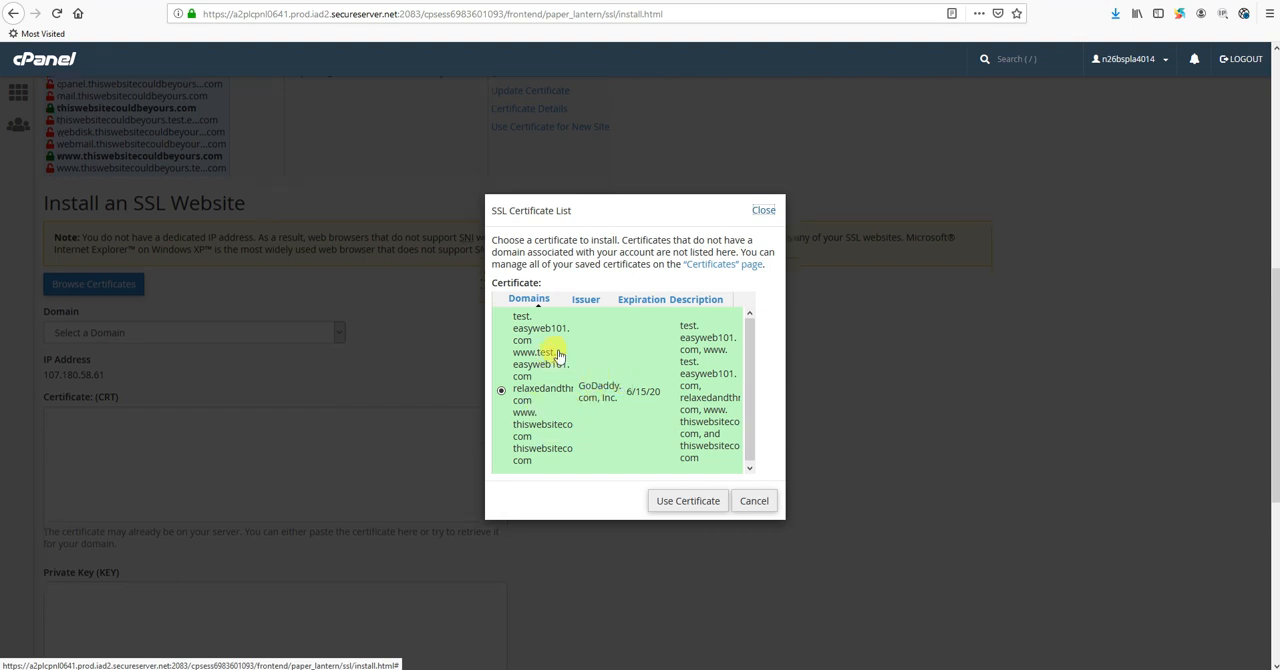
pyautogui.moveTo(592, 392)
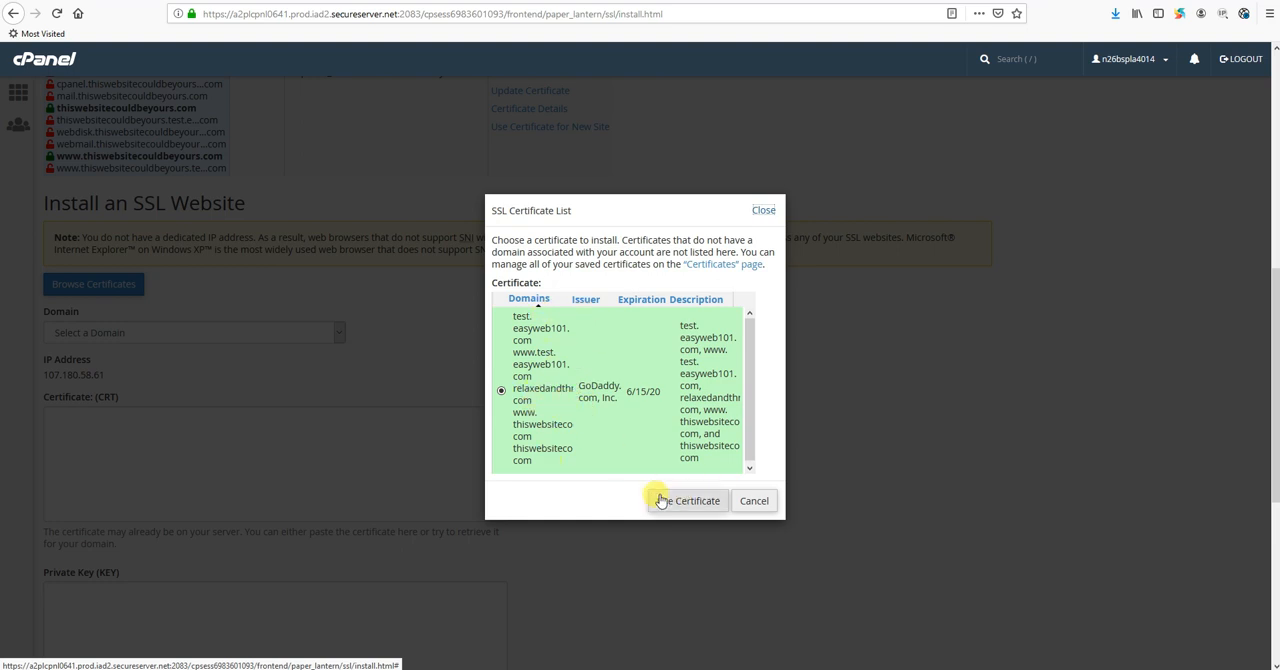
pyautogui.click(688, 500)
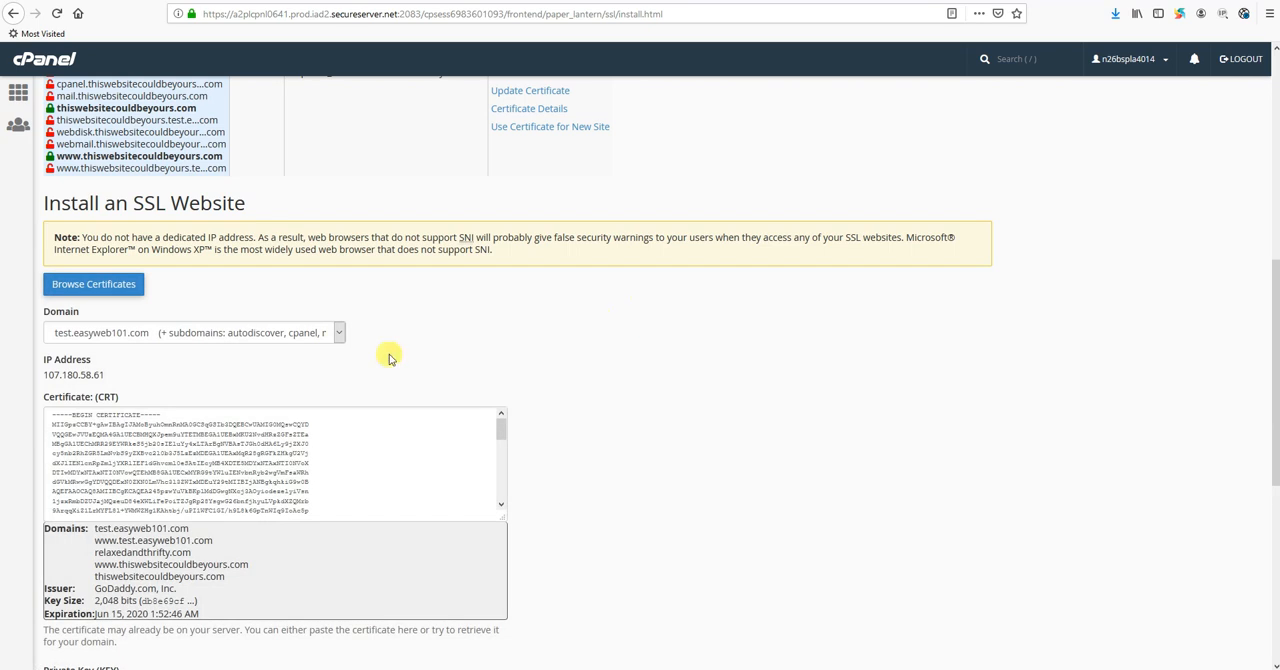
pyautogui.moveTo(100, 320)
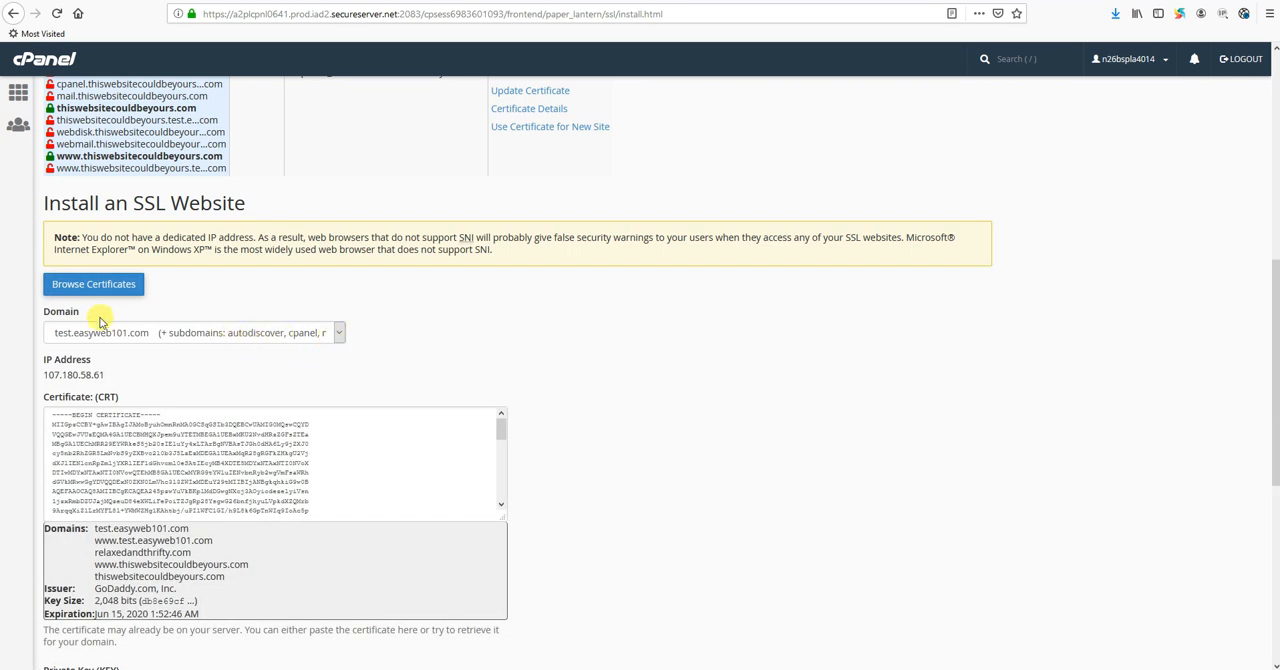
pyautogui.click(192, 332)
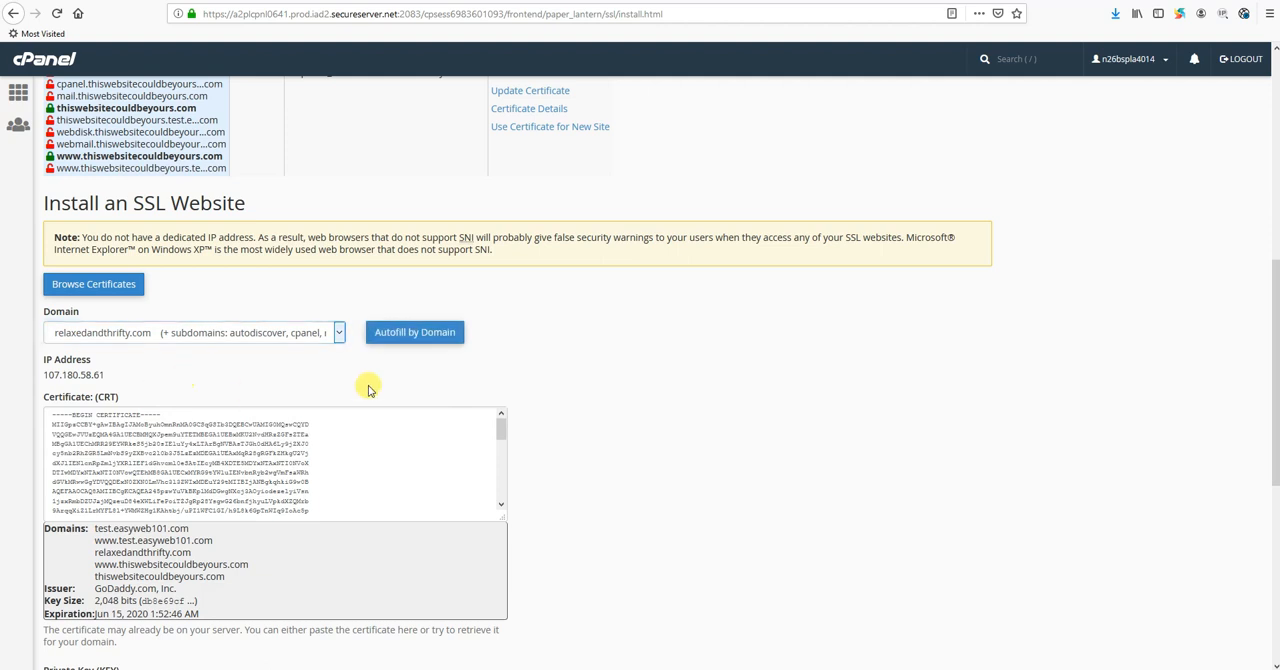
pyautogui.scroll(-3)
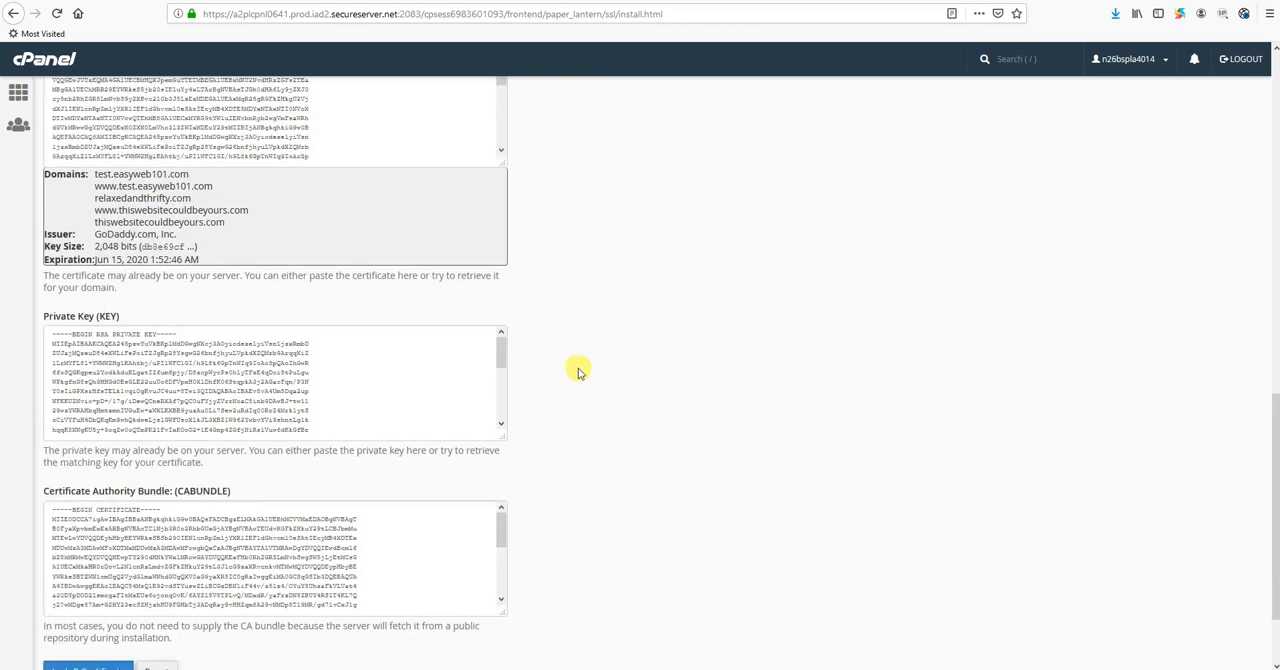
pyautogui.click(88, 668)
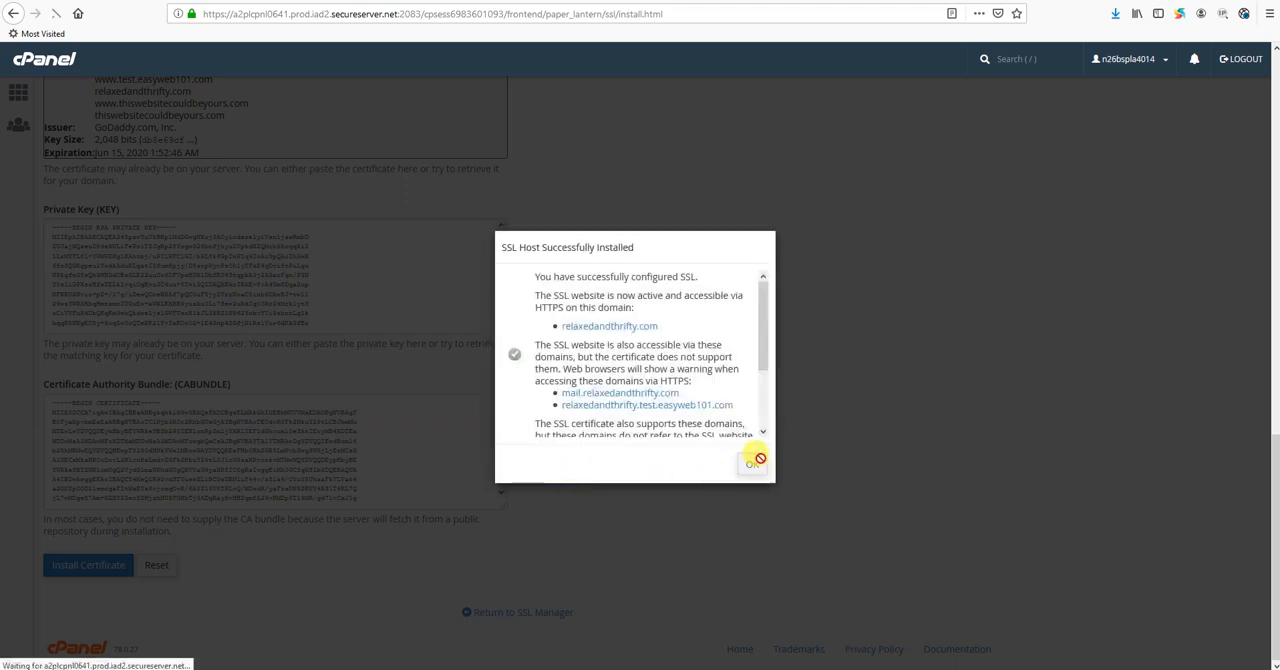
pyautogui.click(752, 464)
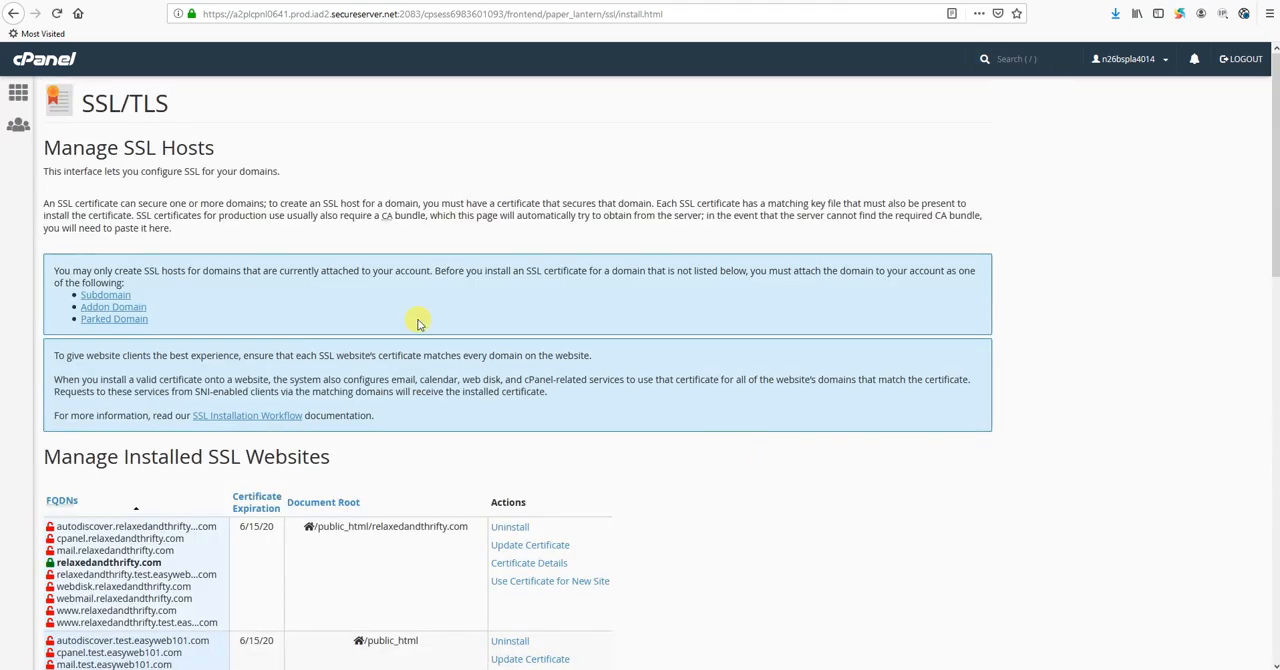
pyautogui.scroll(-3)
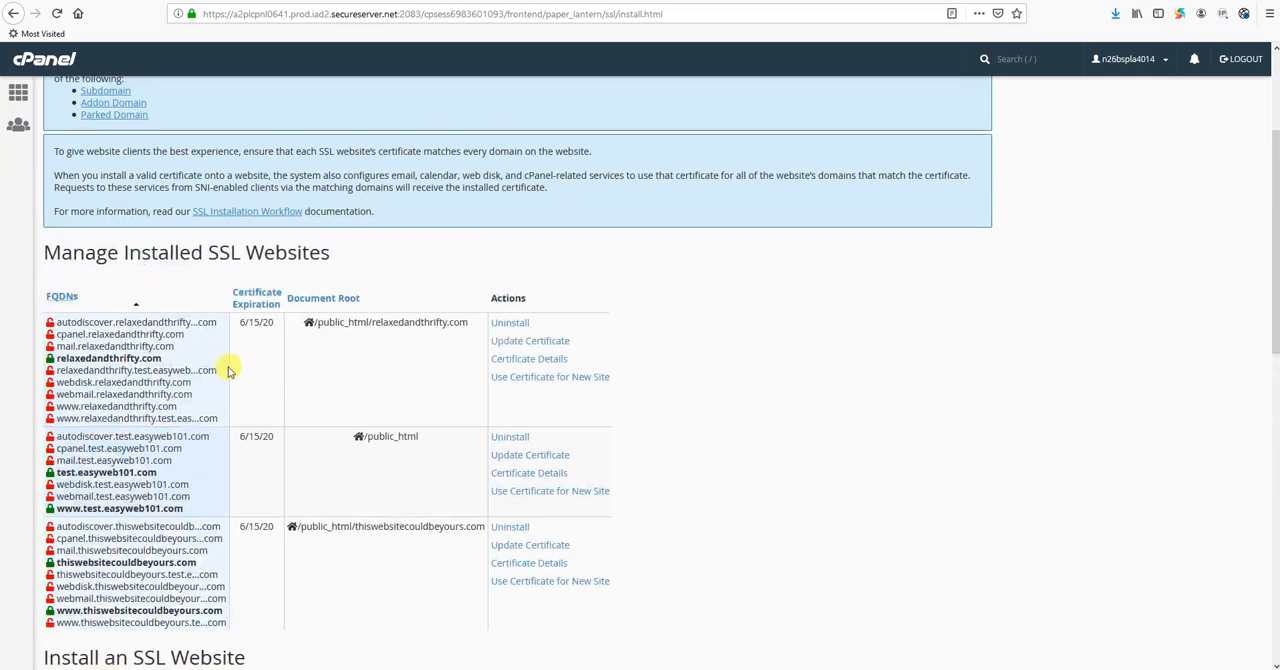
pyautogui.moveTo(200, 498)
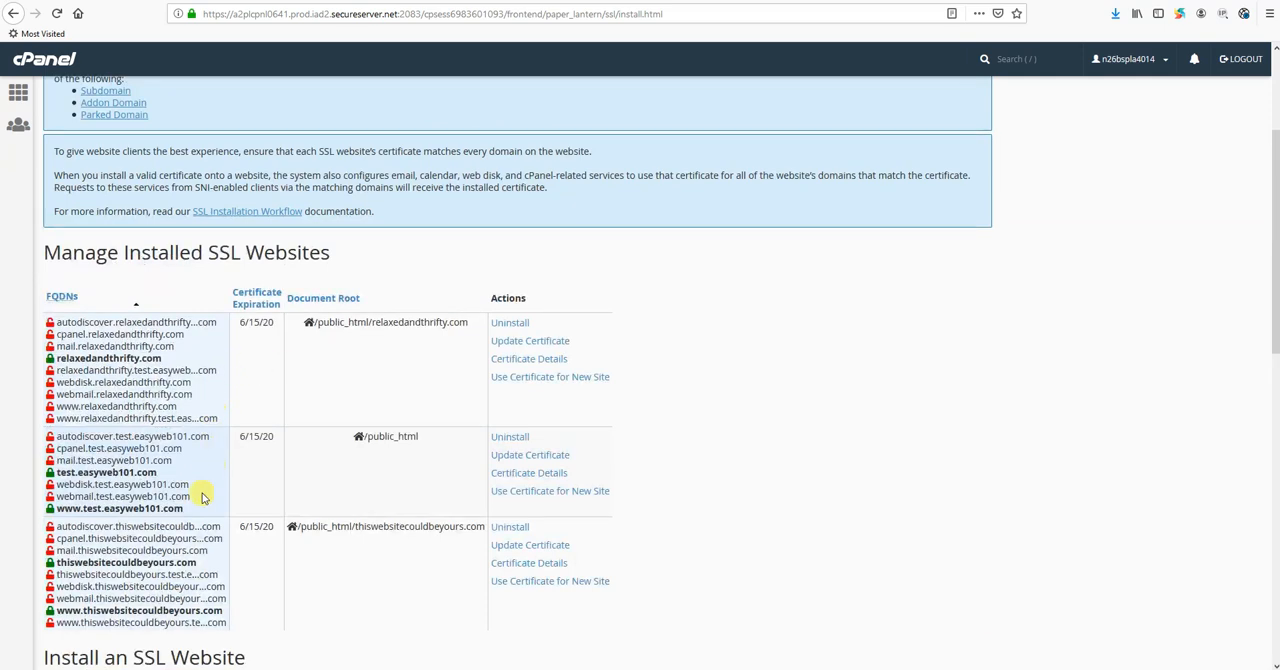
pyautogui.moveTo(368, 194)
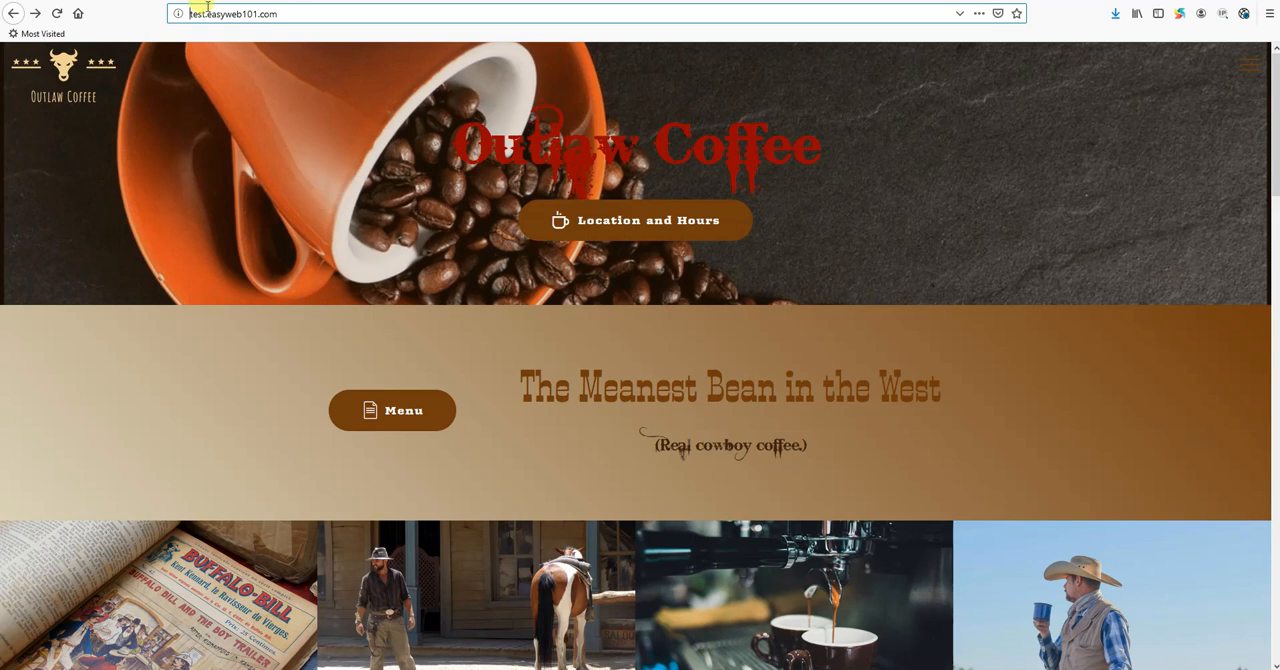
pyautogui.click(56, 12)
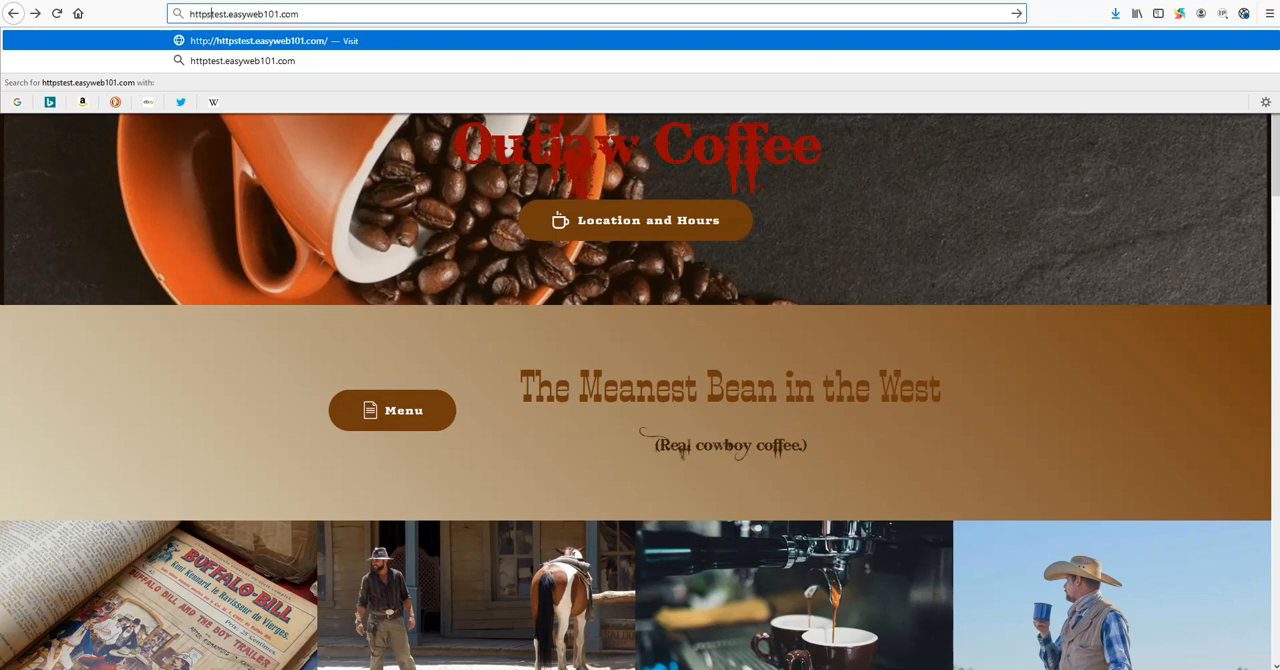
pyautogui.write('https://test.easyweb101.com')
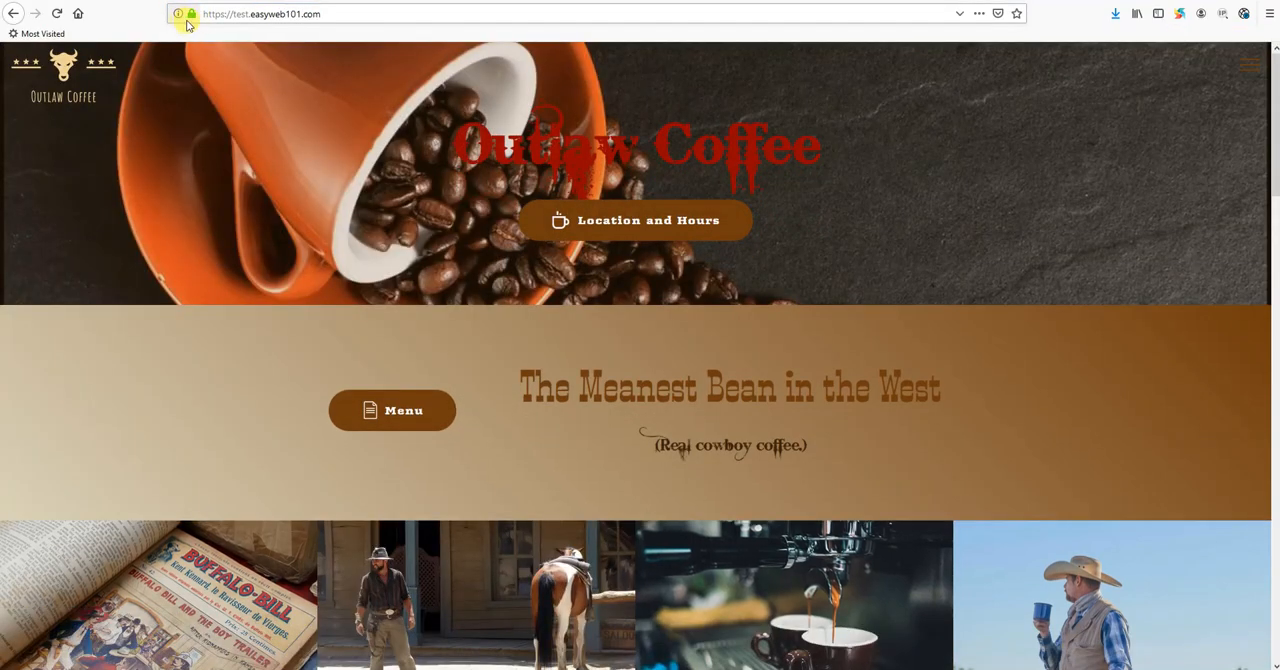
pyautogui.click(260, 12)
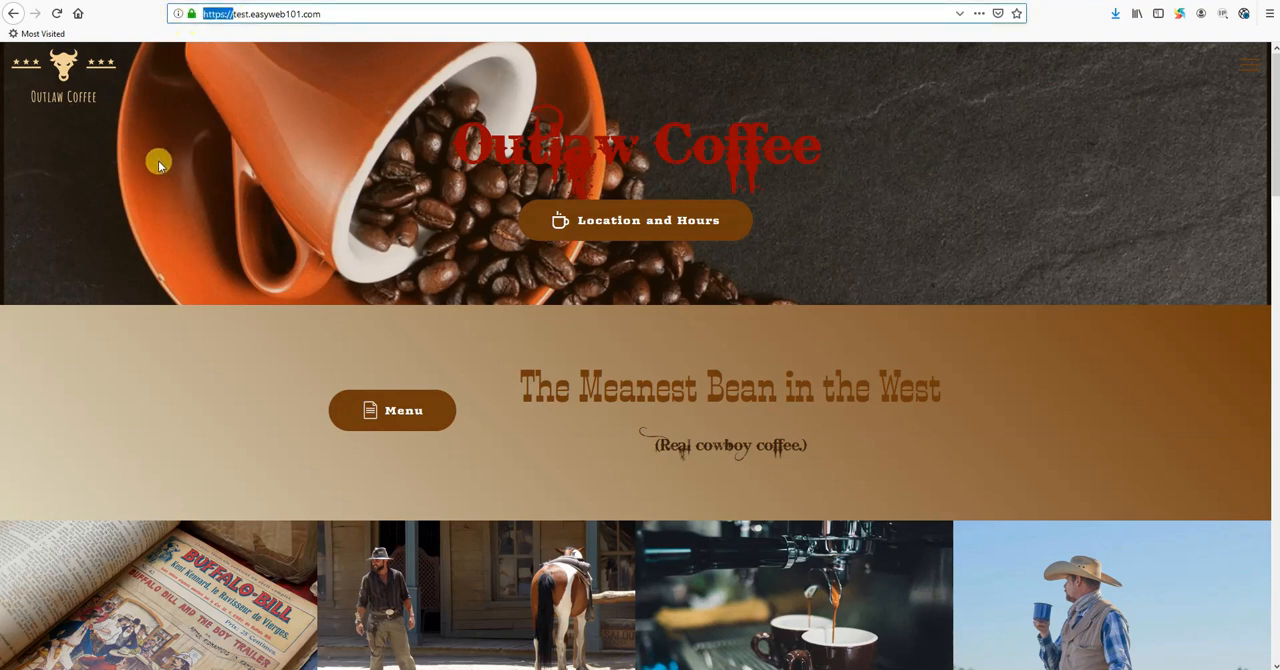
pyautogui.write('websitecouldbeyours.com')
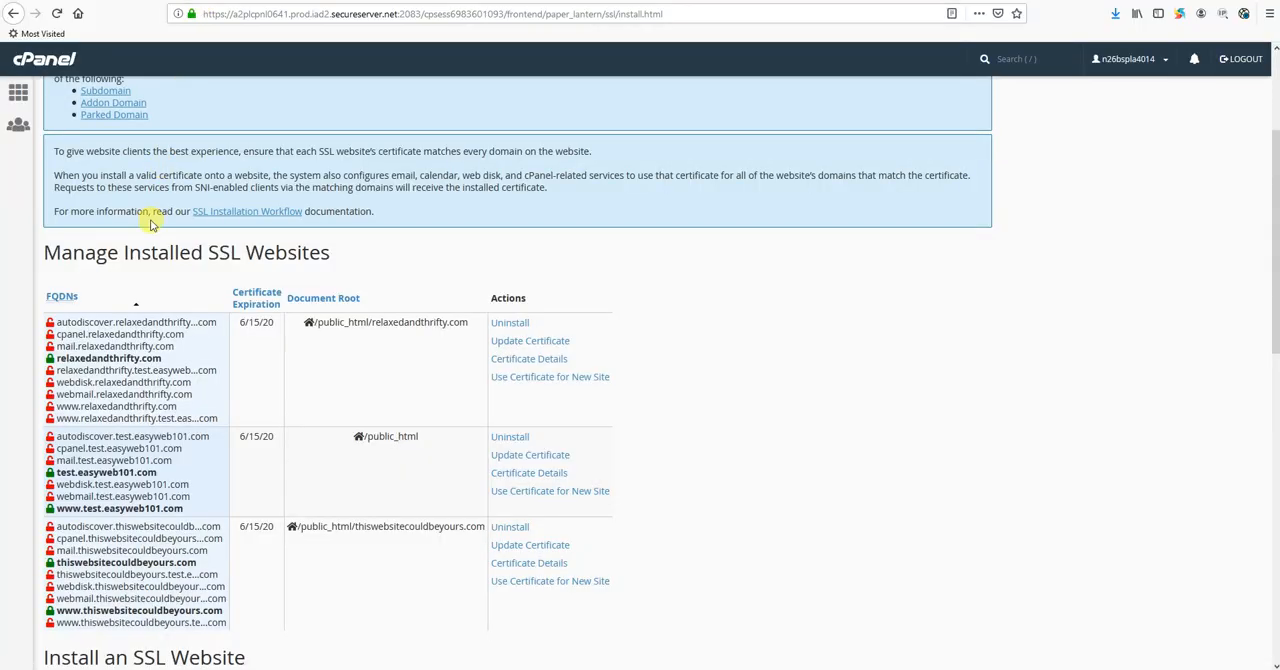
# - Scroll the installed SSL websites list and mark the thiswebsitecouldbeyours.com domain entries
pyautogui.scroll(-3)
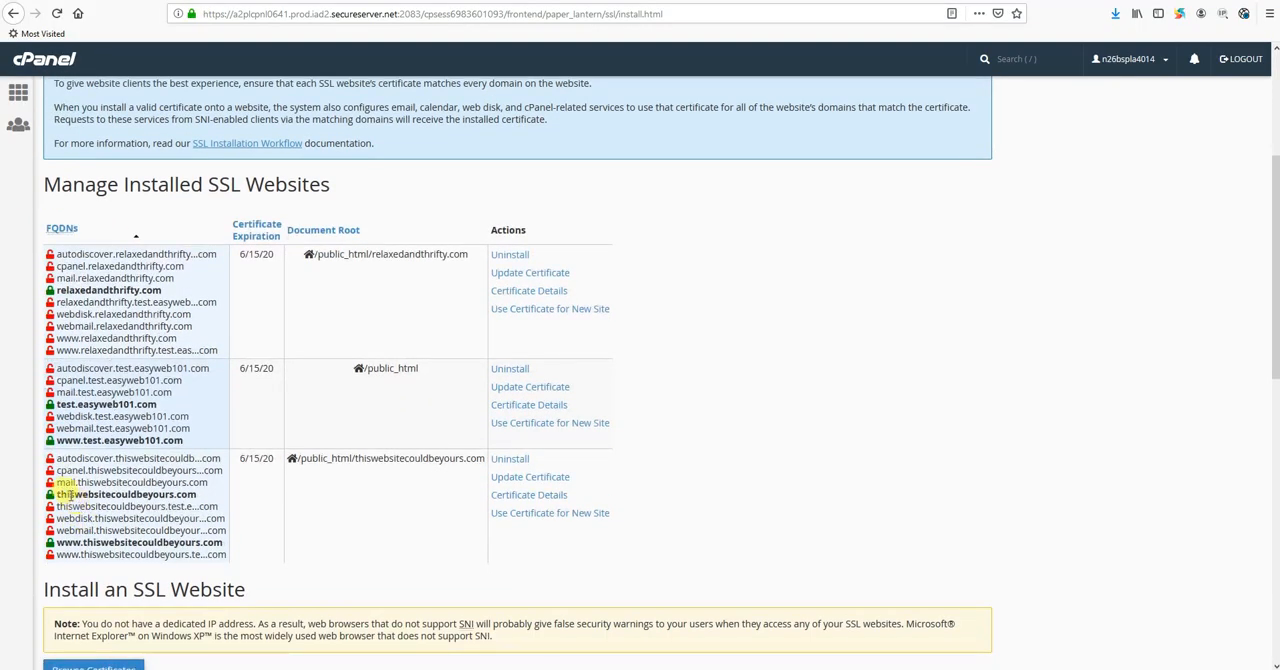
pyautogui.moveTo(60, 494); pyautogui.dragTo(150, 554)
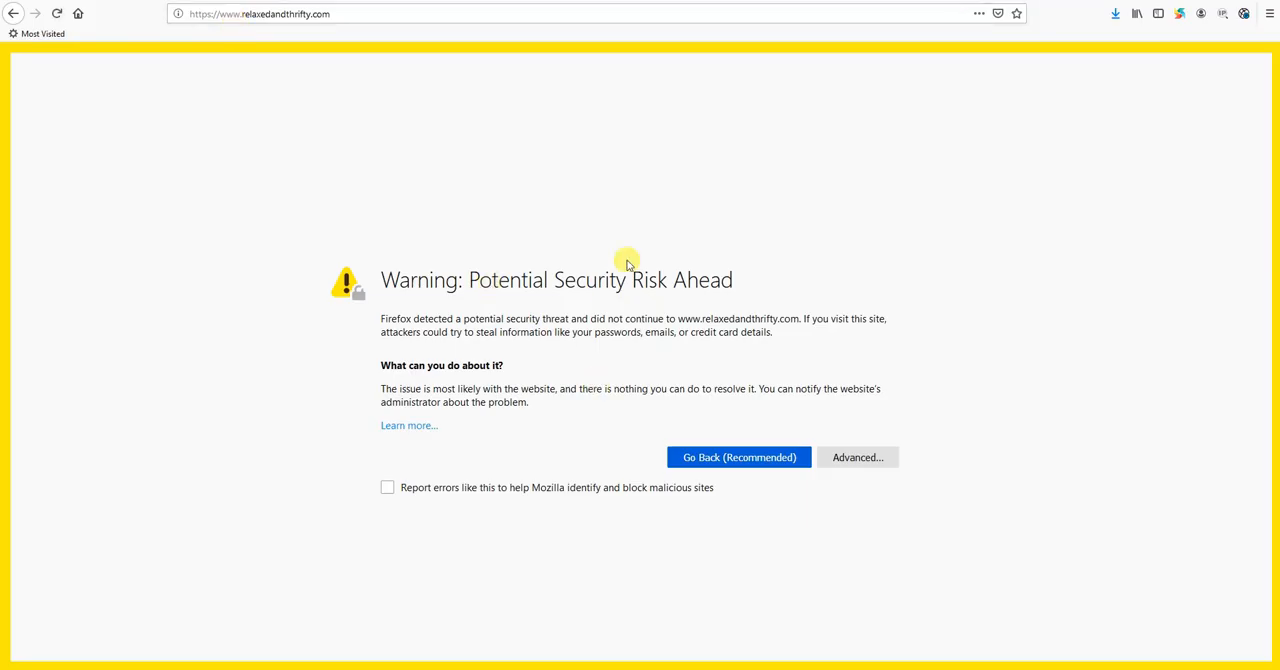
pyautogui.moveTo(710, 236)
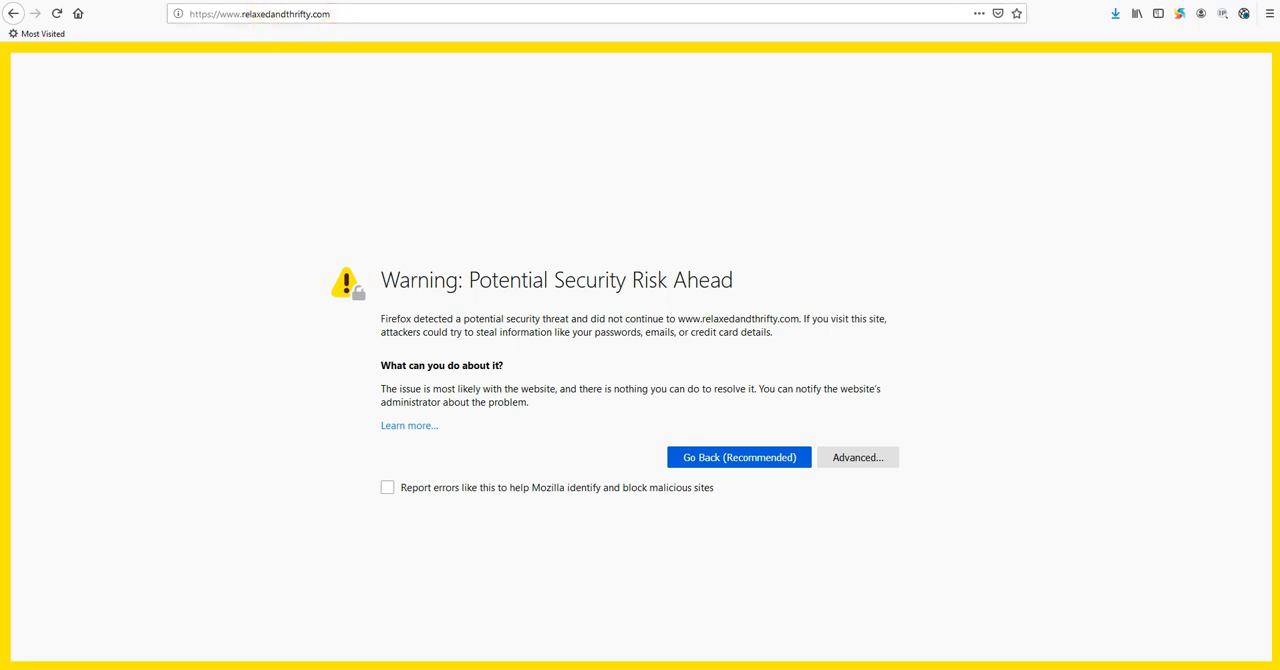
pyautogui.doubleClick(270, 14)
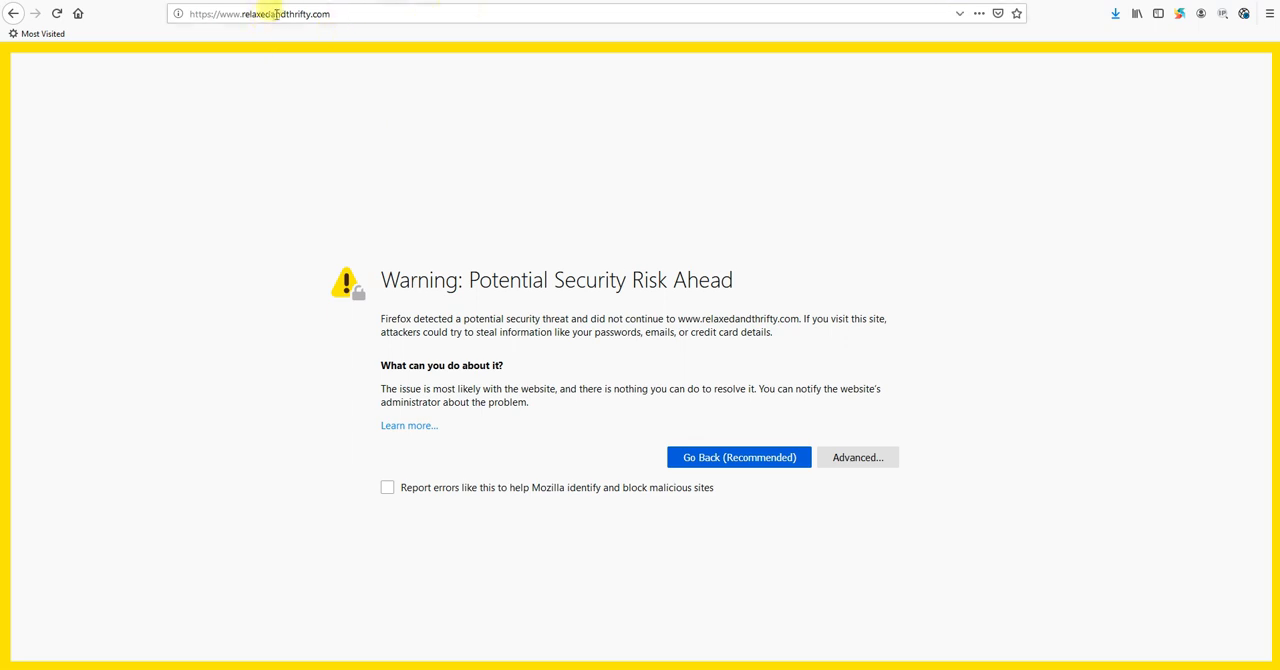
pyautogui.moveTo(508, 184)
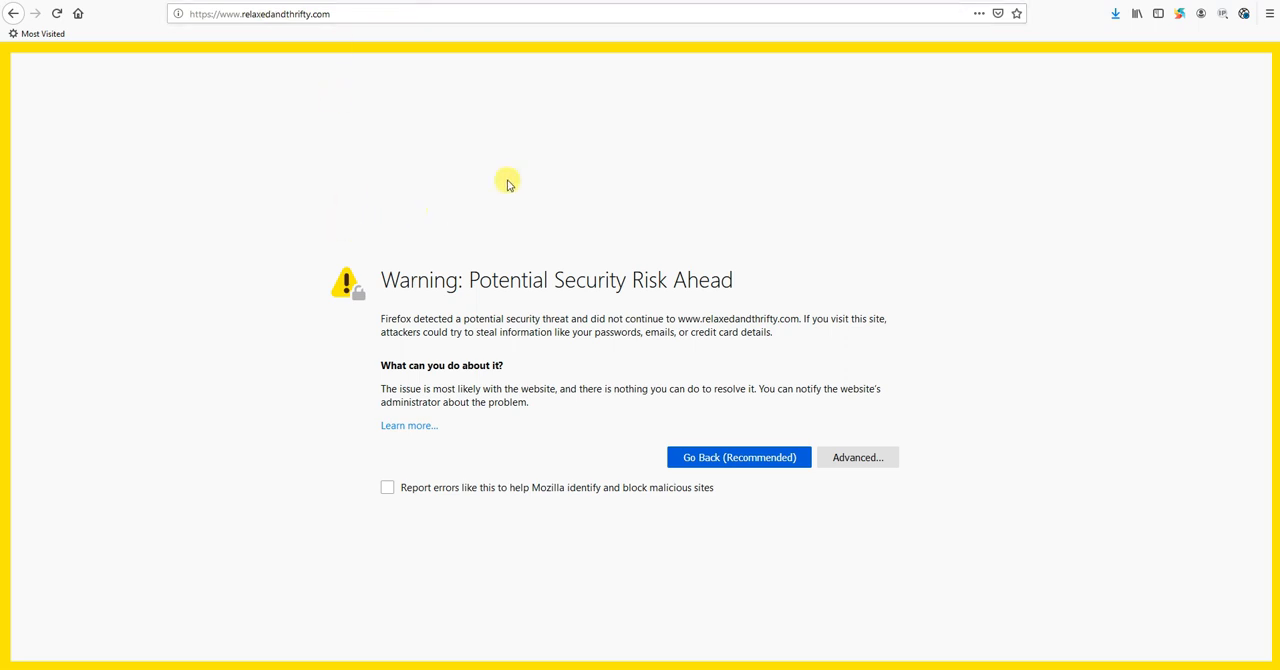